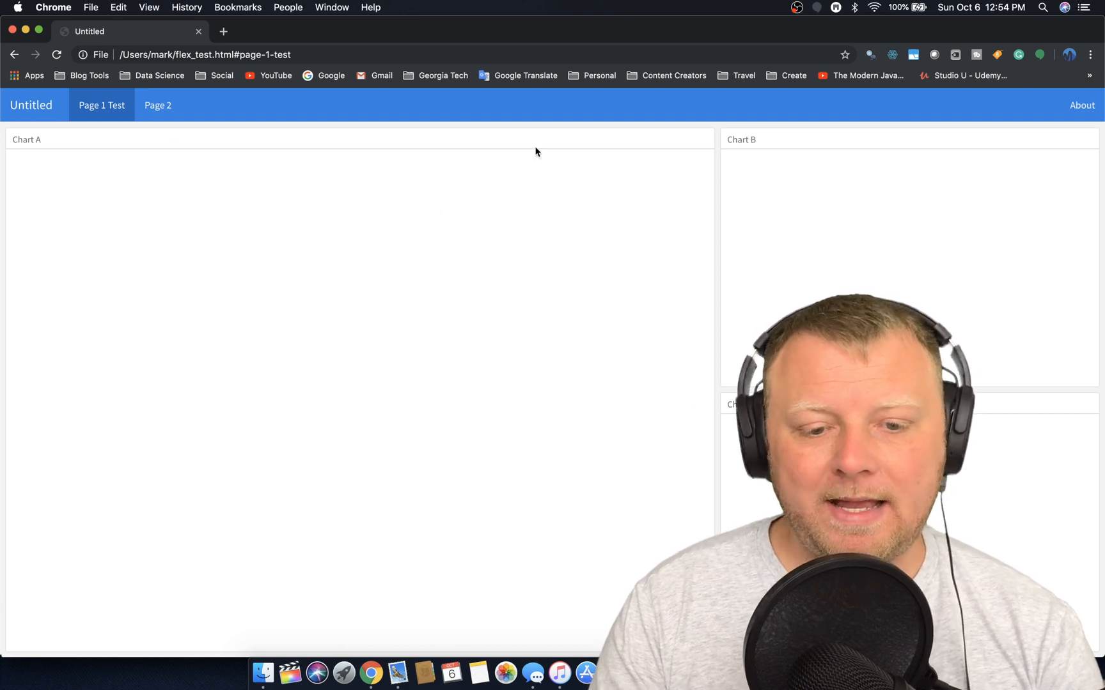
mouse_move(687, 287)
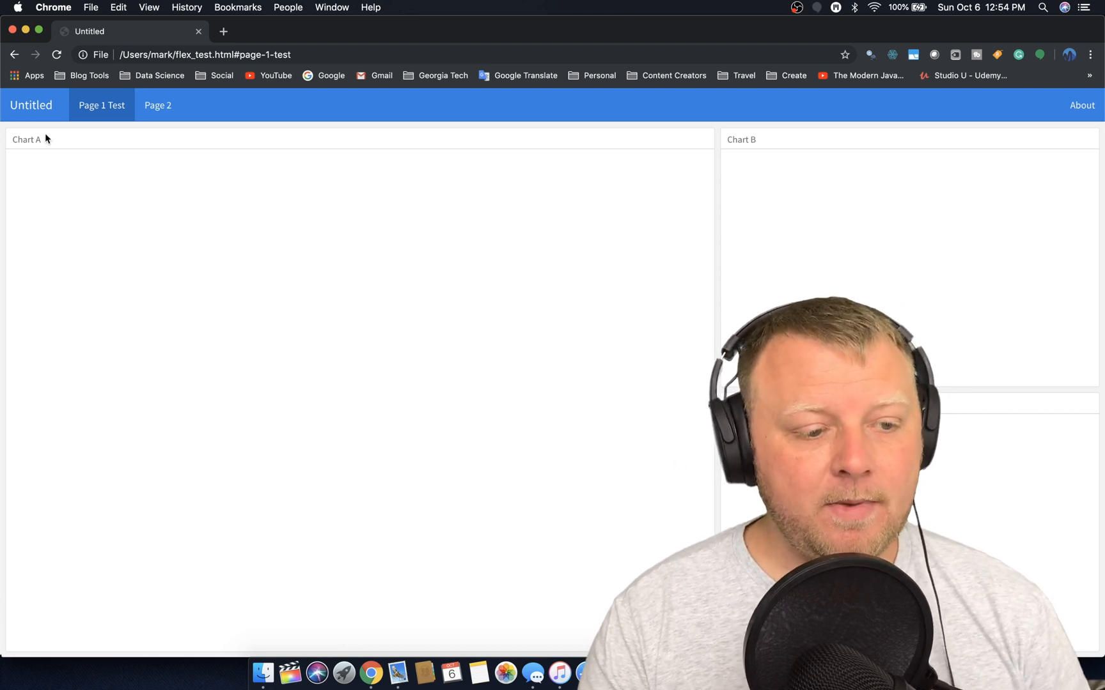
mouse_move(360, 518)
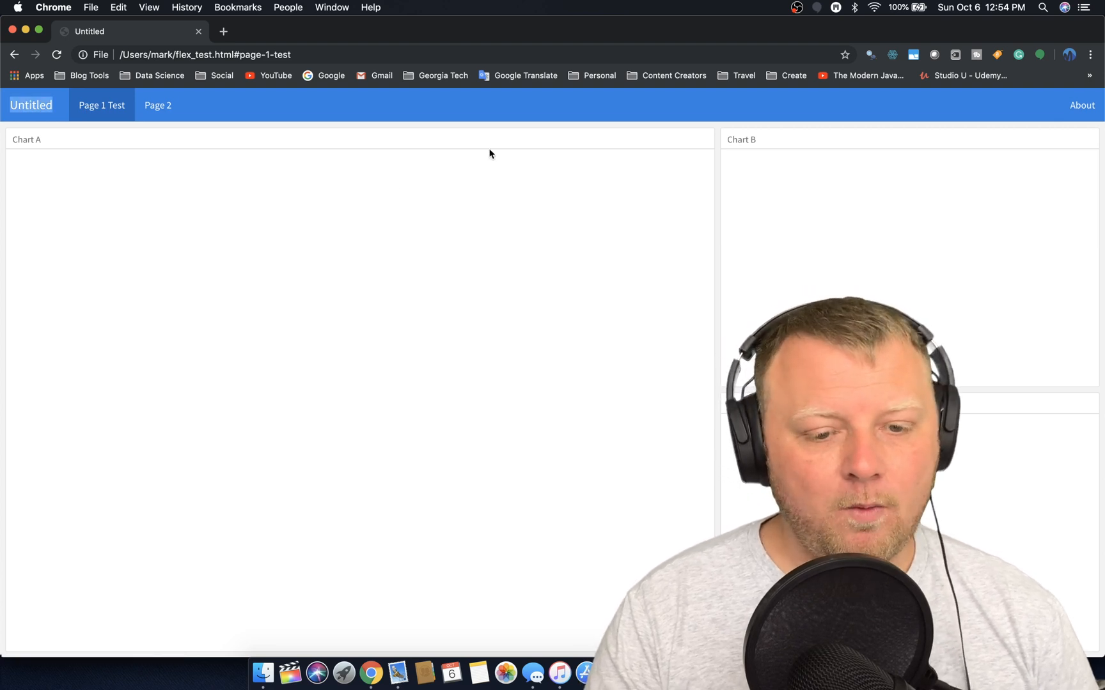
mouse_move(705, 300)
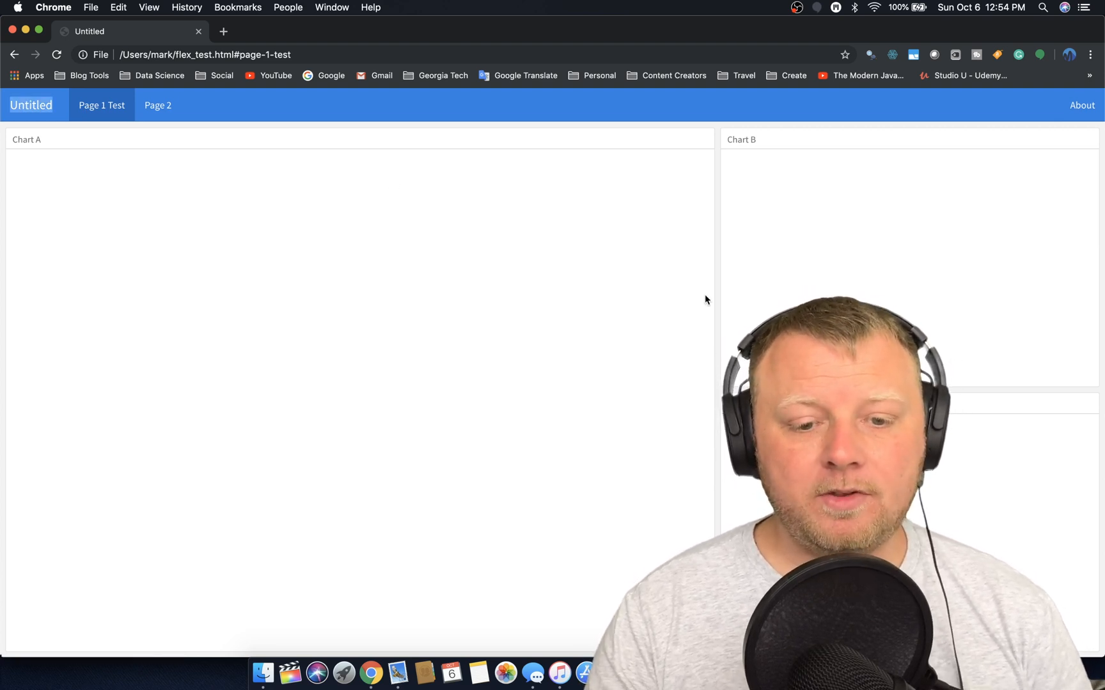
mouse_move(284, 332)
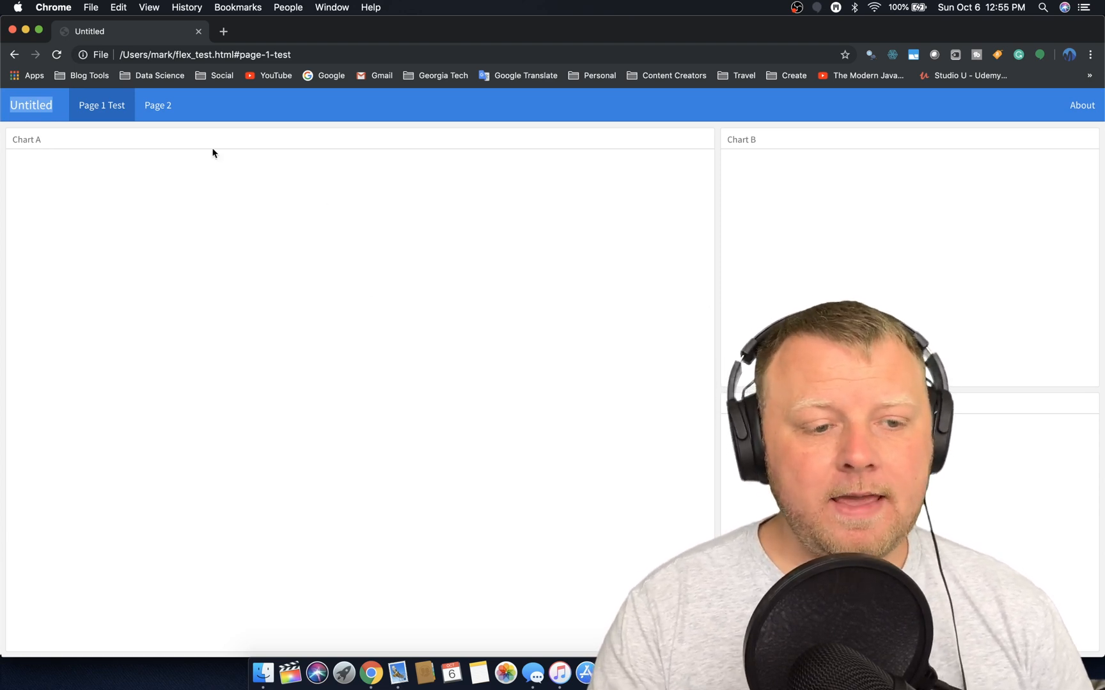
mouse_move(195, 88)
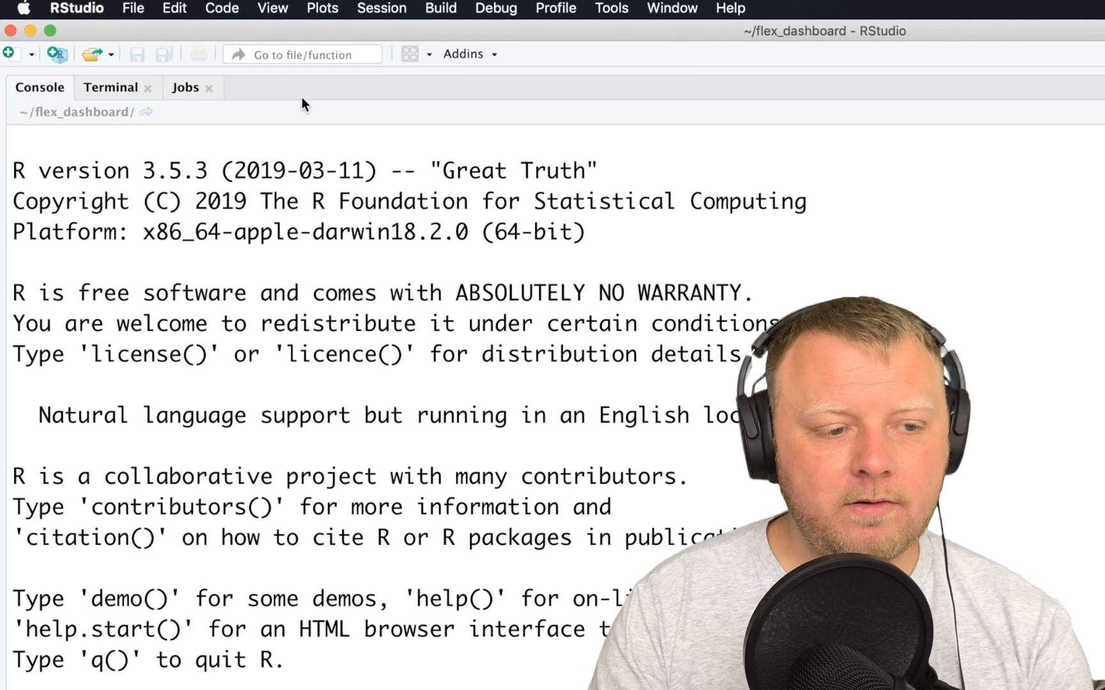
Create a plain new project in a new directory named flex_dashboard_project
left_click(133, 7)
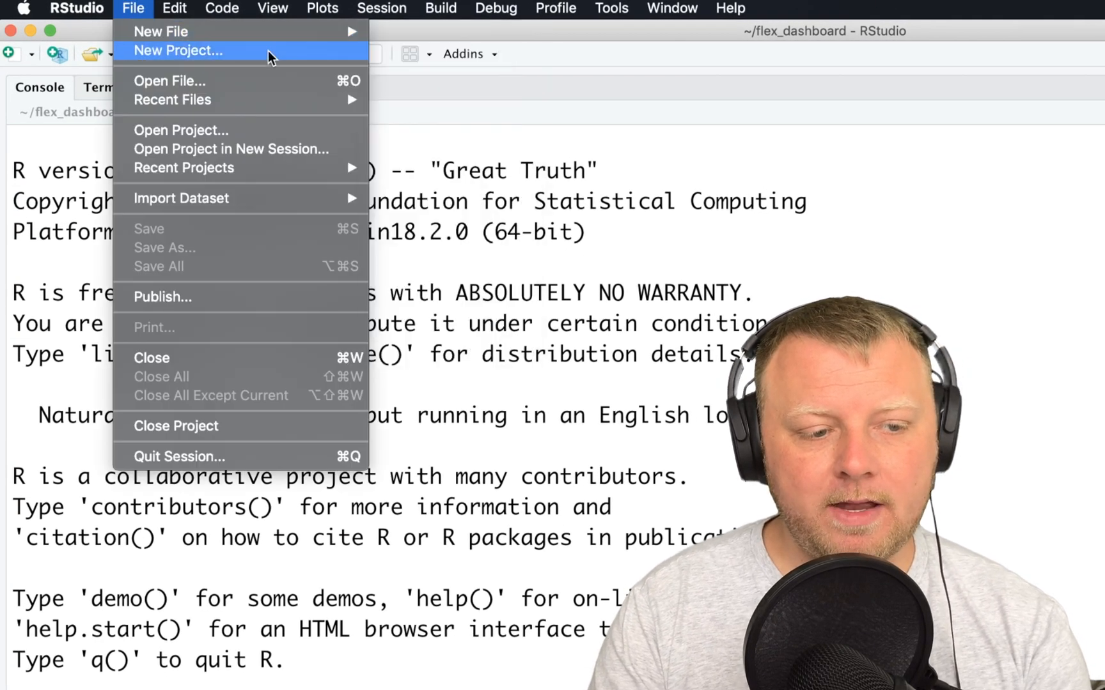
left_click(178, 50)
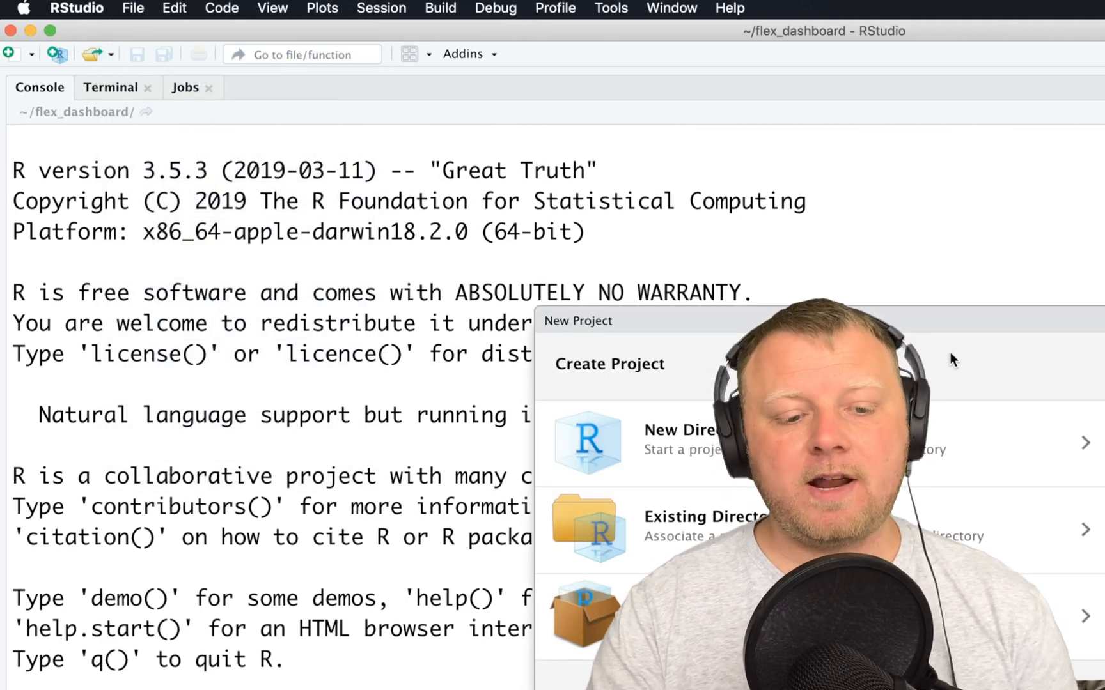
left_click(703, 527)
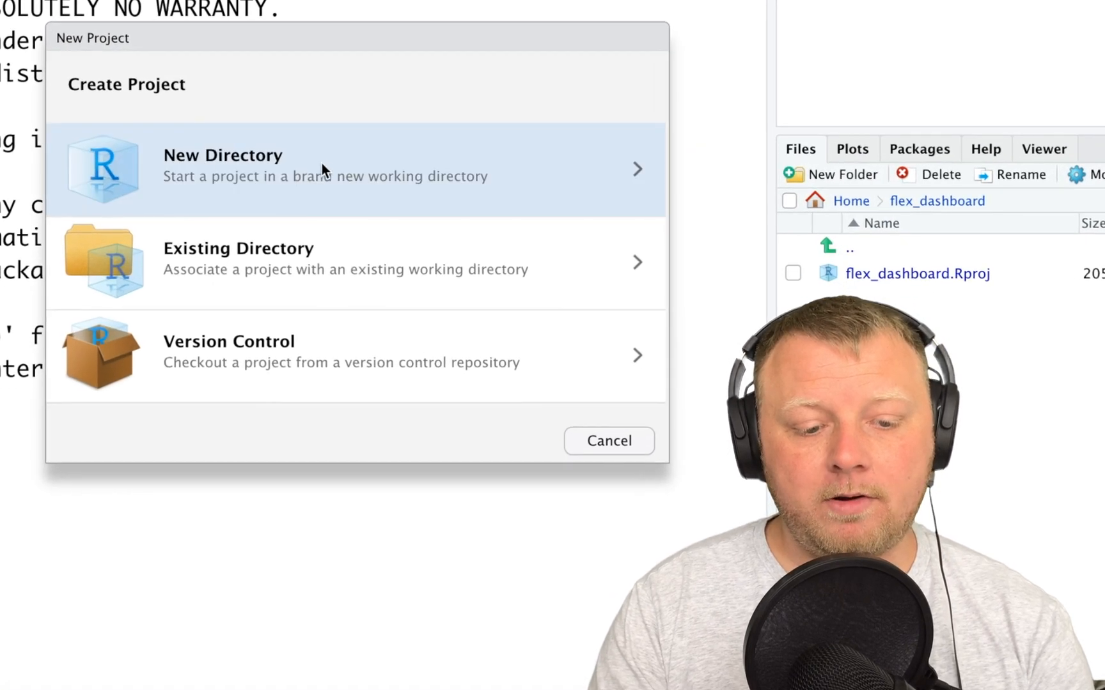
left_click(222, 166)
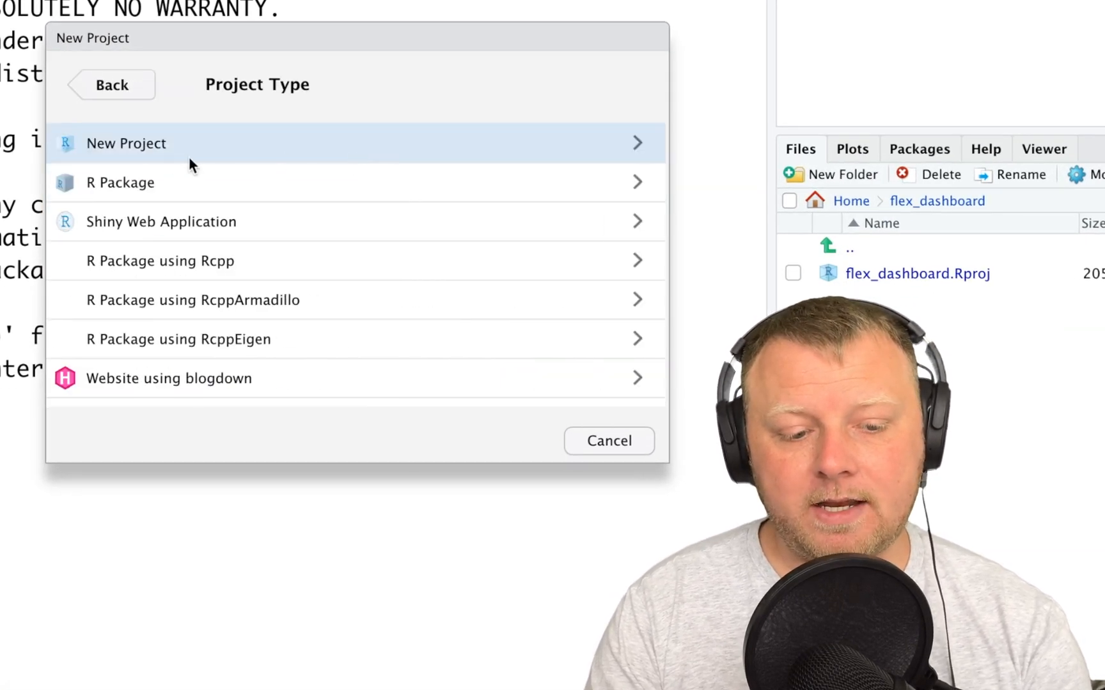
left_click(127, 143)
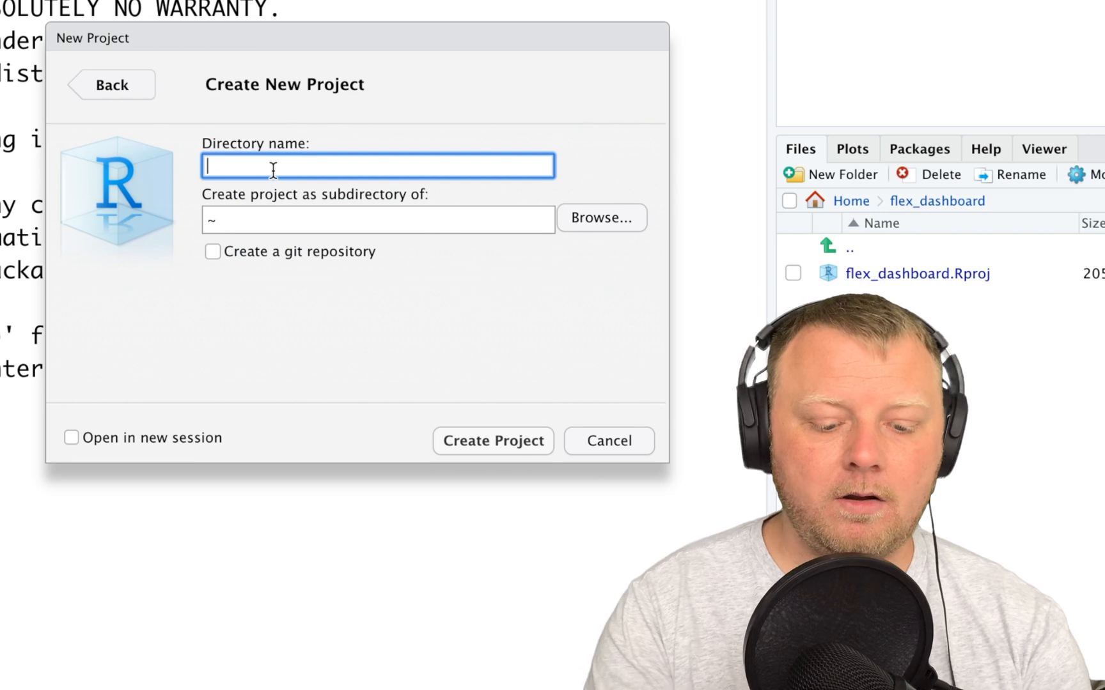
type("flex_da")
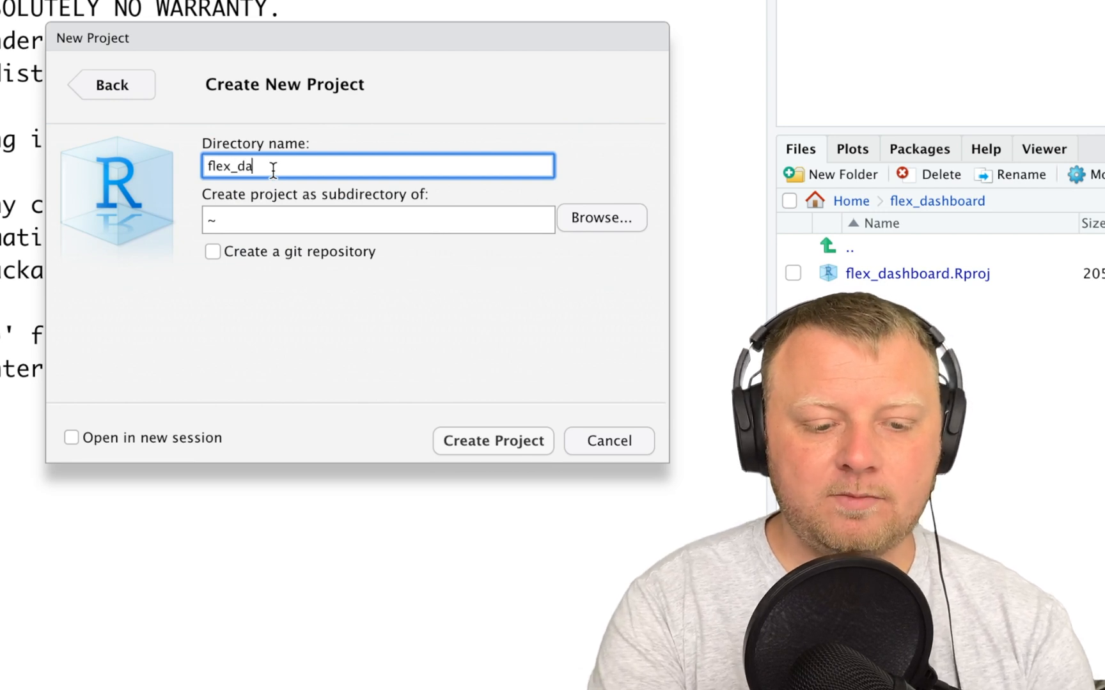
type("shboard_project")
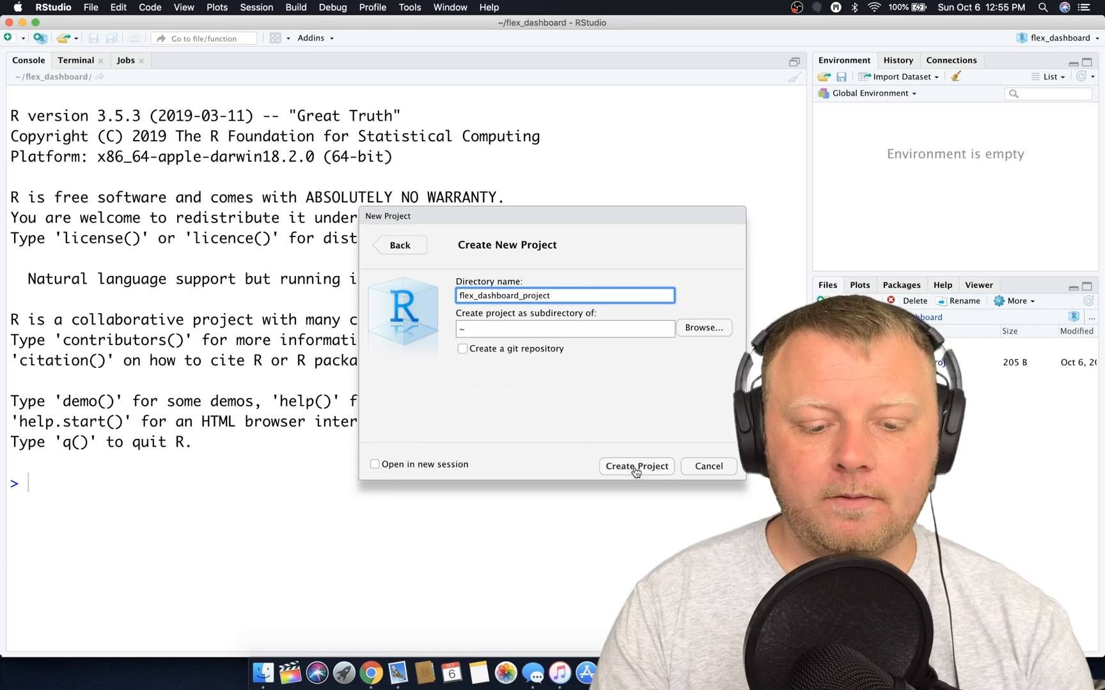
left_click(636, 467)
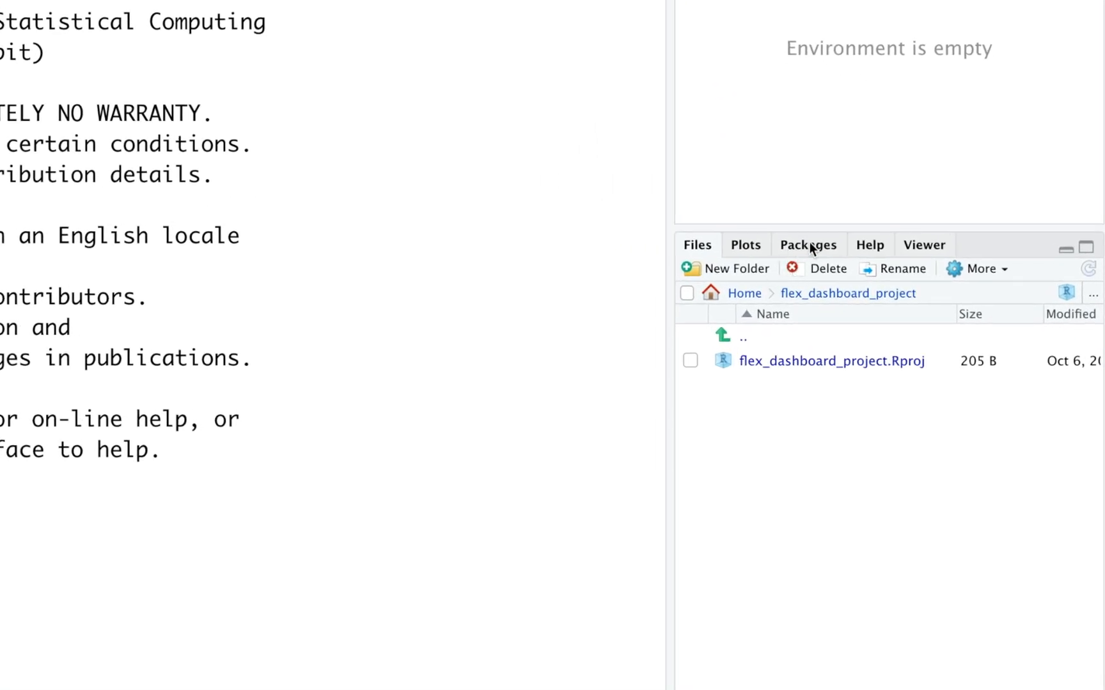
Install the flexdashboard package from CRAN
left_click(719, 268)
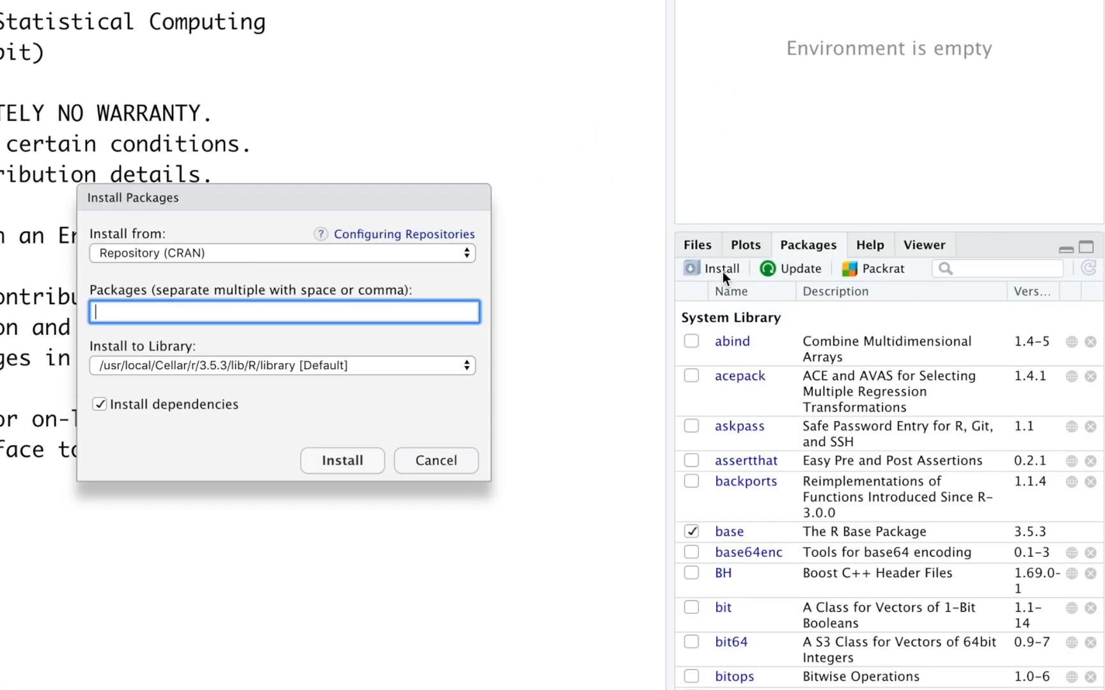
type("flexdash")
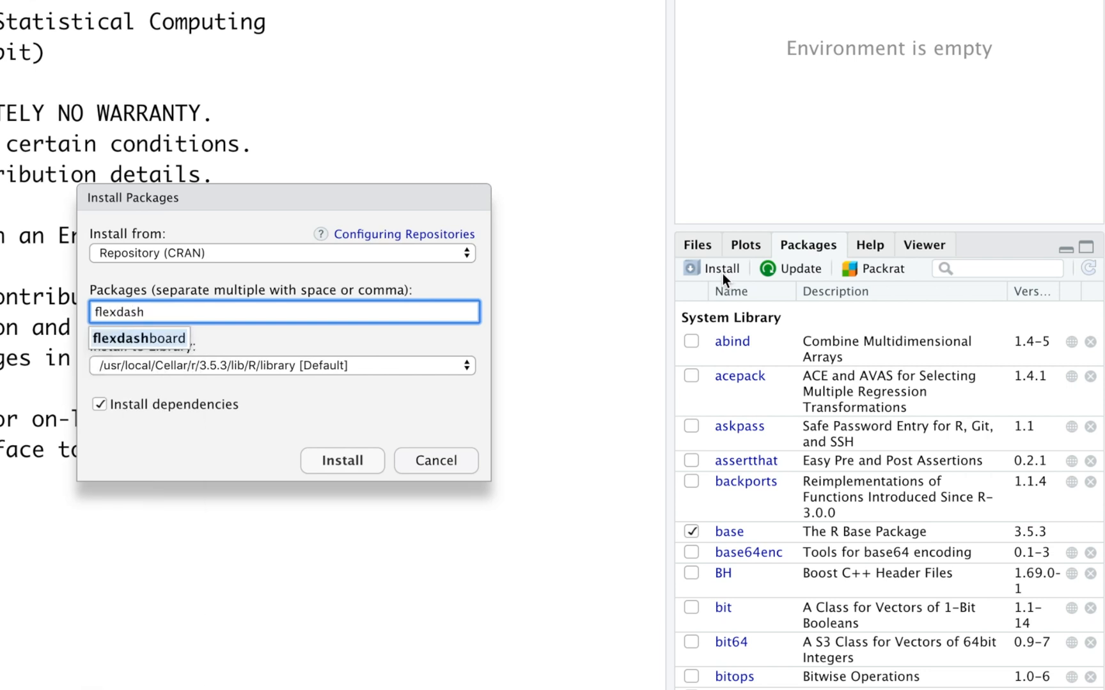
left_click(139, 339)
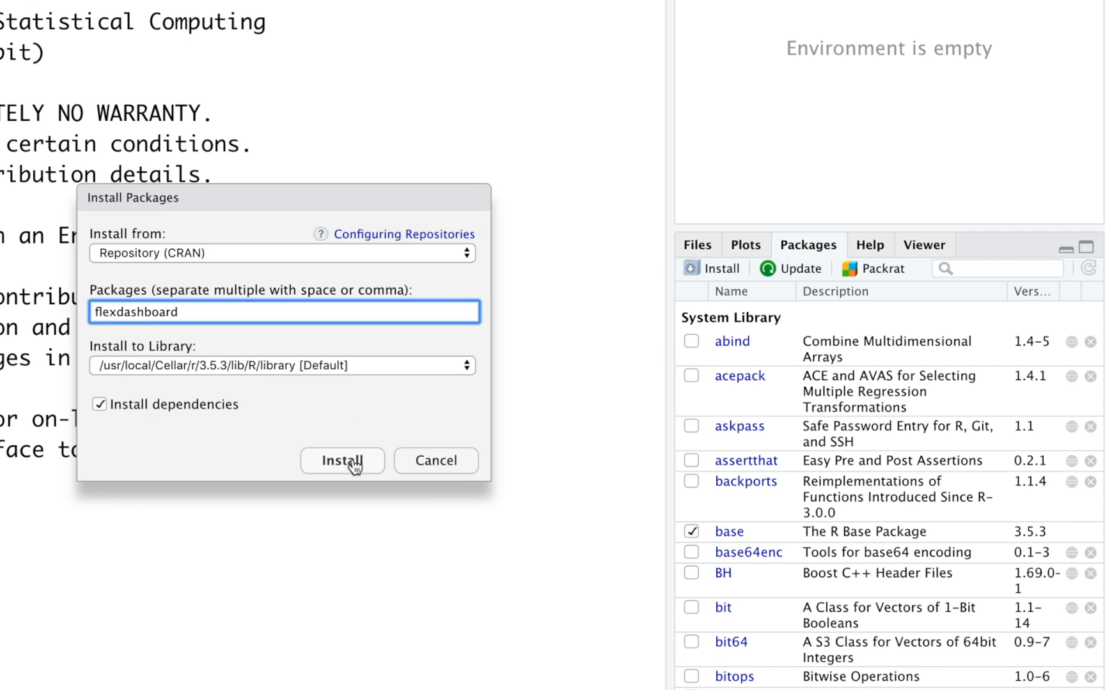
left_click(341, 461)
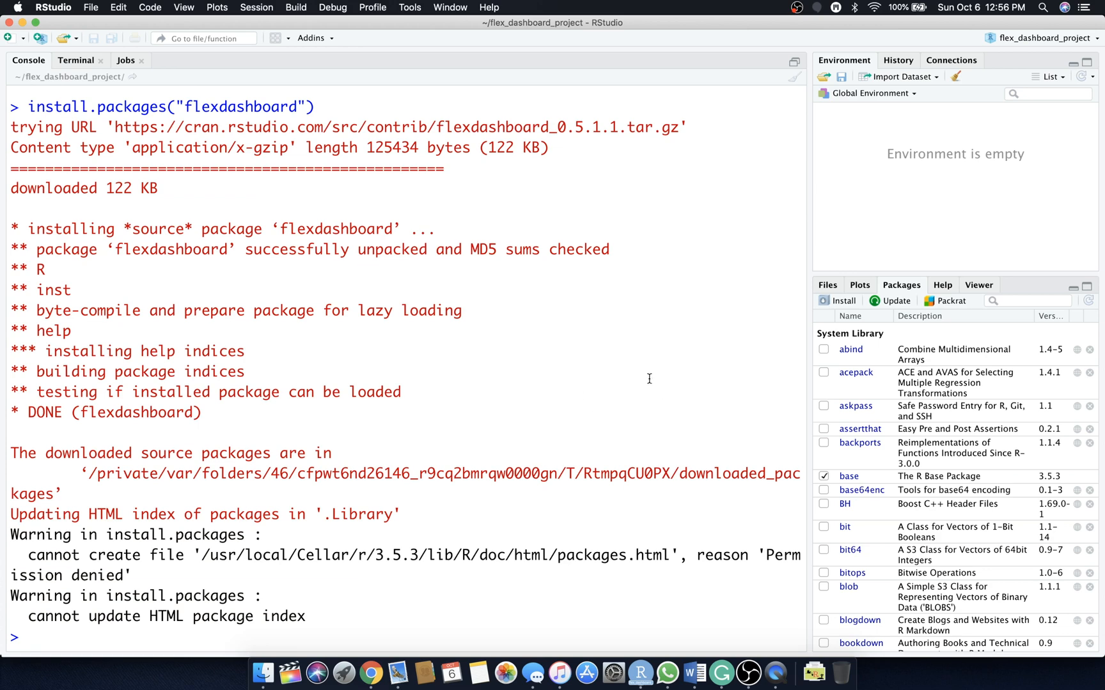
Install the DT package from CRAN
left_click(837, 301)
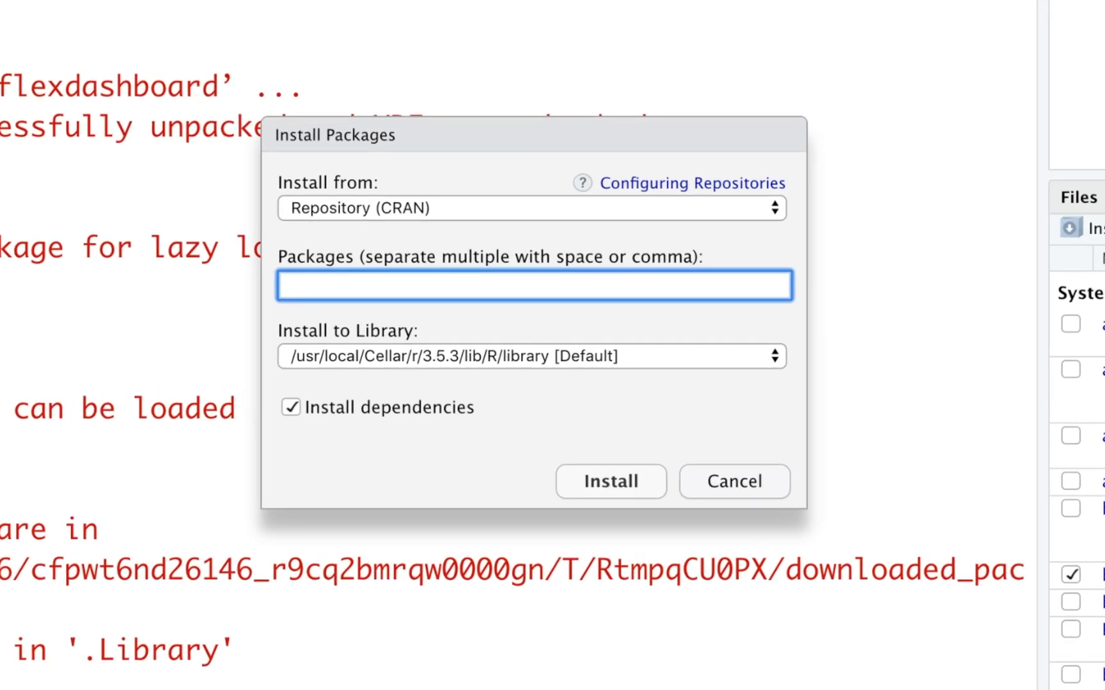
type("DT")
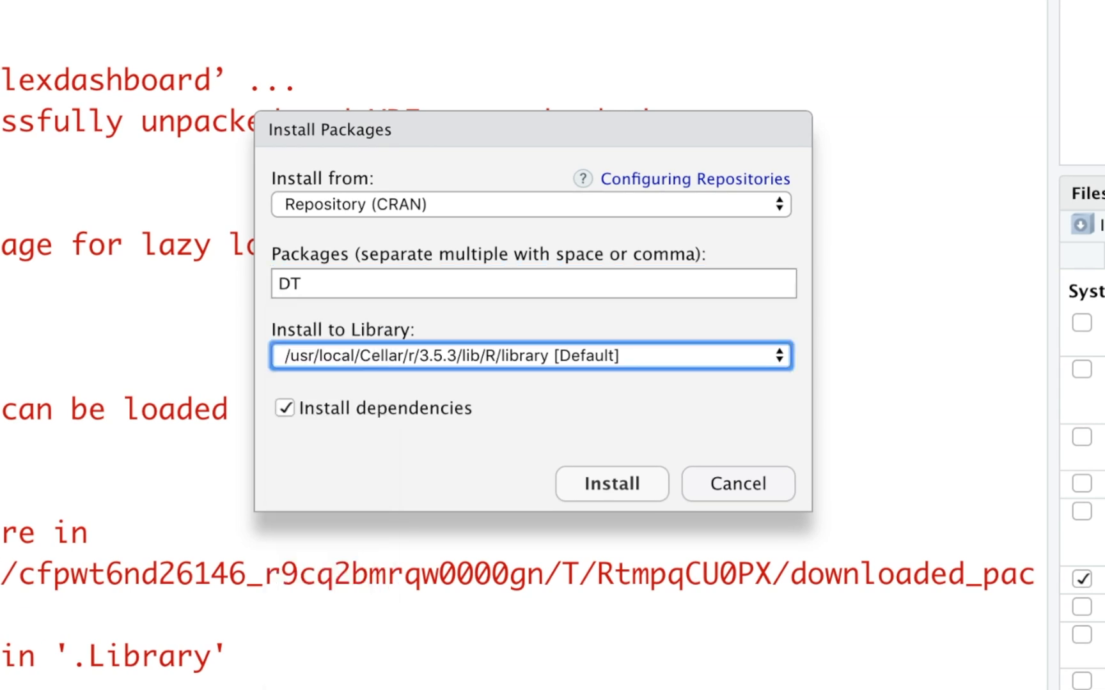
left_click(610, 484)
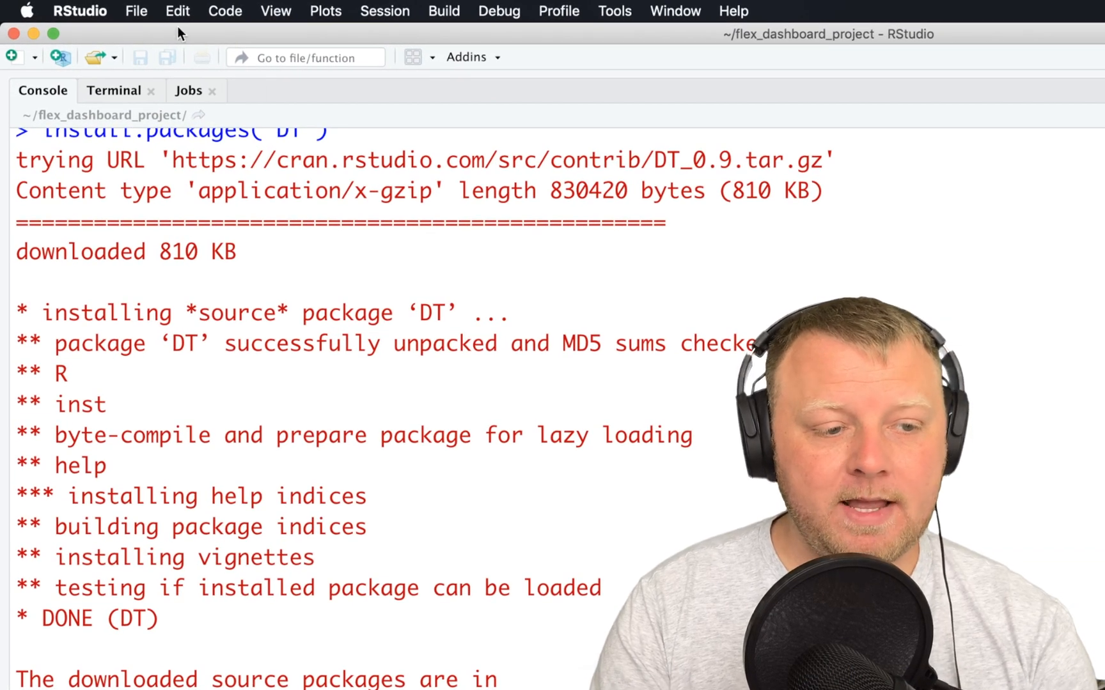
Create an untitled R Markdown file from the Flex Dashboard template
left_click(136, 11)
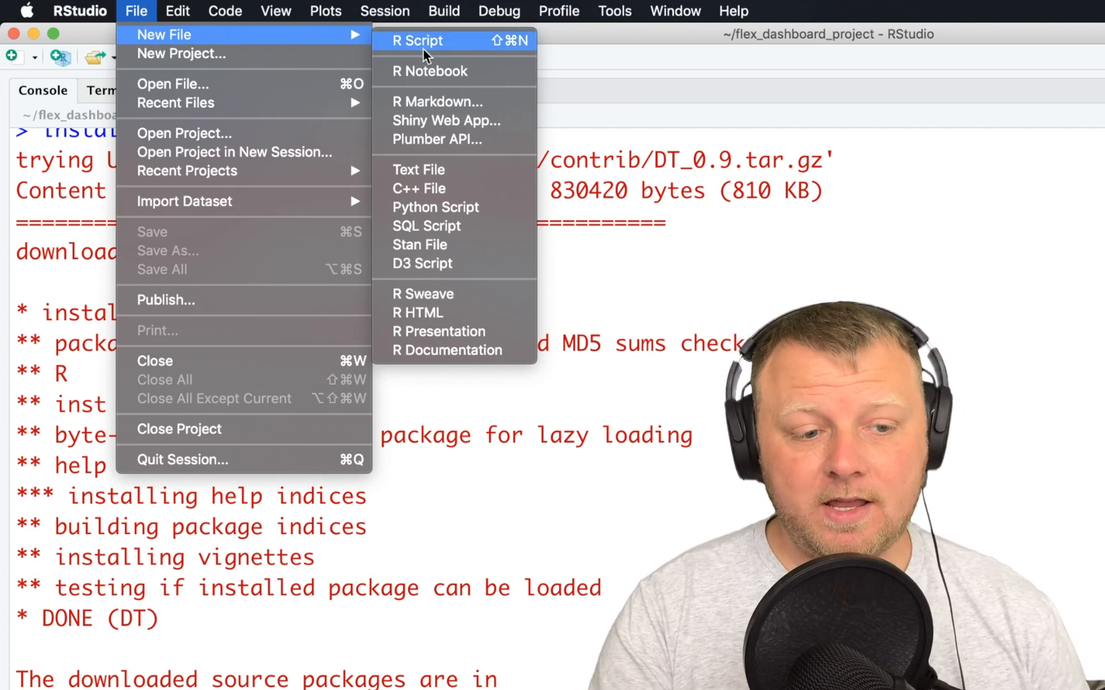
mouse_move(457, 67)
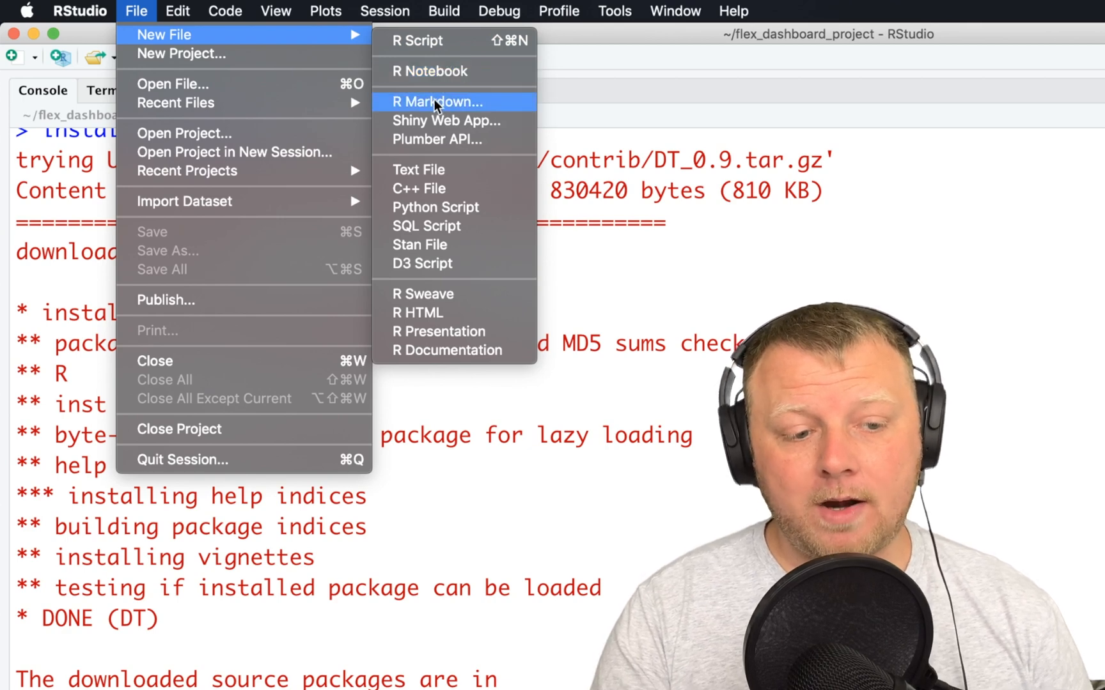
left_click(437, 101)
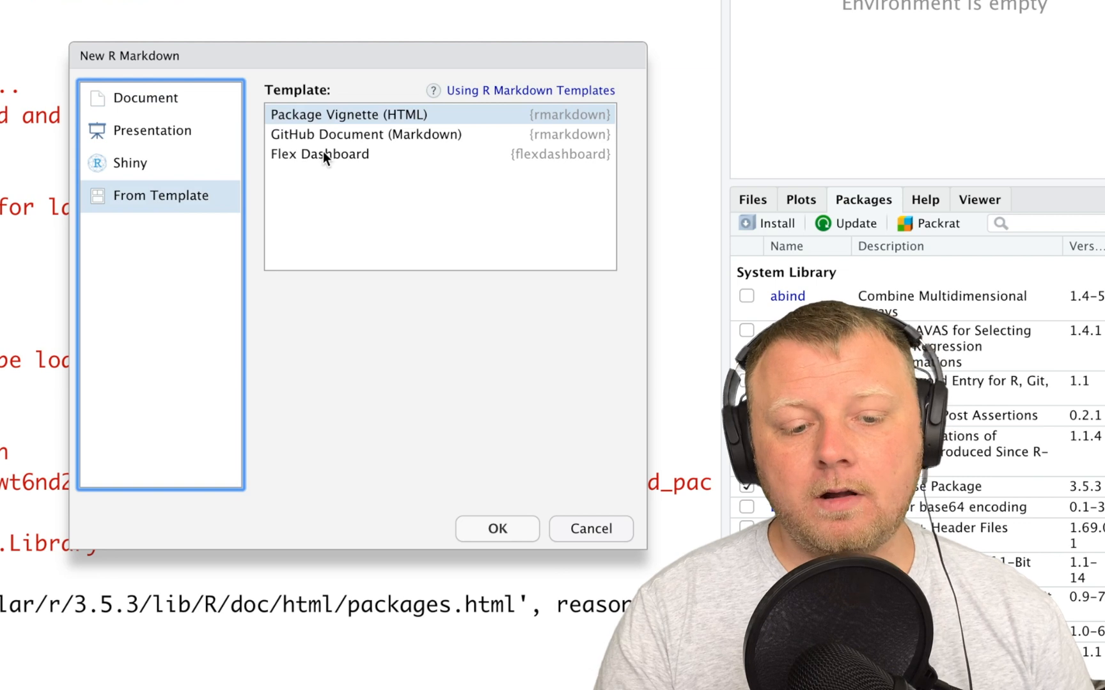
left_click(319, 154)
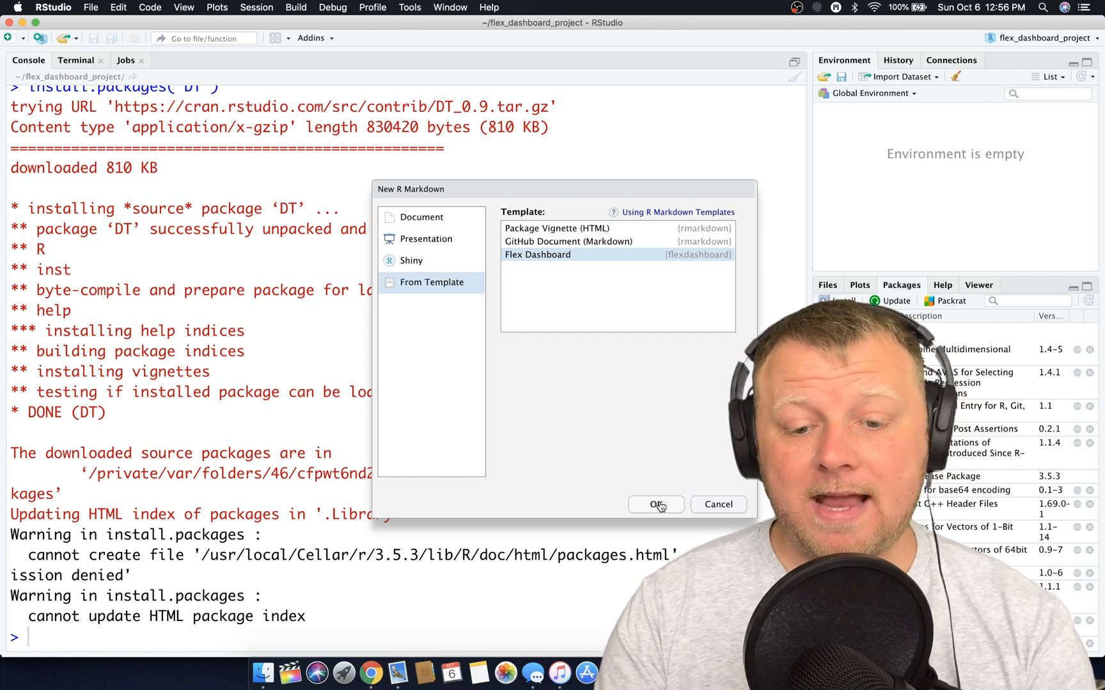
left_click(655, 504)
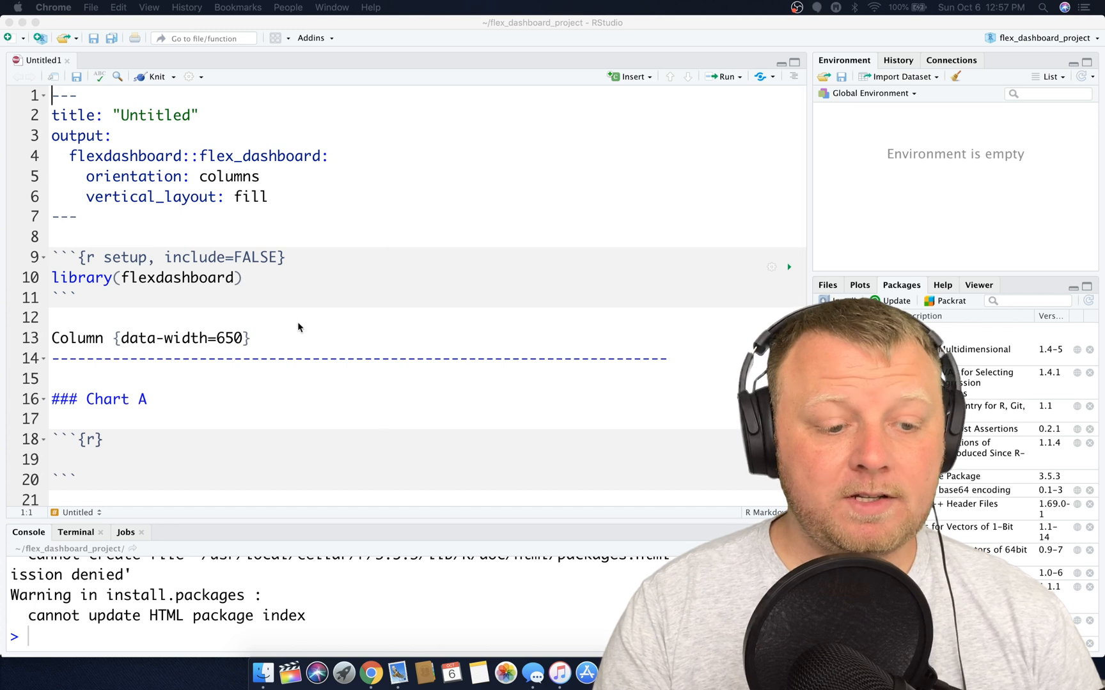
scroll("down", 3)
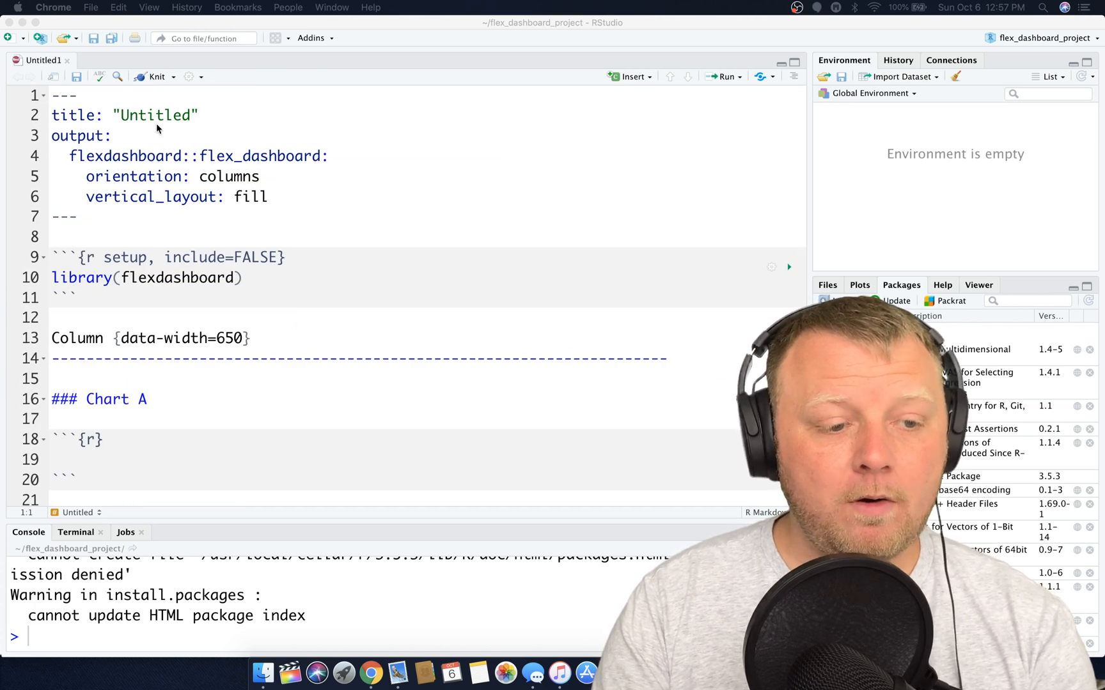
mouse_move(299, 285)
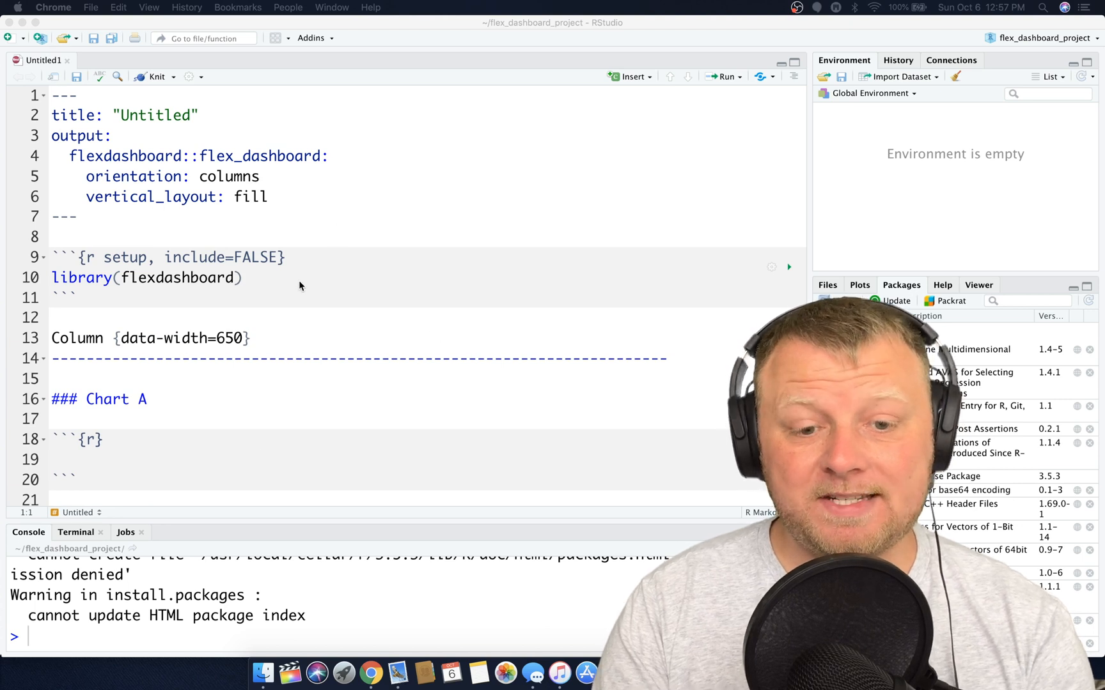
left_click(90, 7)
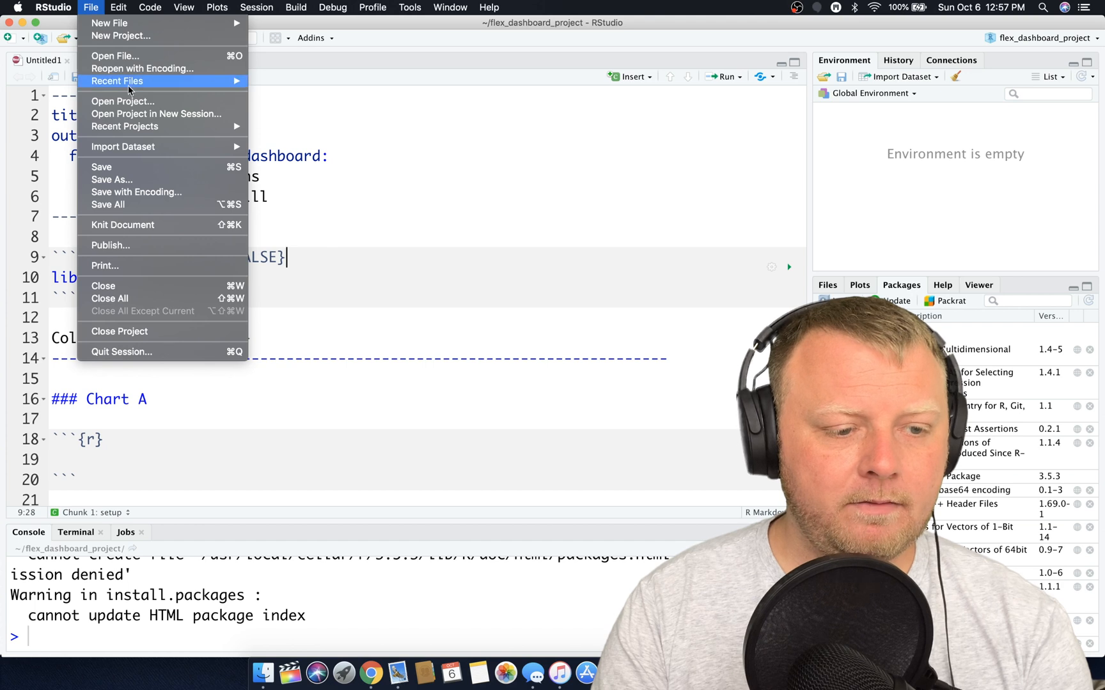
left_click(112, 180)
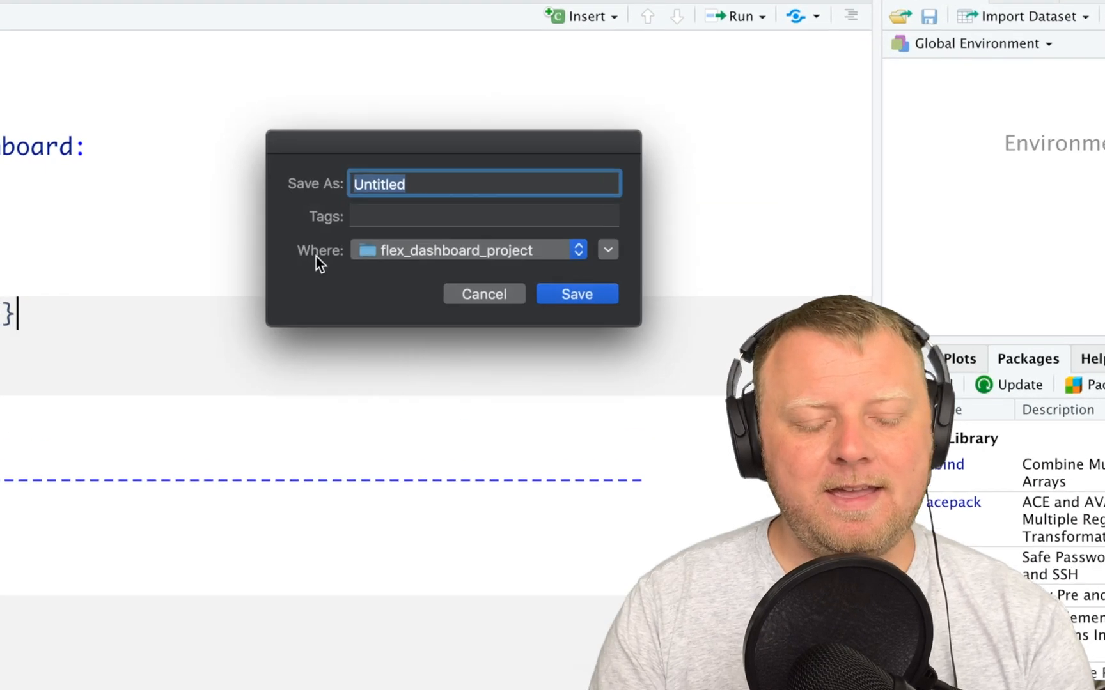
type("report dashboard")
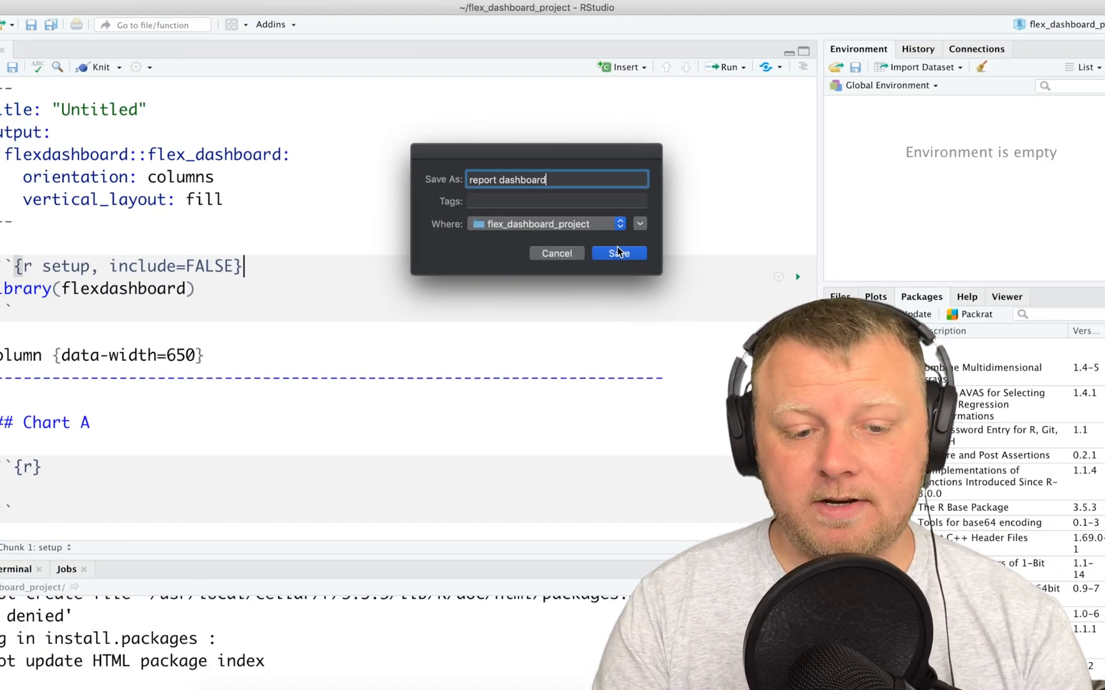
left_click(618, 254)
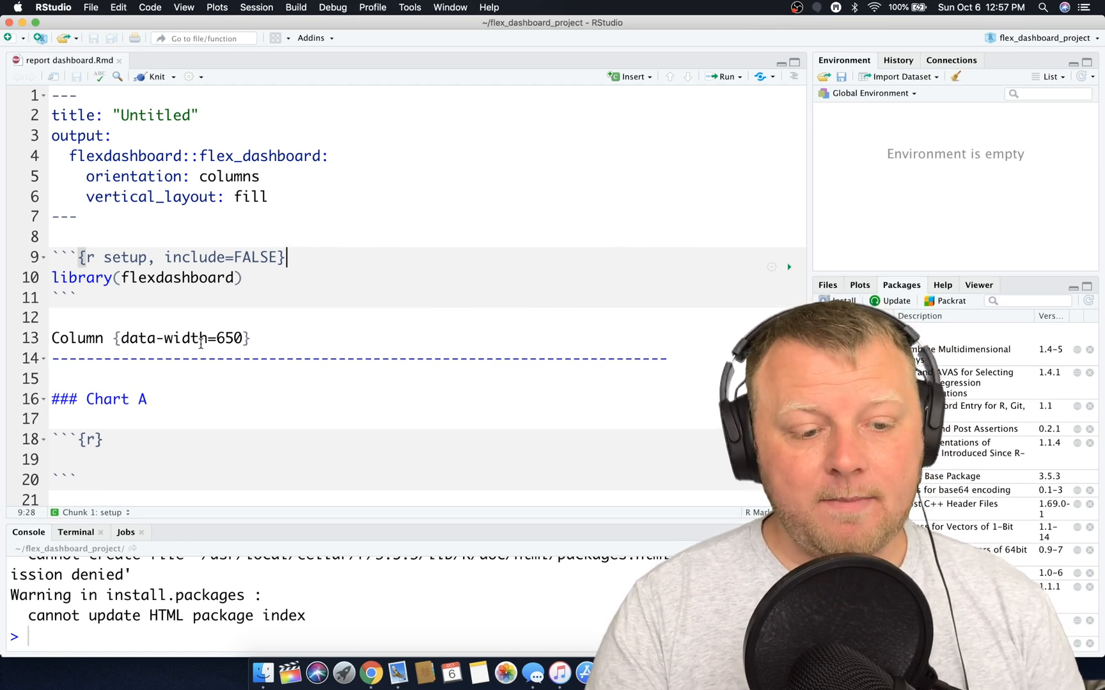
scroll("down", 3)
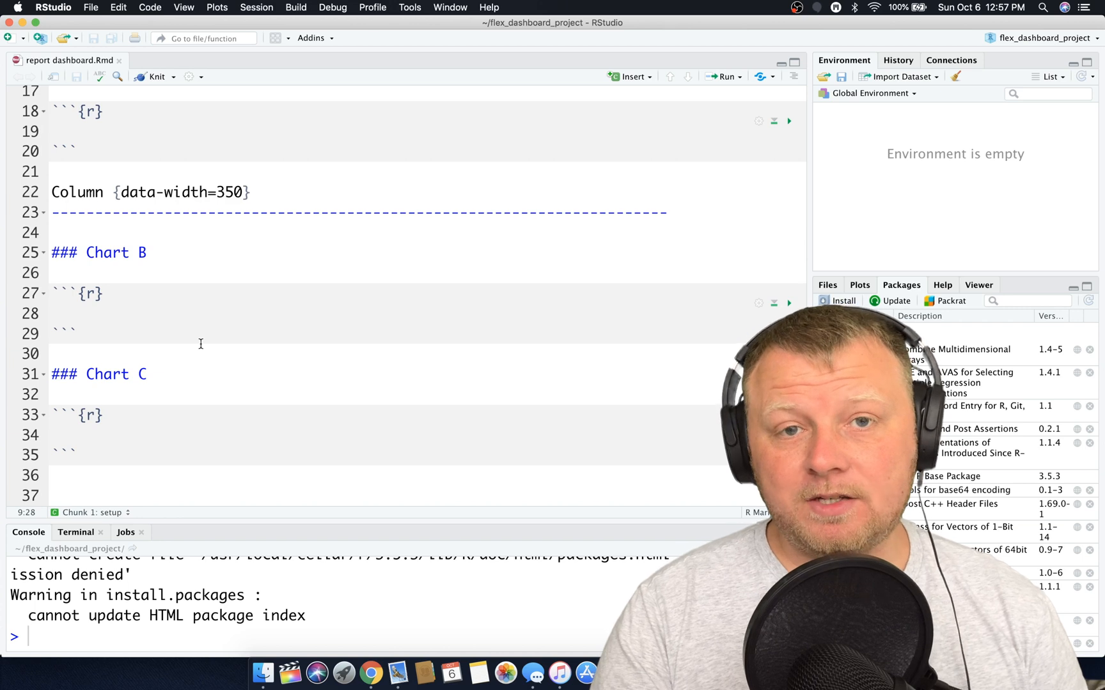
scroll("down", 3)
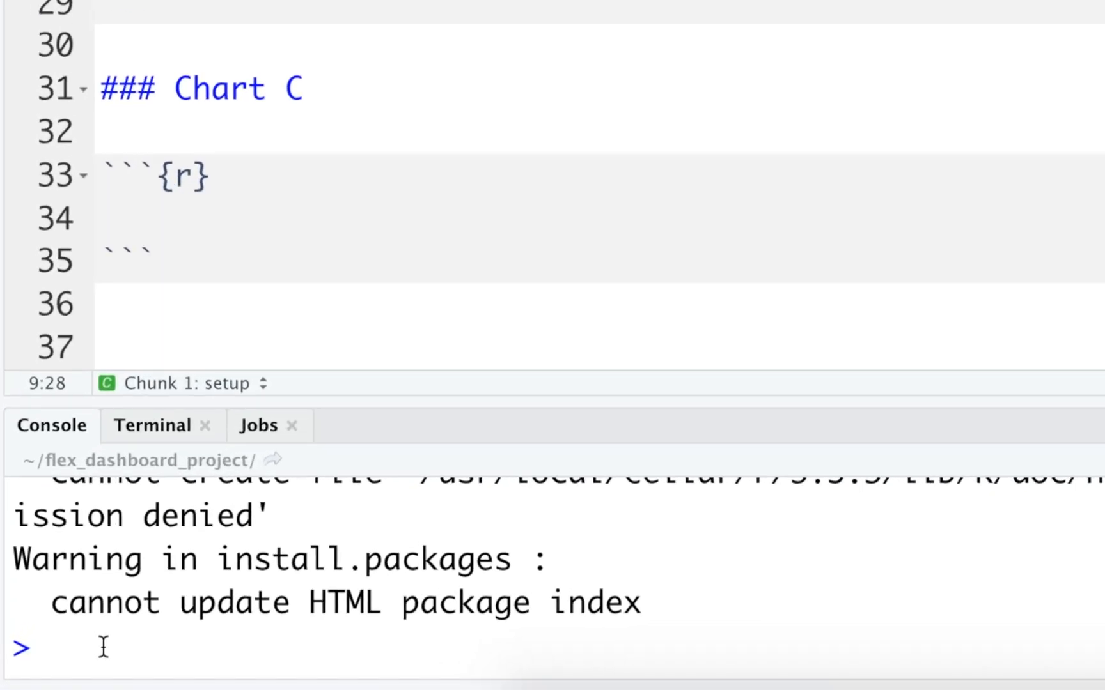
Enter a rmarkdown::render() call in the Console, correcting the file name to 'report_dashboard'
type("rmarkdo")
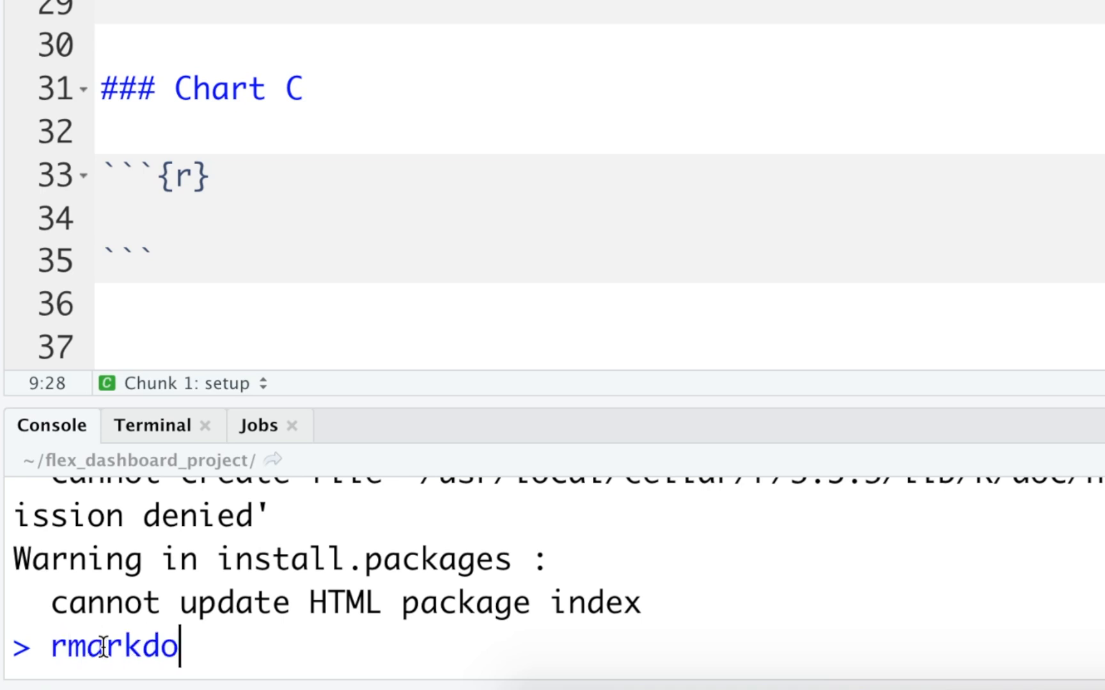
type("wn::render(\"")
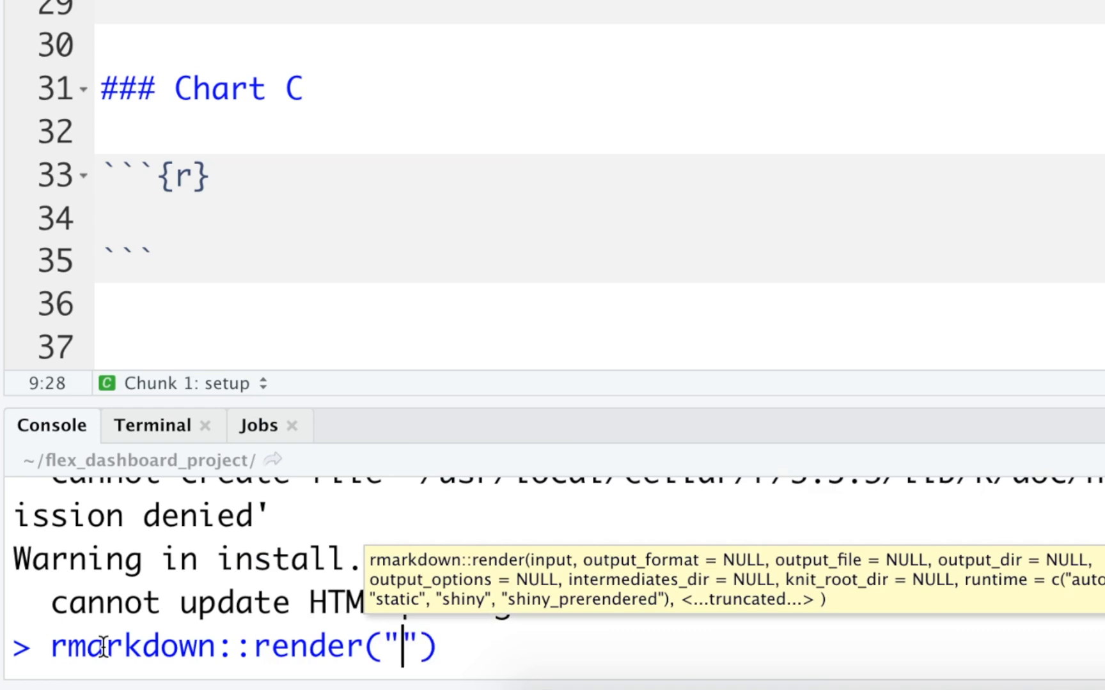
type("flex_dashboard_project.Rp")
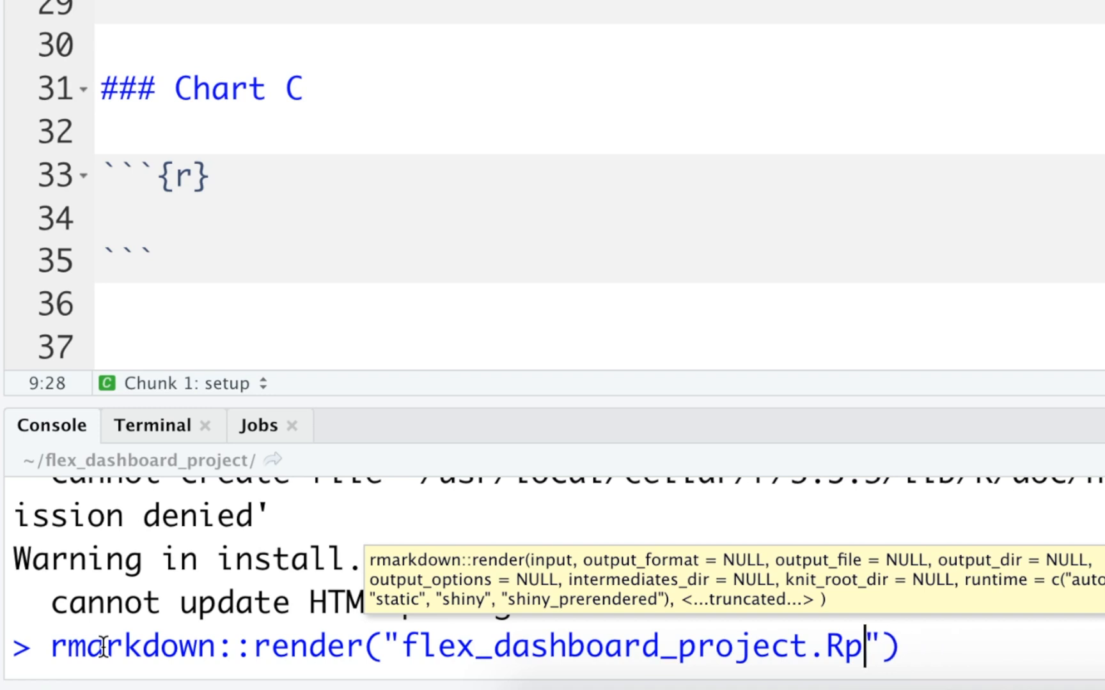
key("BackSpace")
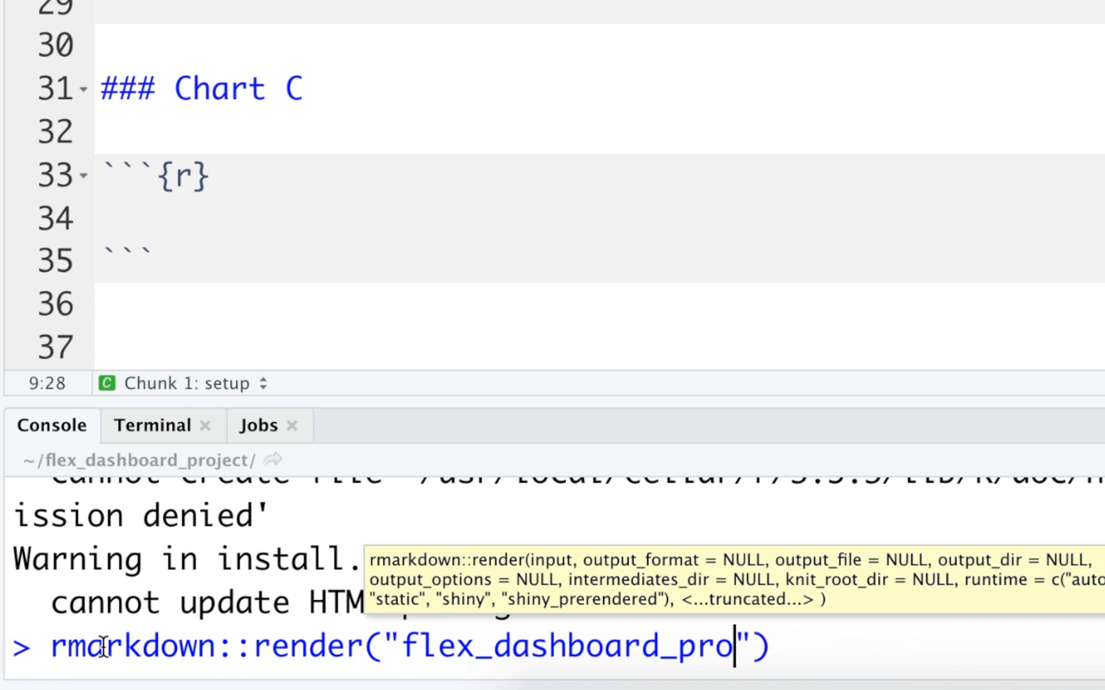
key("BackSpace")
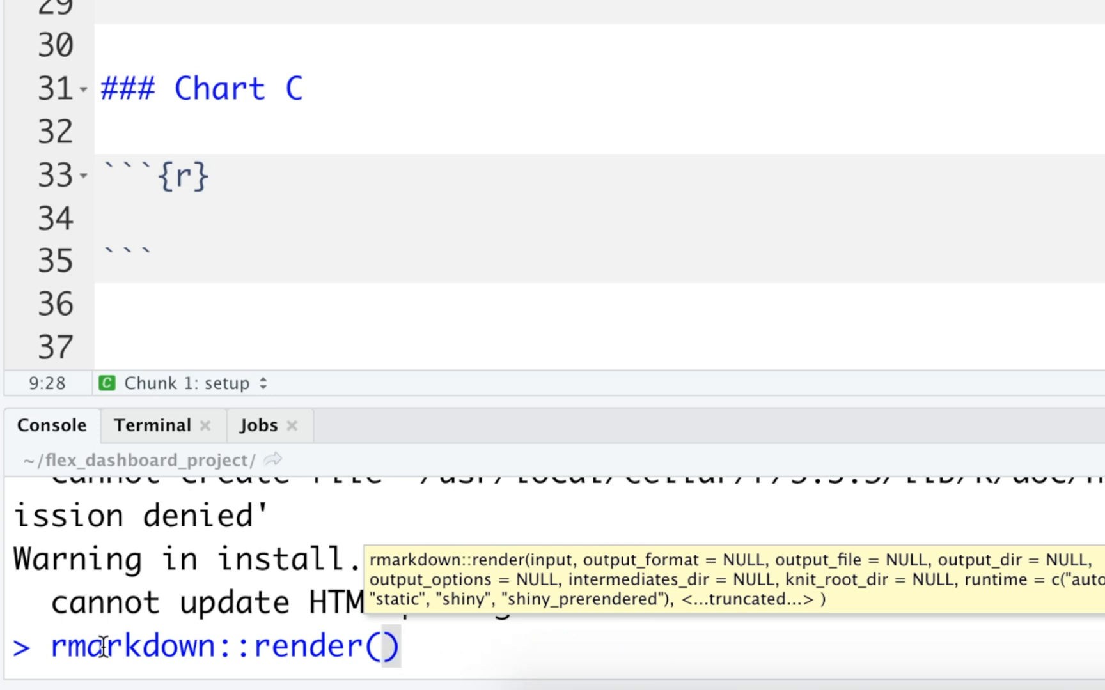
type("'rep")
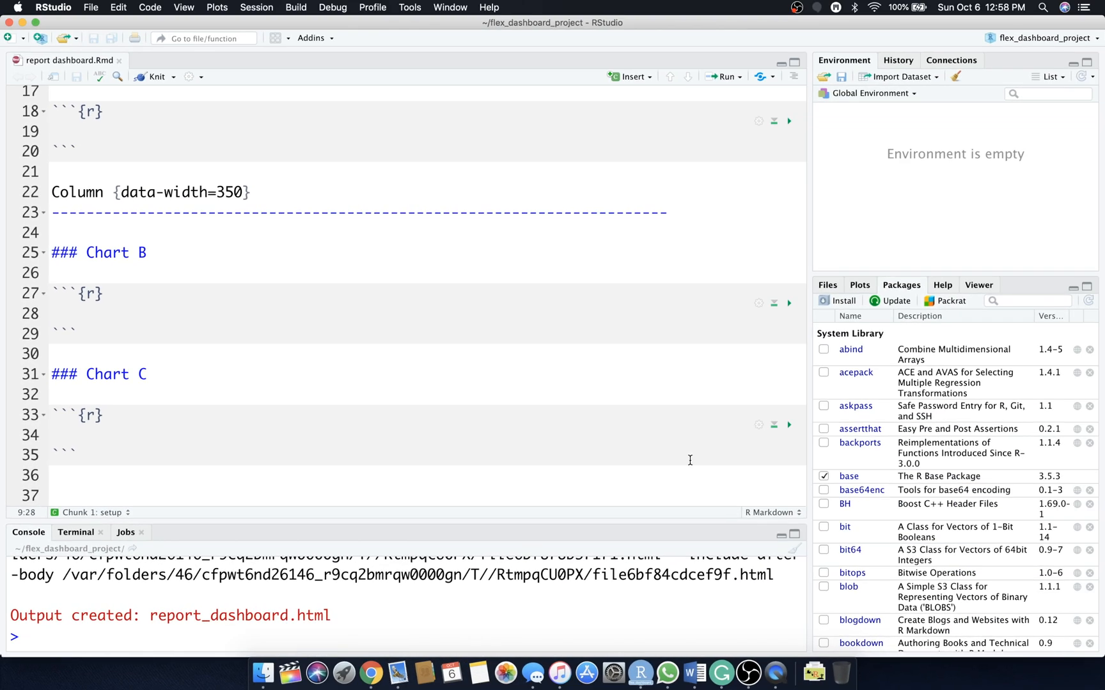
View report_dashboard.html from the Files pane in the web browser
left_click(828, 285)
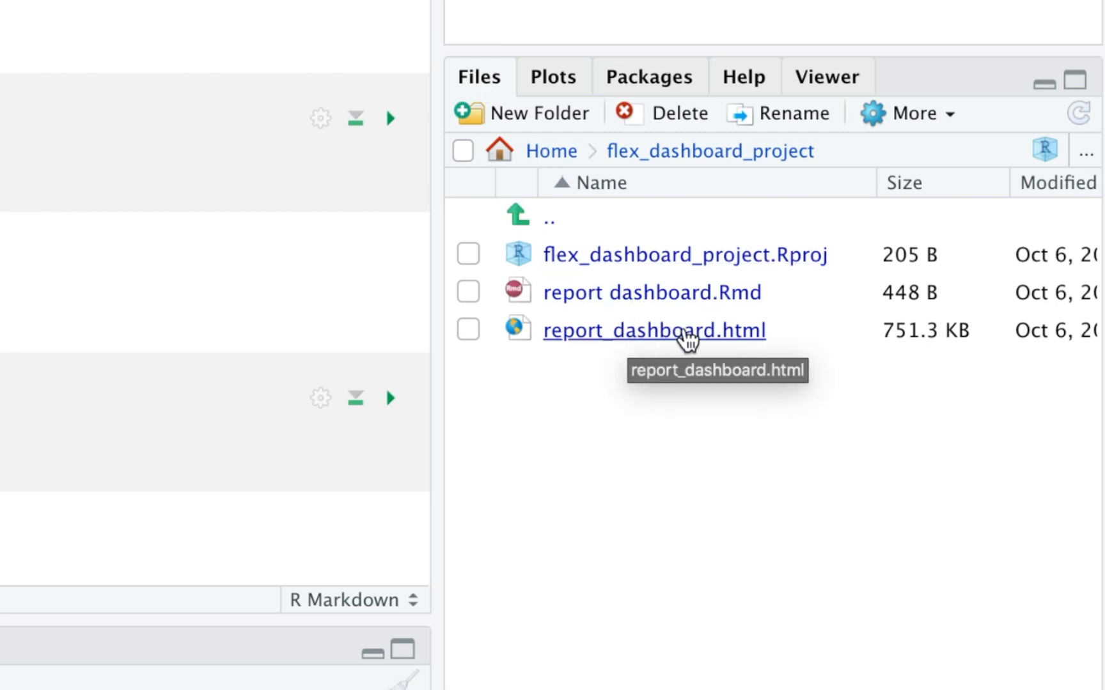
right_click(654, 331)
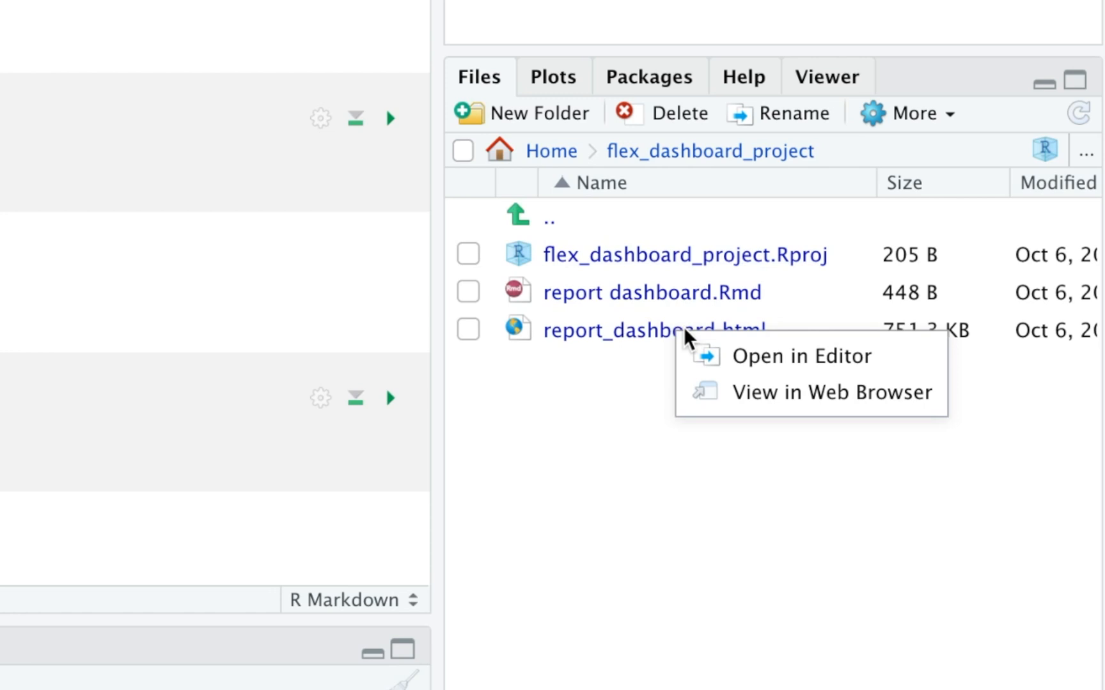
mouse_move(796, 392)
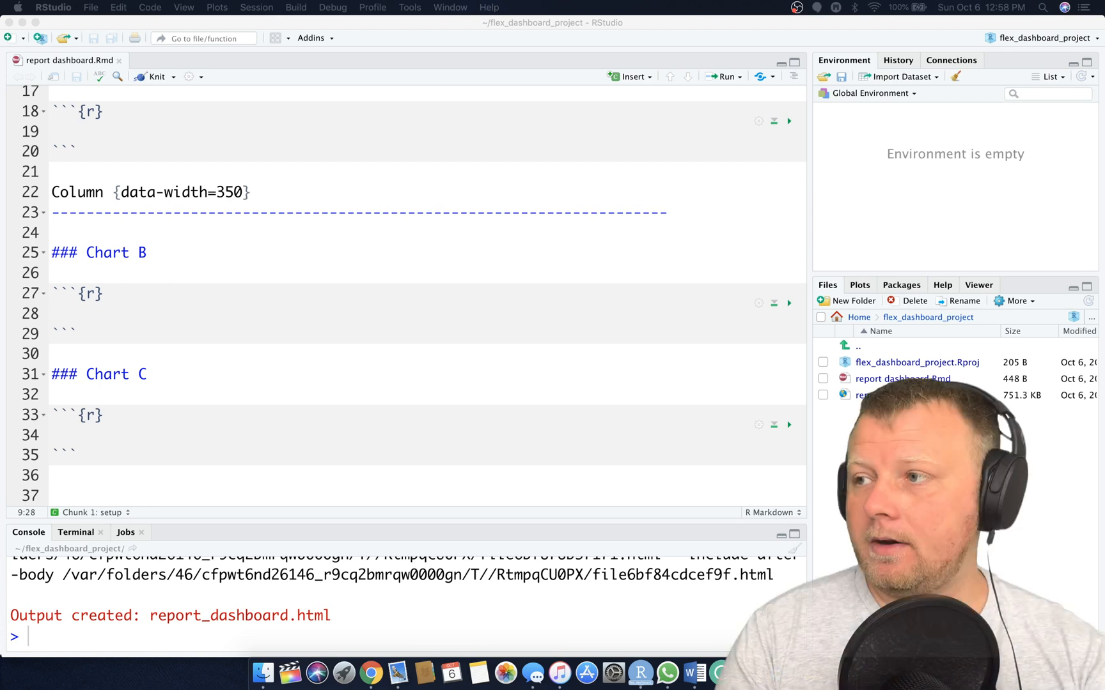
left_click(371, 674)
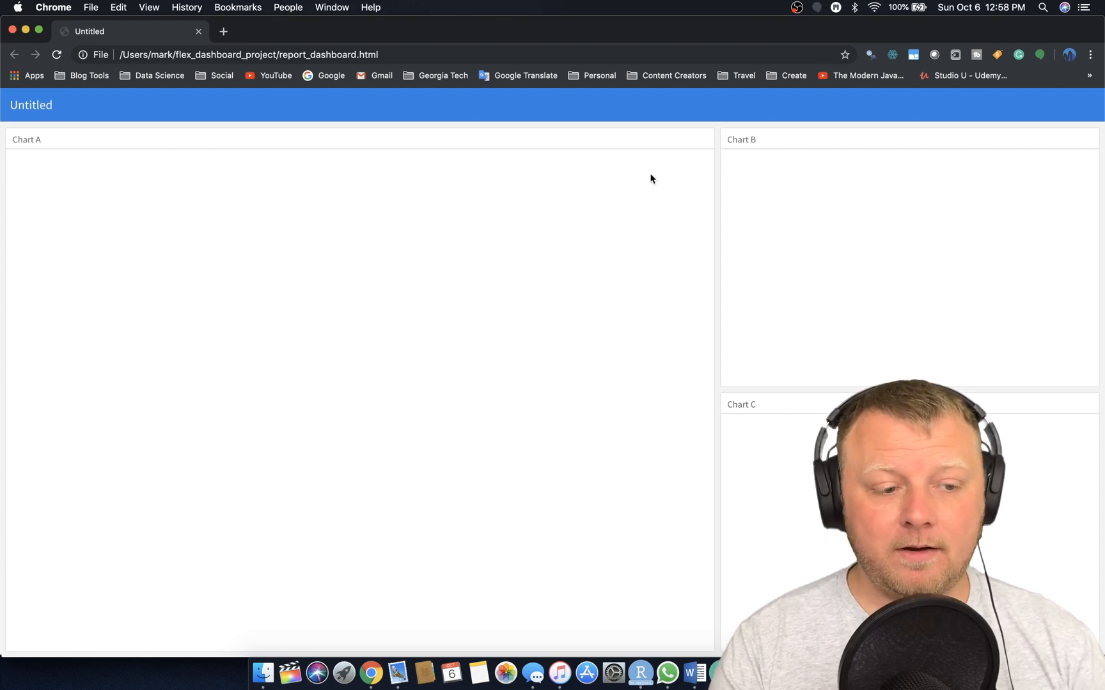
mouse_move(423, 287)
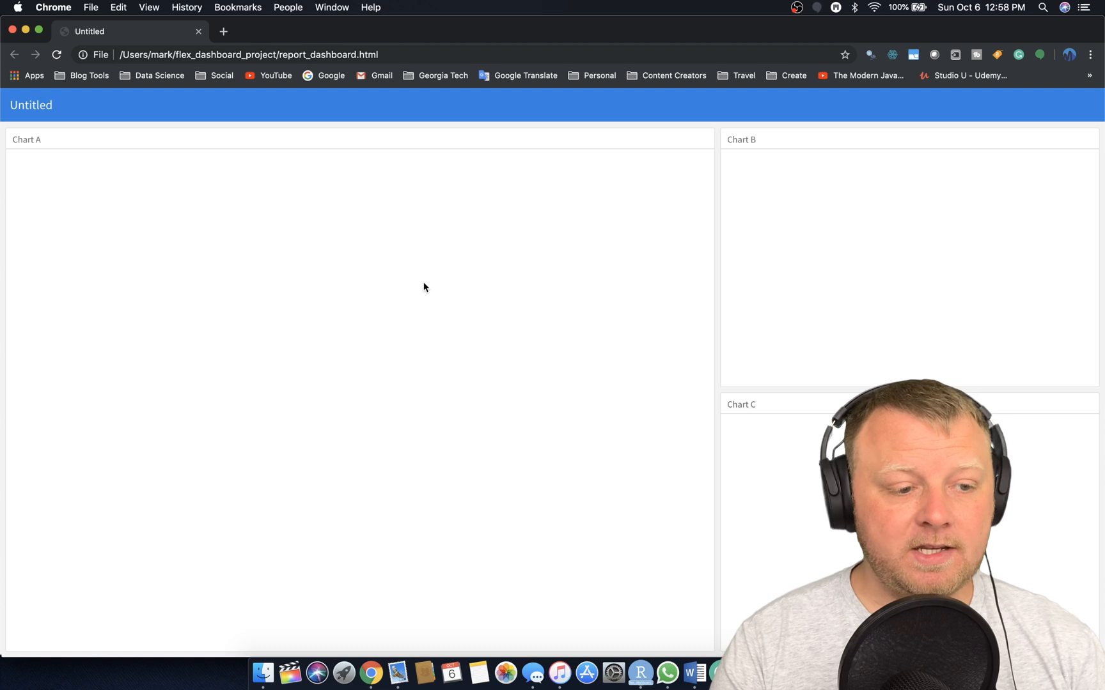
double_click(31, 104)
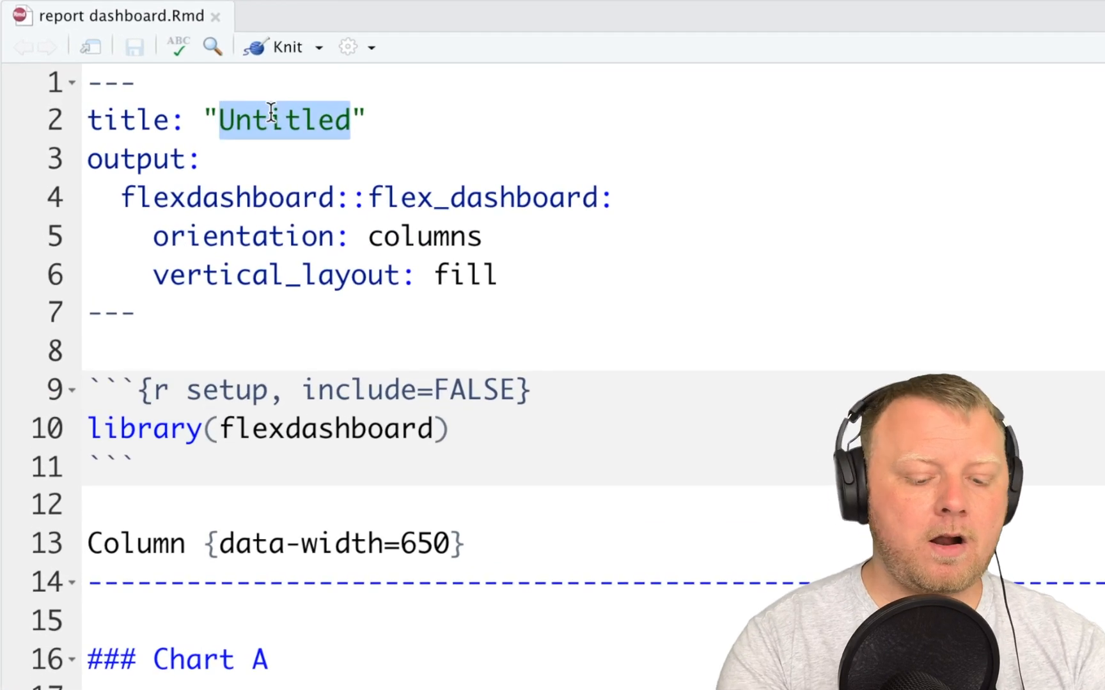
Change the YAML title from Untitled to TPS Report
type("TPS Report")
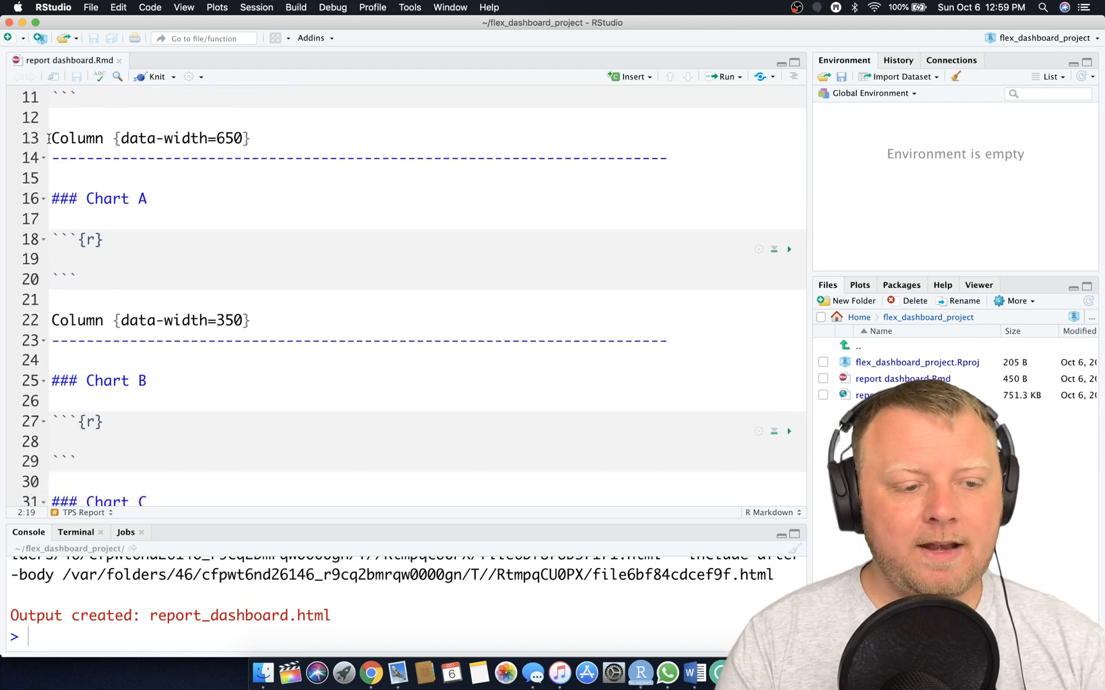
double_click(138, 139)
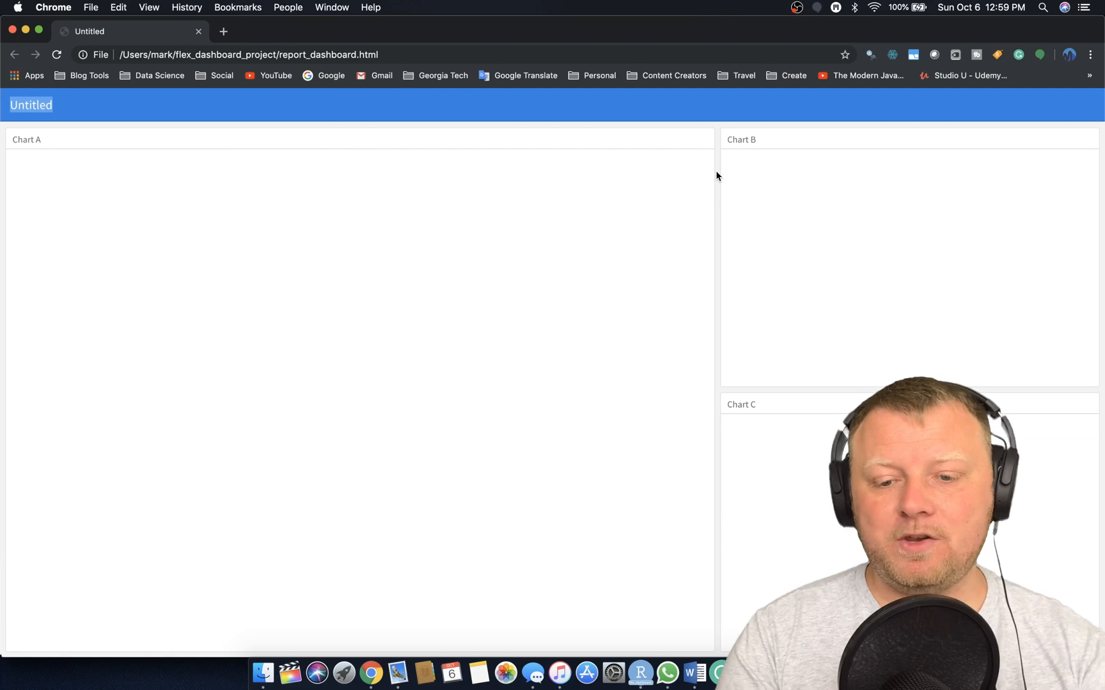
mouse_move(451, 217)
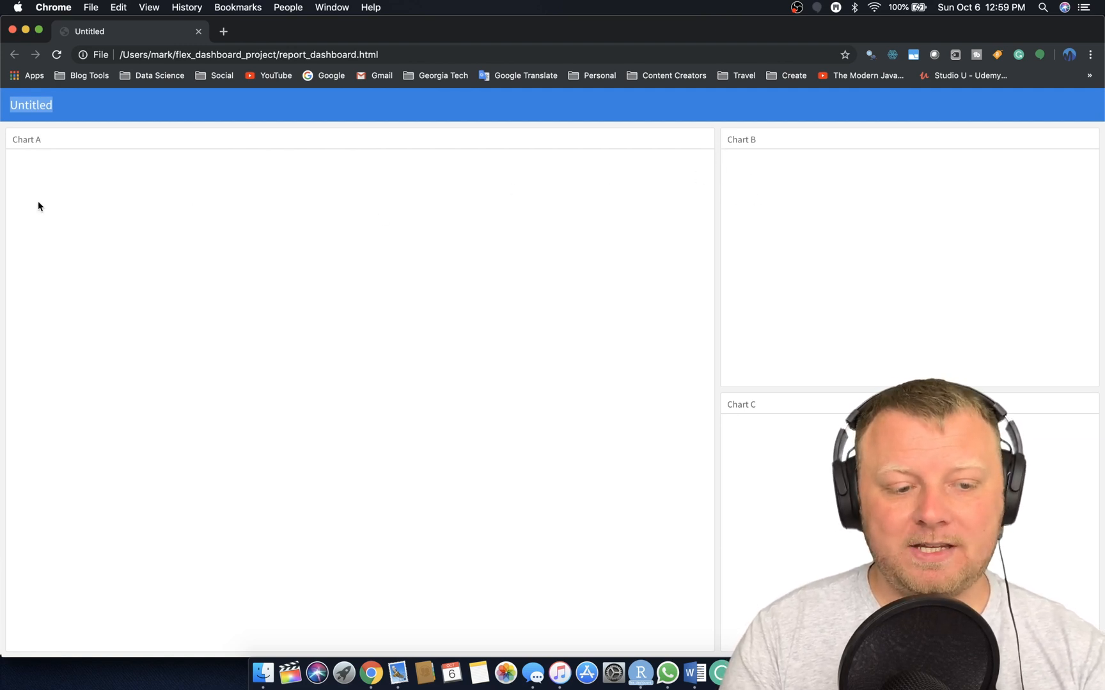
mouse_move(889, 286)
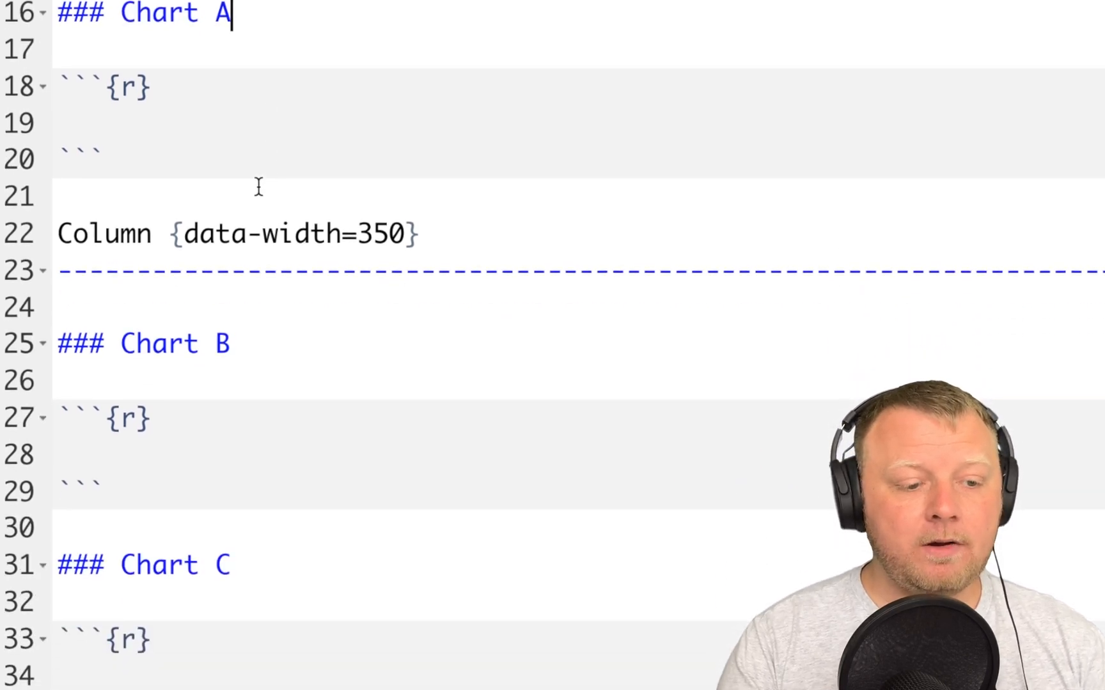
Change Chart A's column data-width from 650 to 500
double_click(104, 234)
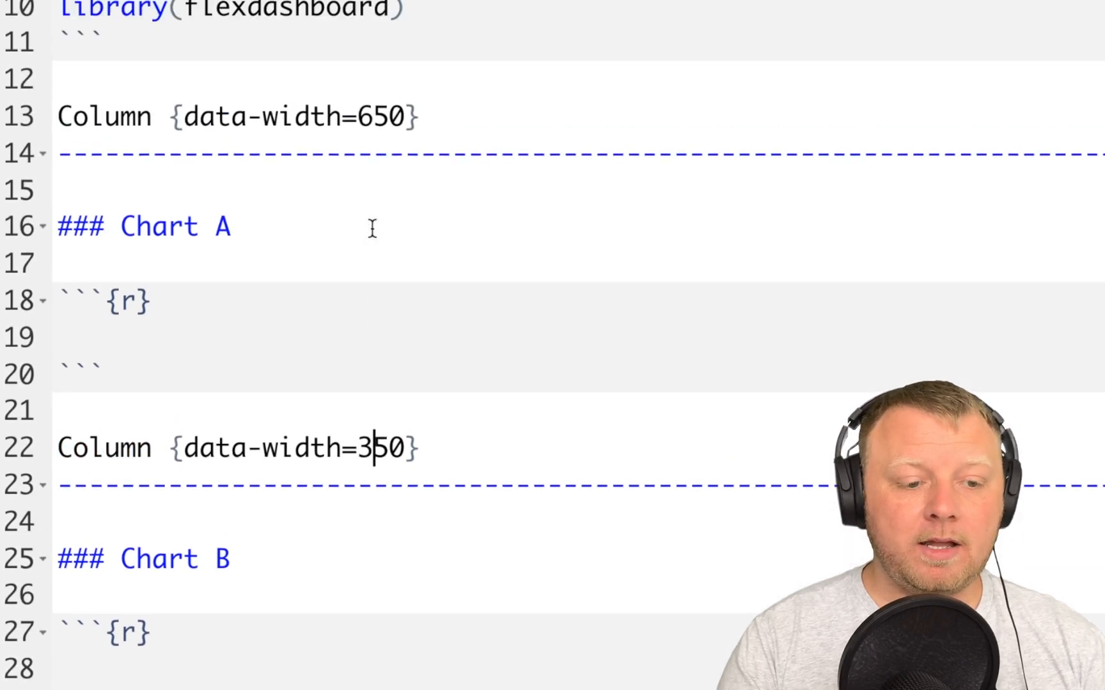
double_click(377, 127)
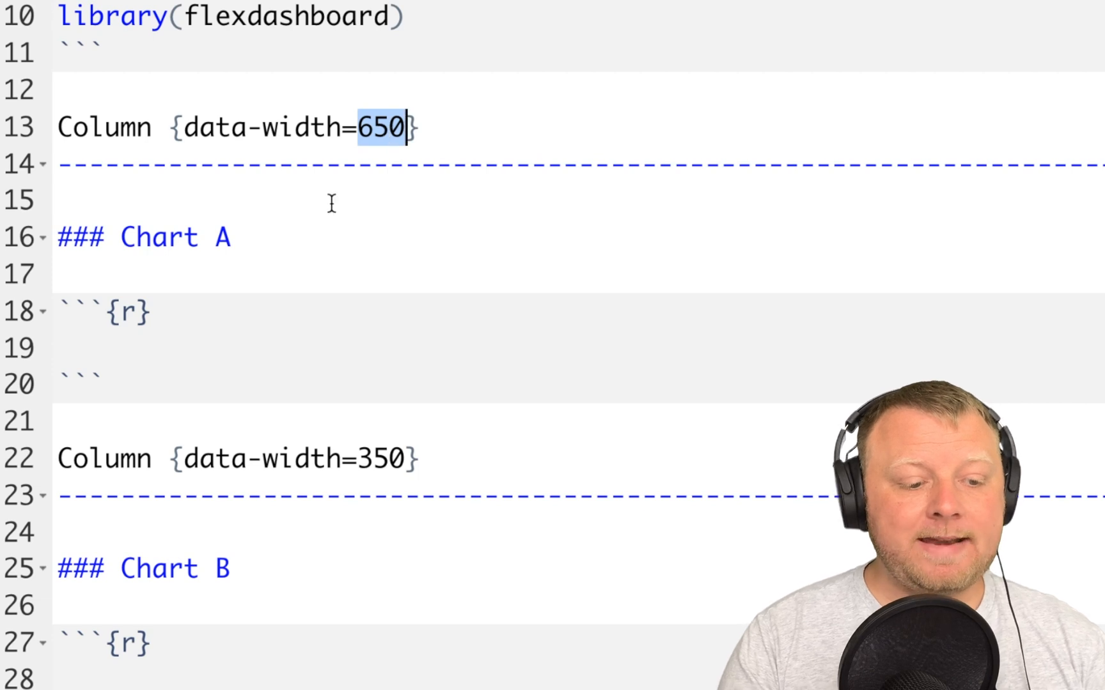
left_click(92, 495)
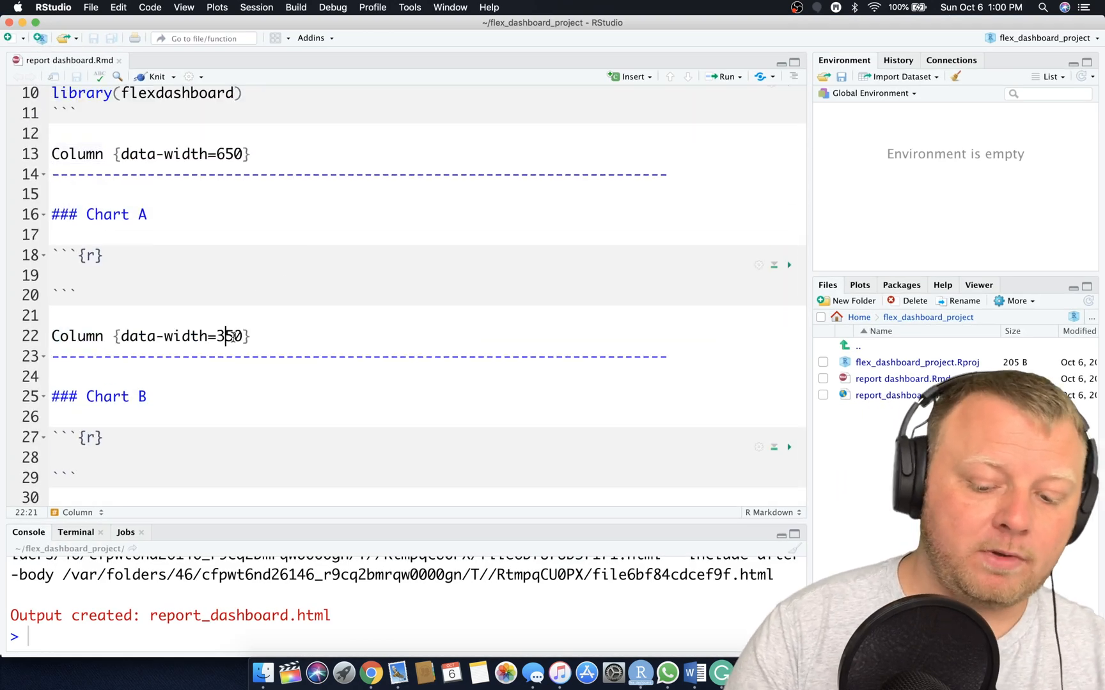
key("Backspace")
type("0")
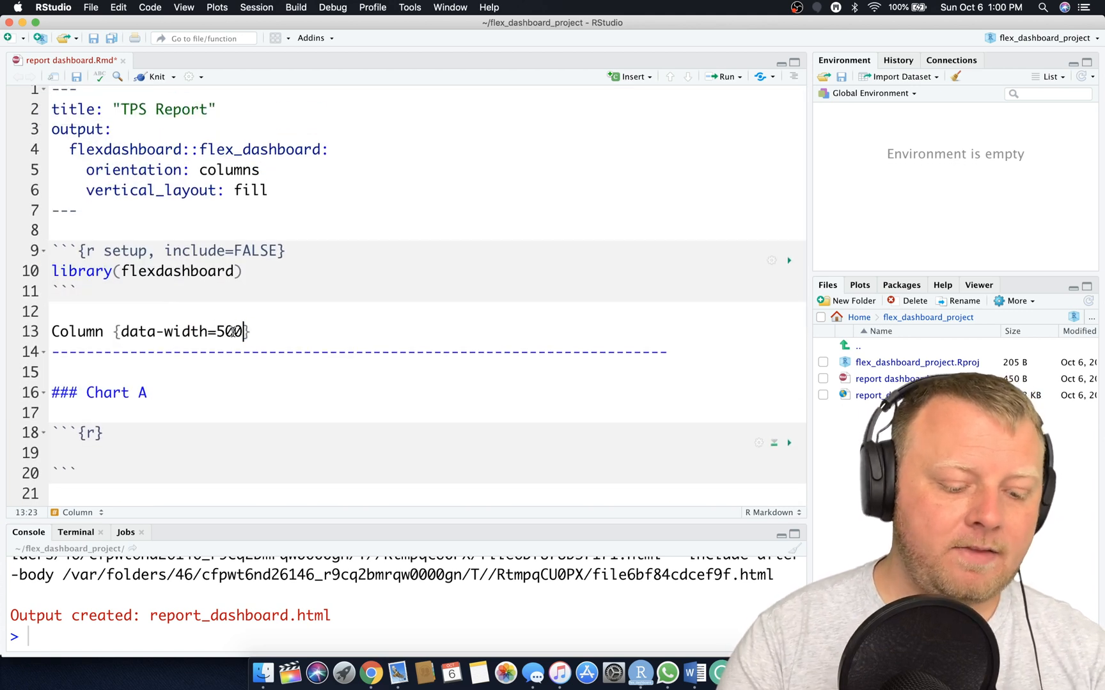
Save the file and run rmarkdown::render("report dashboard.Rmd") in the Console
key("cmd+s")
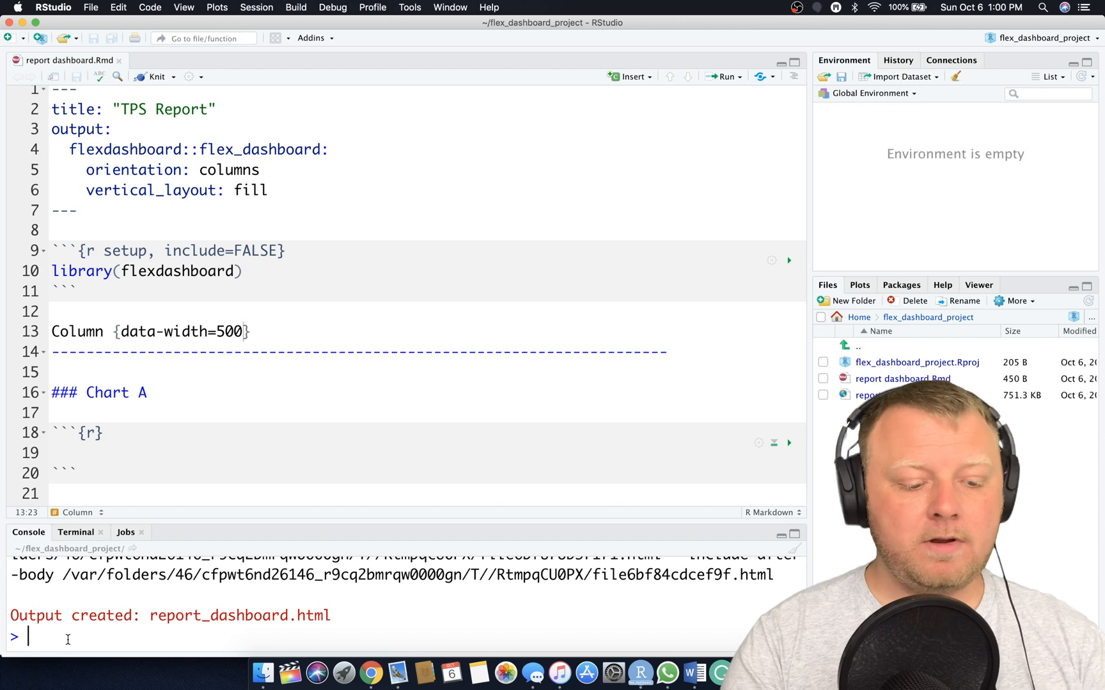
type("rmarkdown::render(\"report dashboard.Rmd\")")
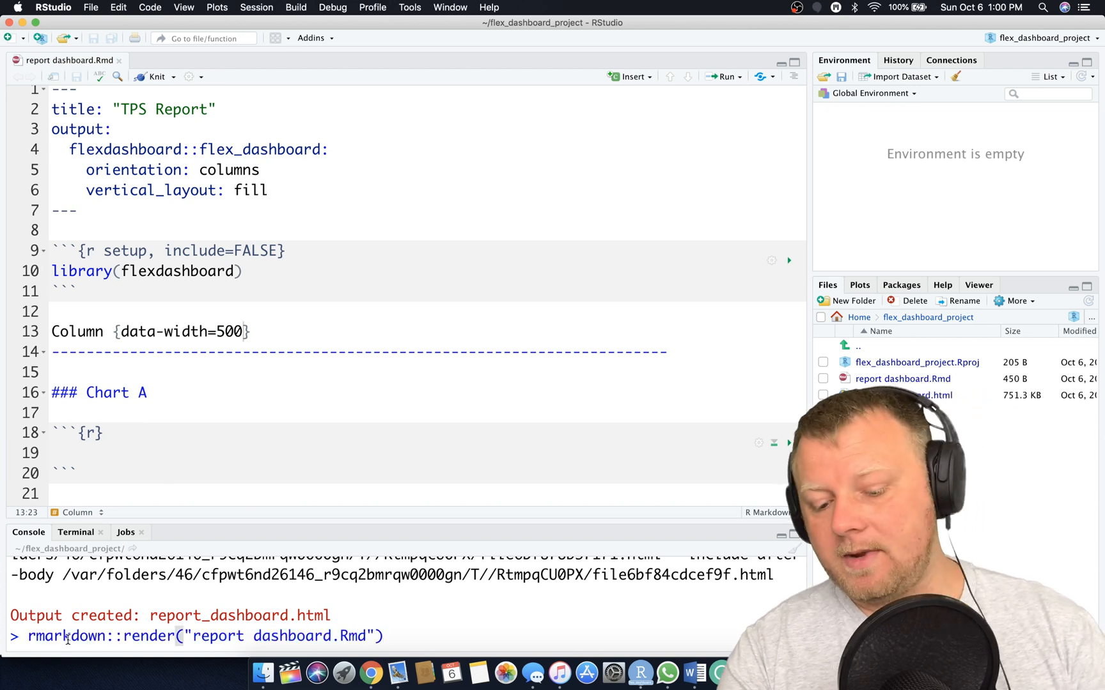
key("Return")
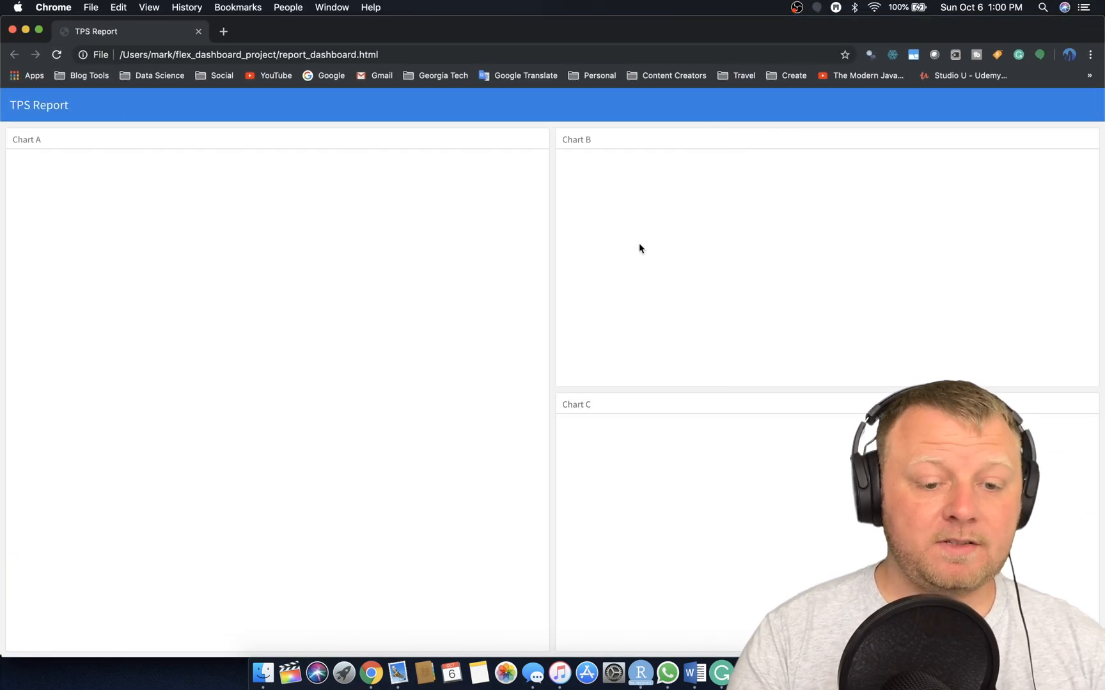
mouse_move(448, 268)
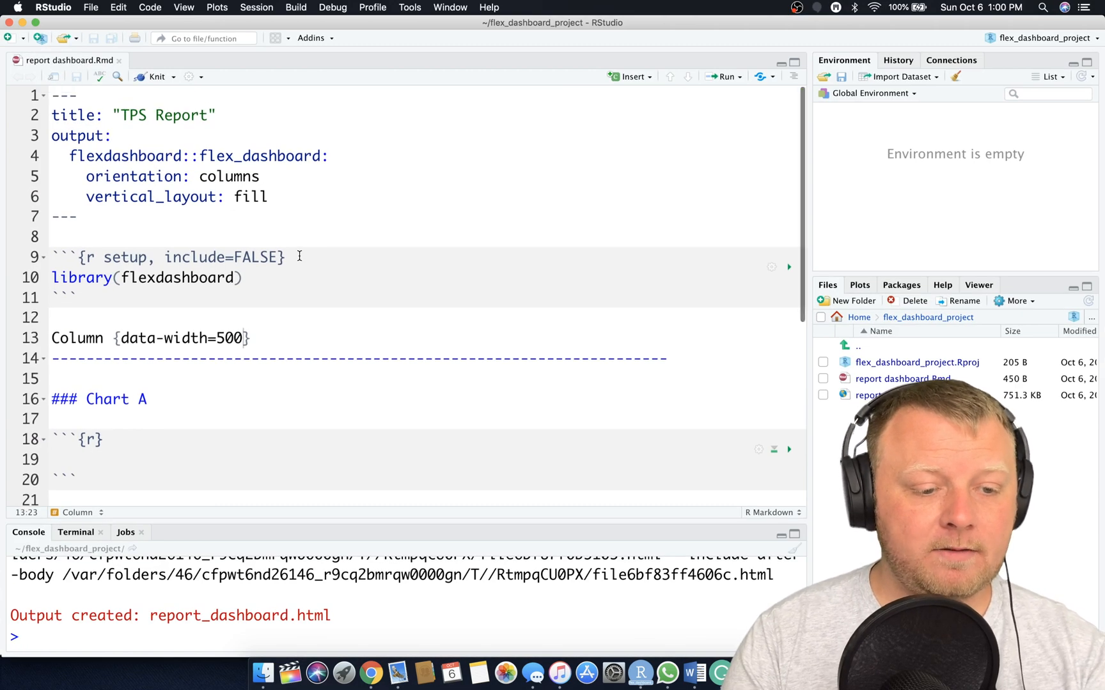
Add a 250-wide column with a Chart D heading, then enter rmarkdown::render("report dashboard.Rmd")
double_click(230, 338)
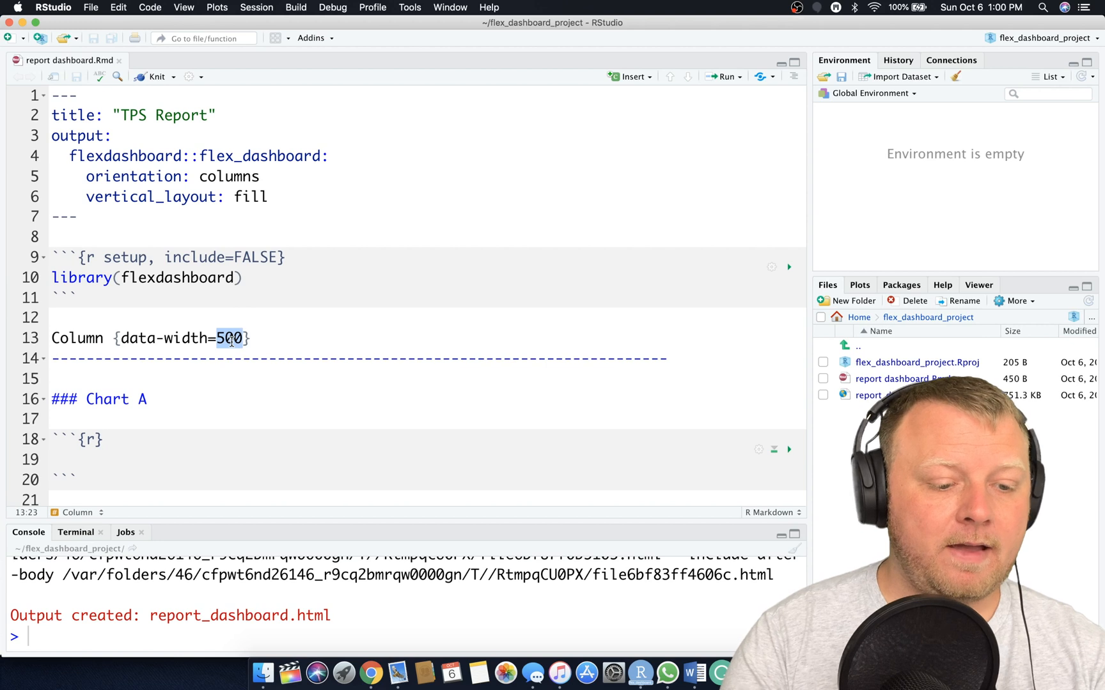
scroll("down", 3)
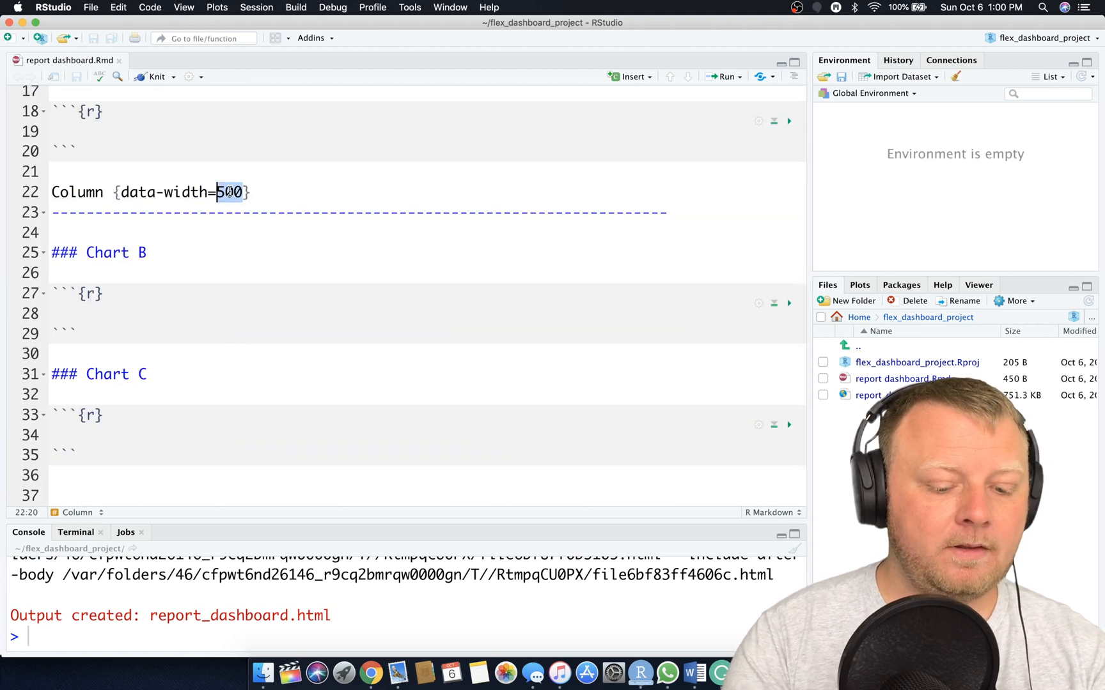
type("250")
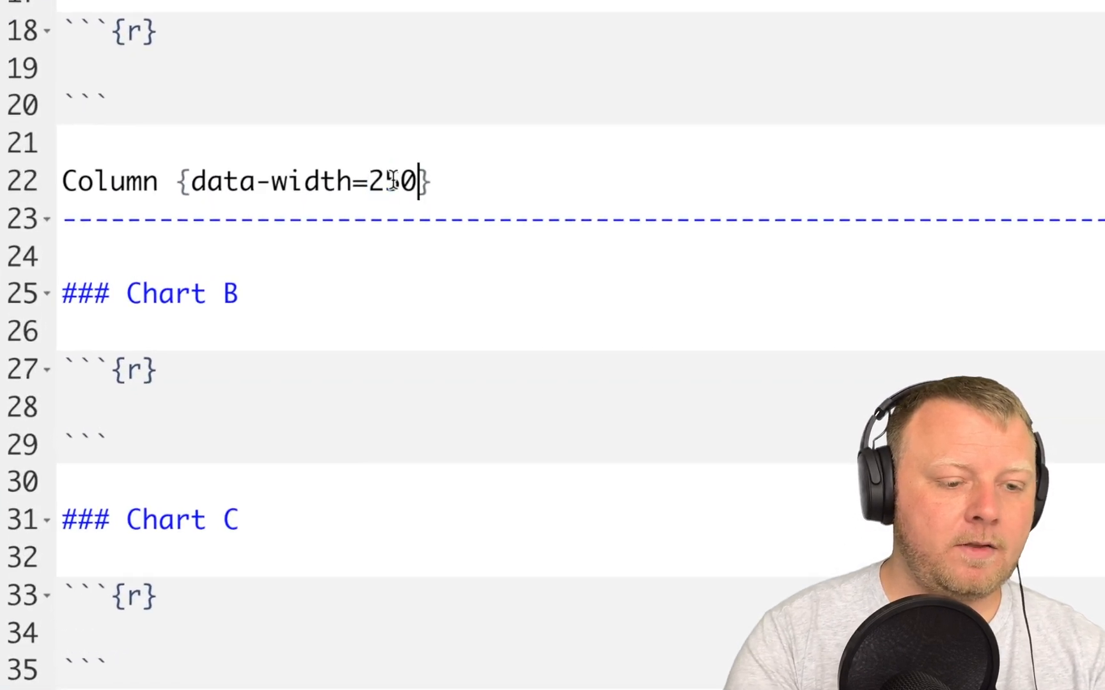
type("5")
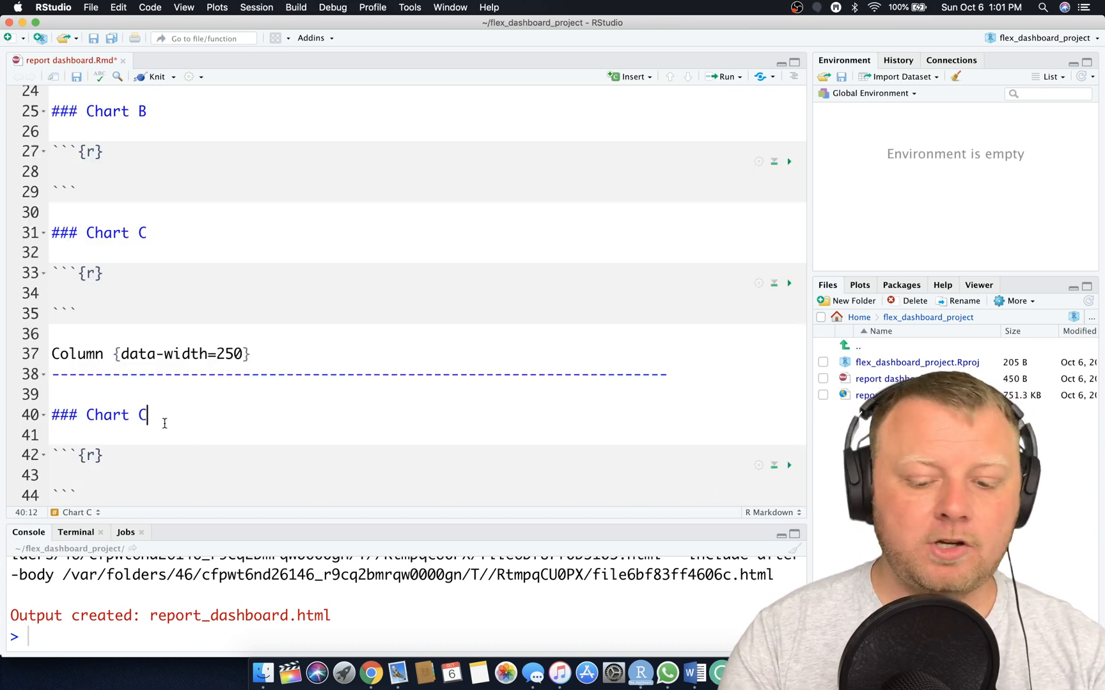
type("D")
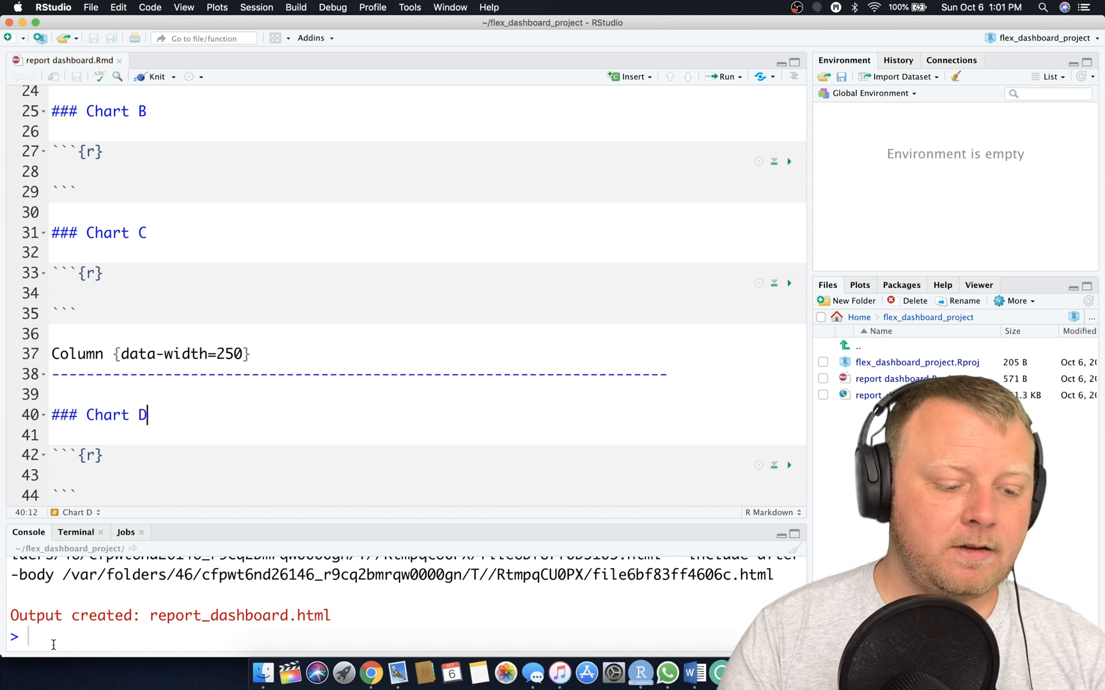
type("rmarkdown::render(\"report dashboard.Rmd\")")
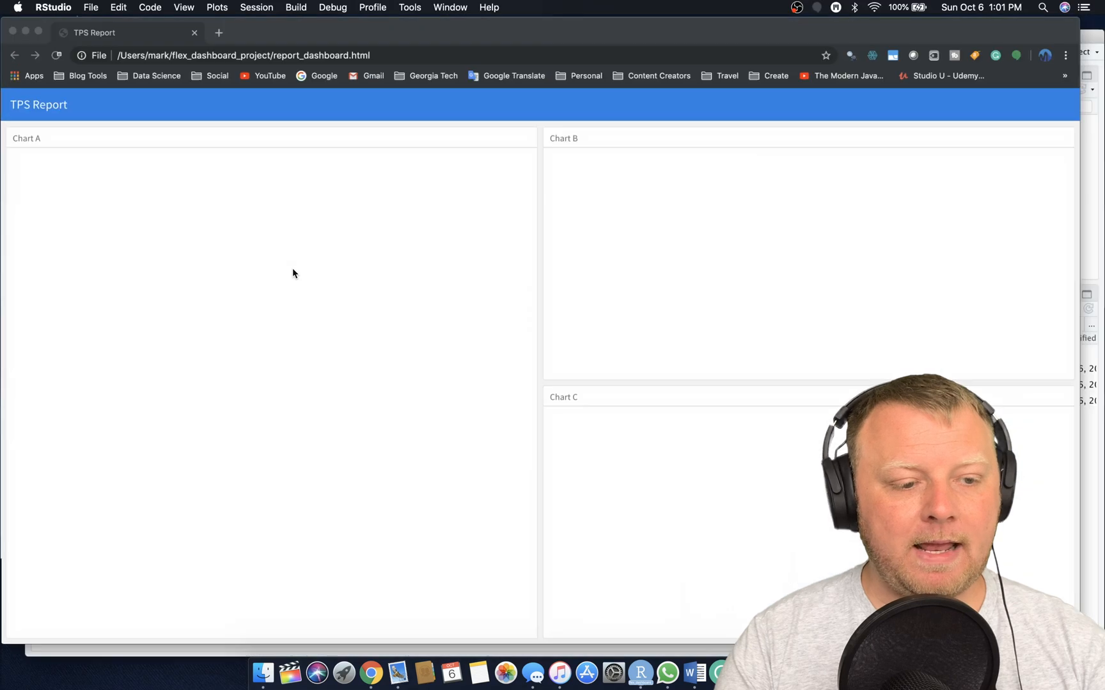
Bring Chrome to the front to view the refreshed dashboard with Chart D
left_click(57, 55)
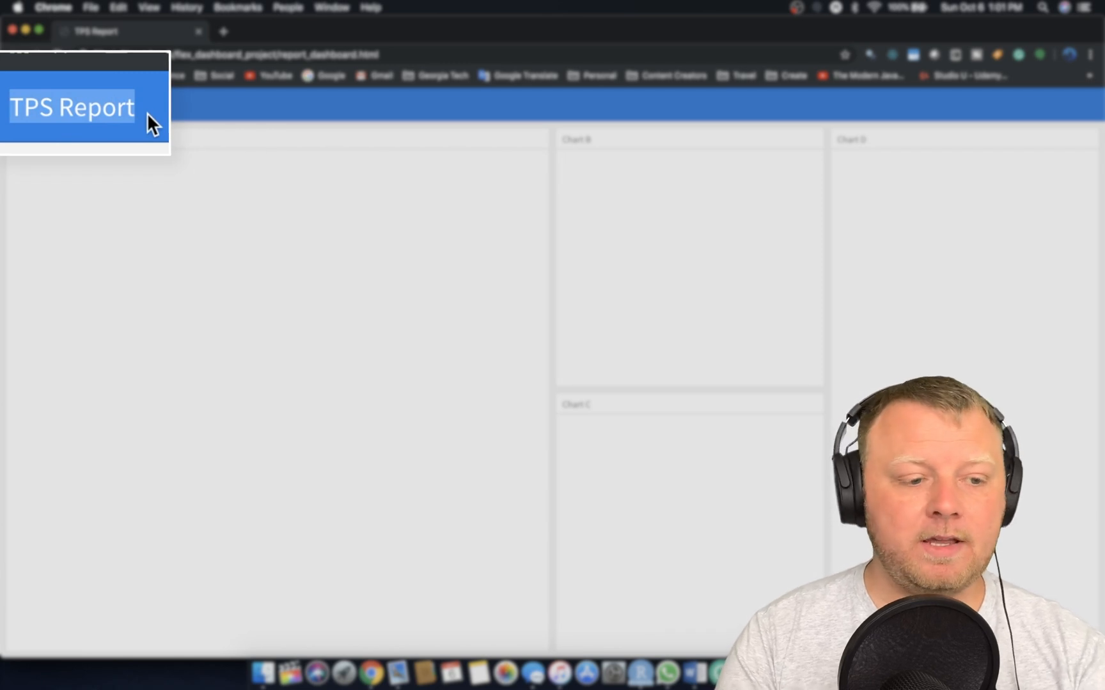
mouse_move(360, 205)
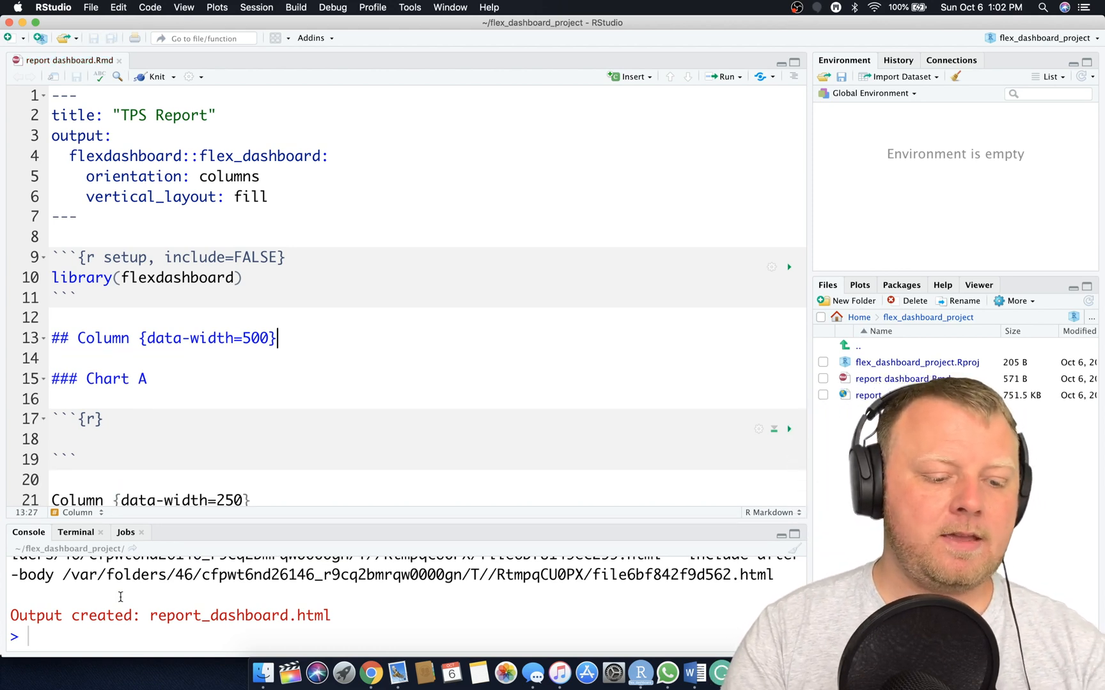
Re-render report dashboard.Rmd, then highlight the Chart A heading, ## Column marker and orientation setting
type("rmarkdown::render(\"report dashboard.Rmd\")")
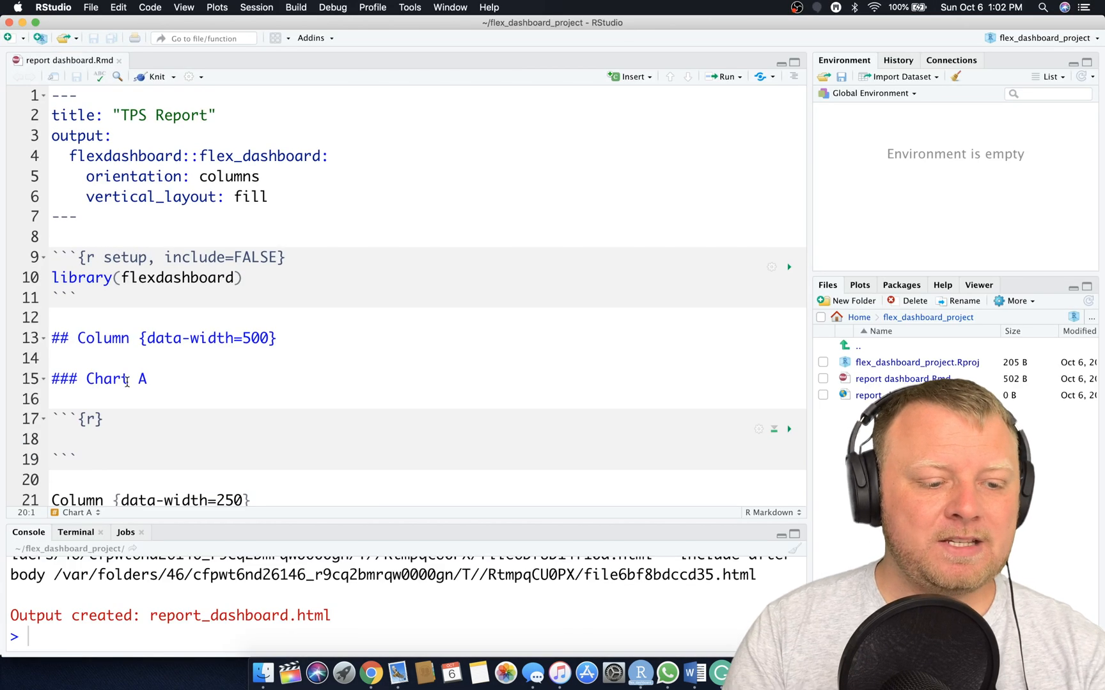
double_click(61, 338)
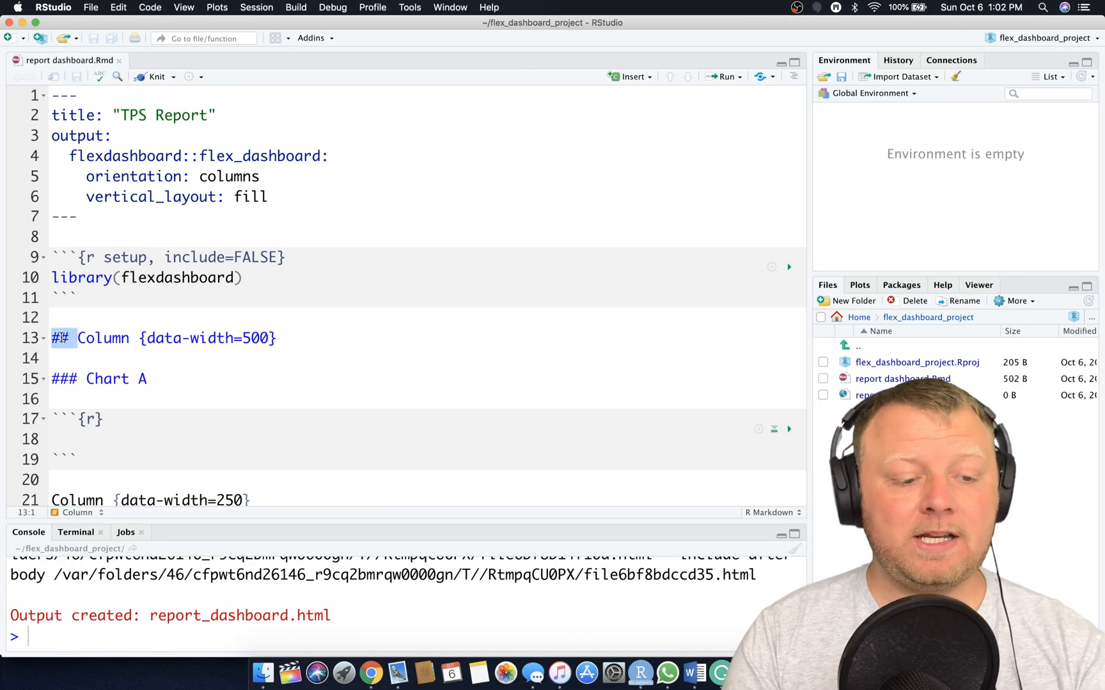
double_click(103, 339)
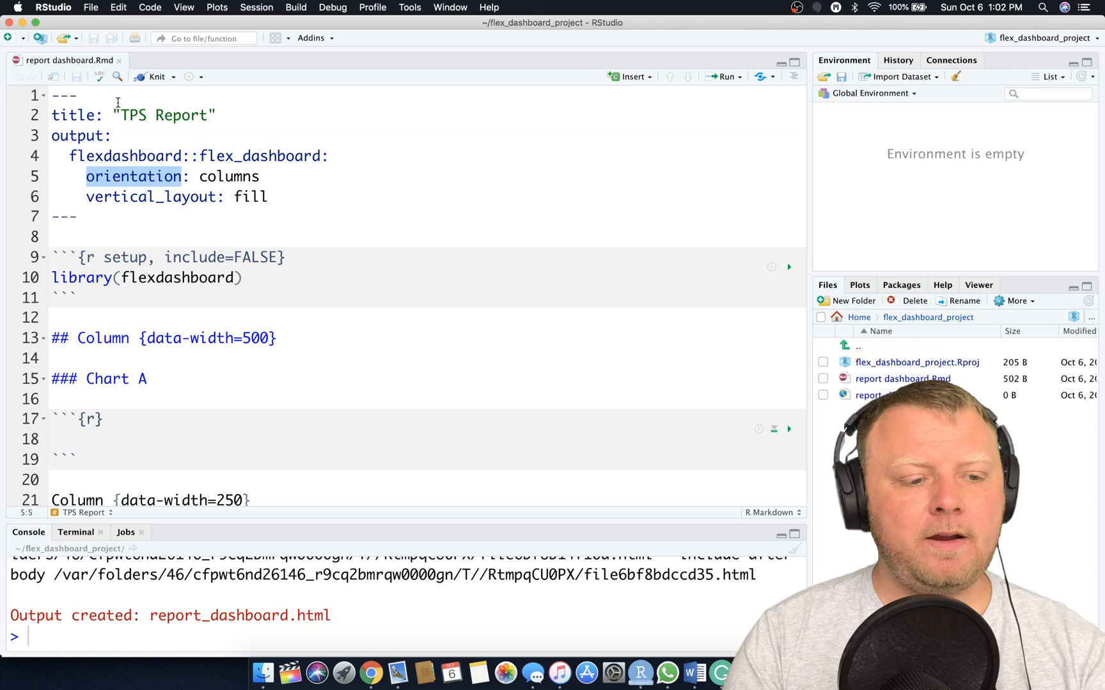
double_click(228, 177)
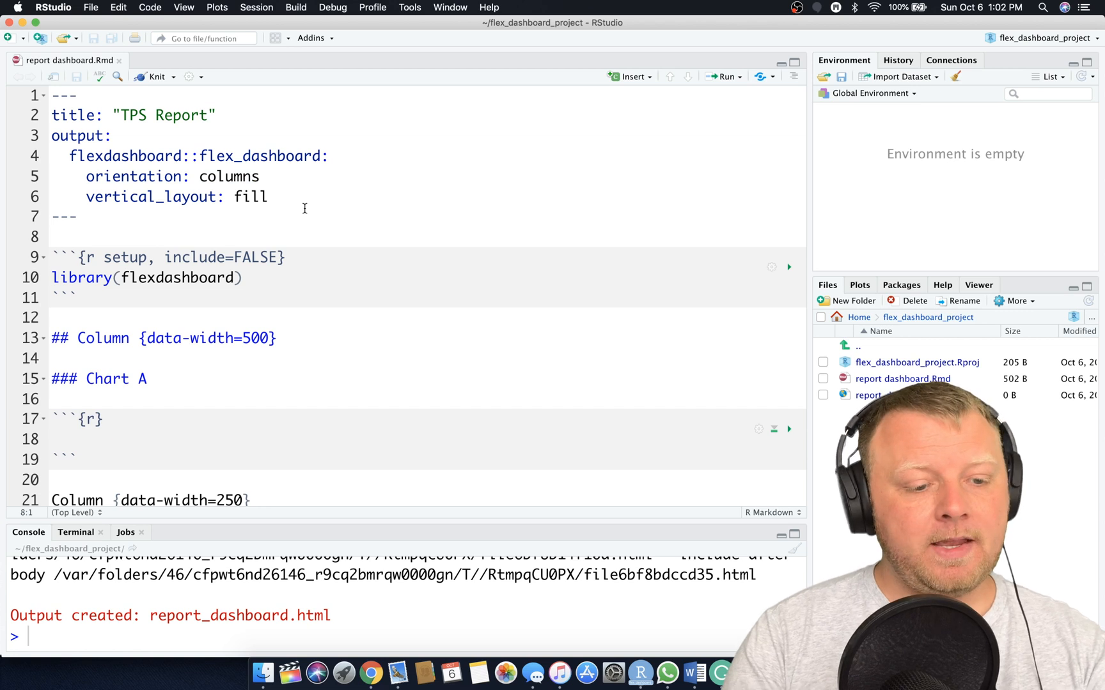
scroll("down", 3)
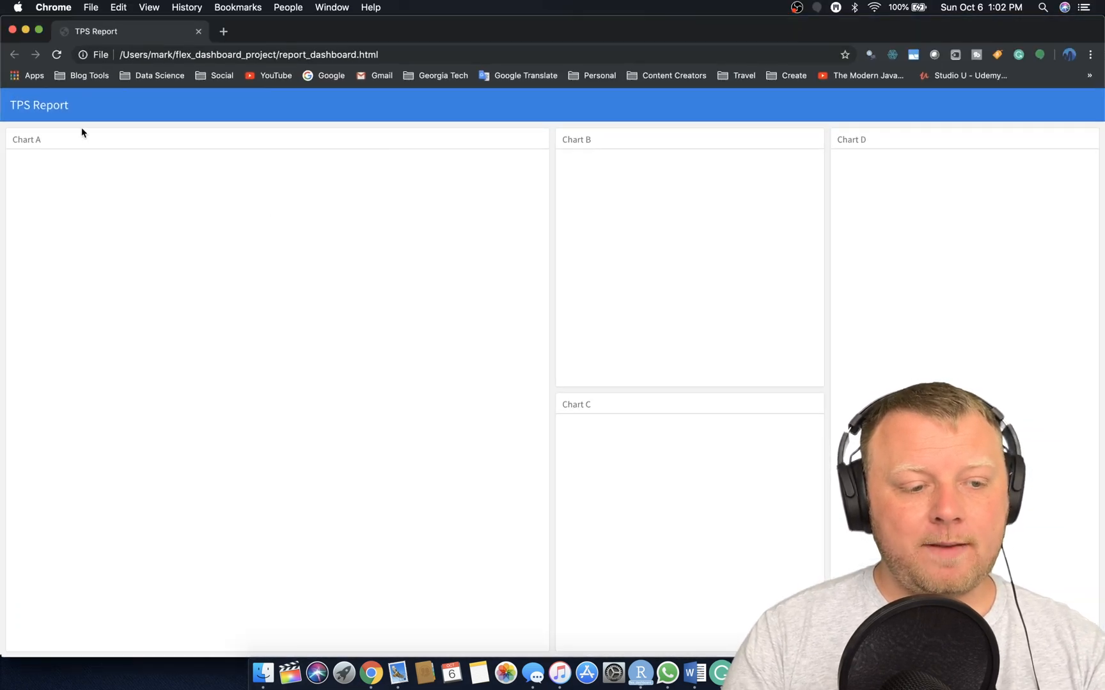
mouse_move(366, 165)
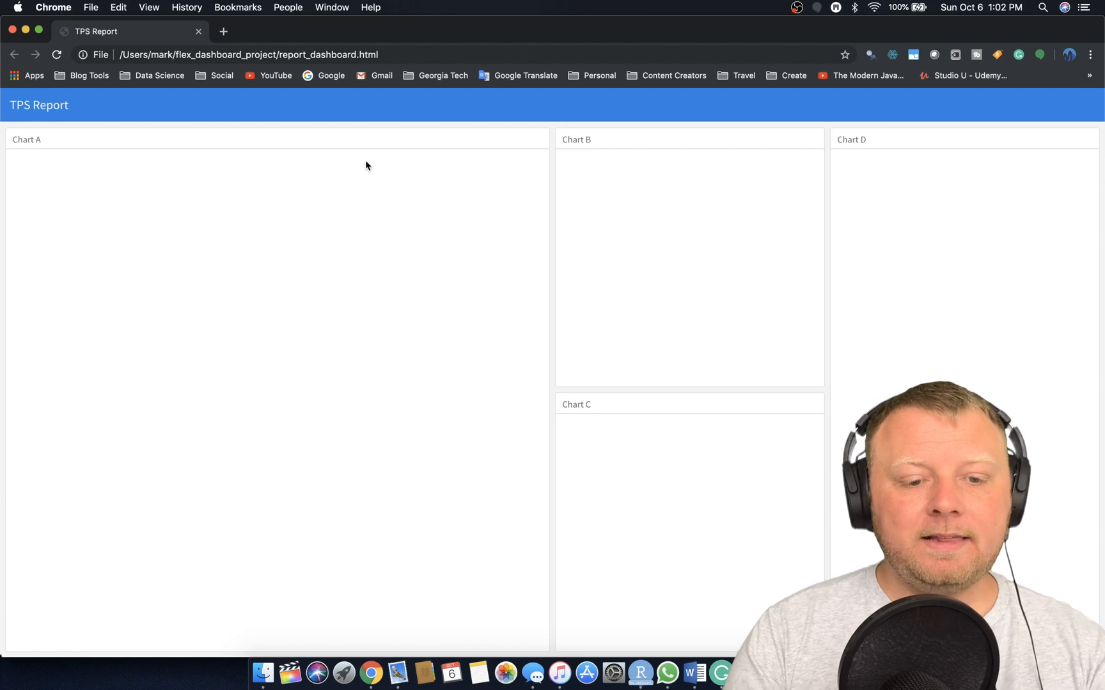
mouse_move(535, 215)
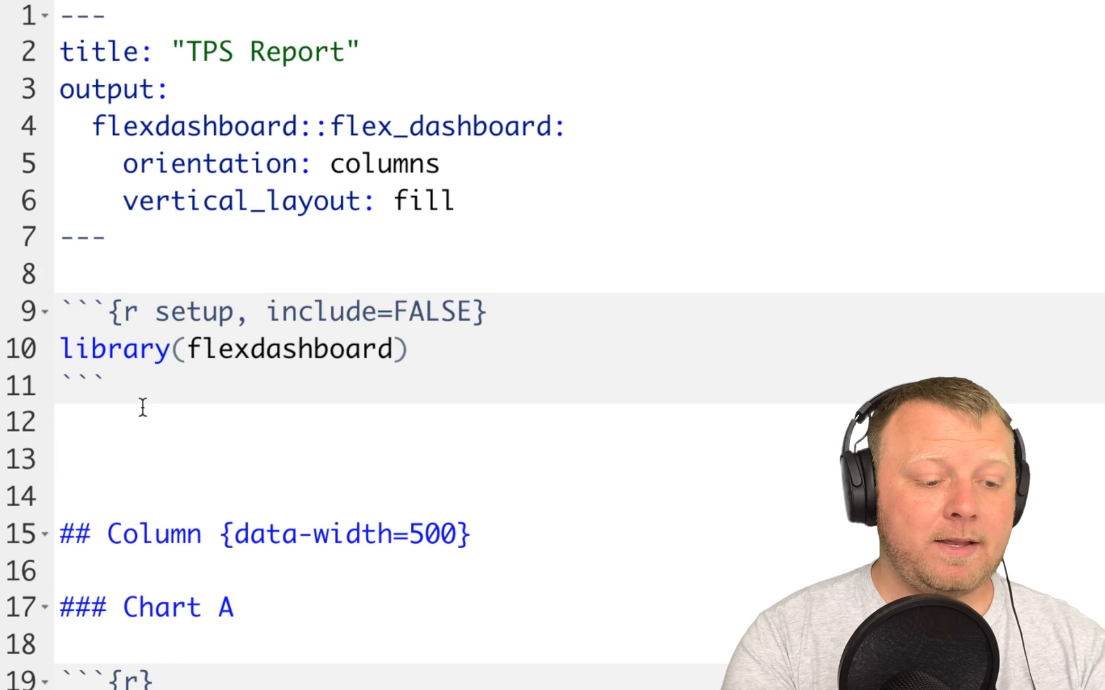
Add a '# Start' page heading above the first chart column
type("# P")
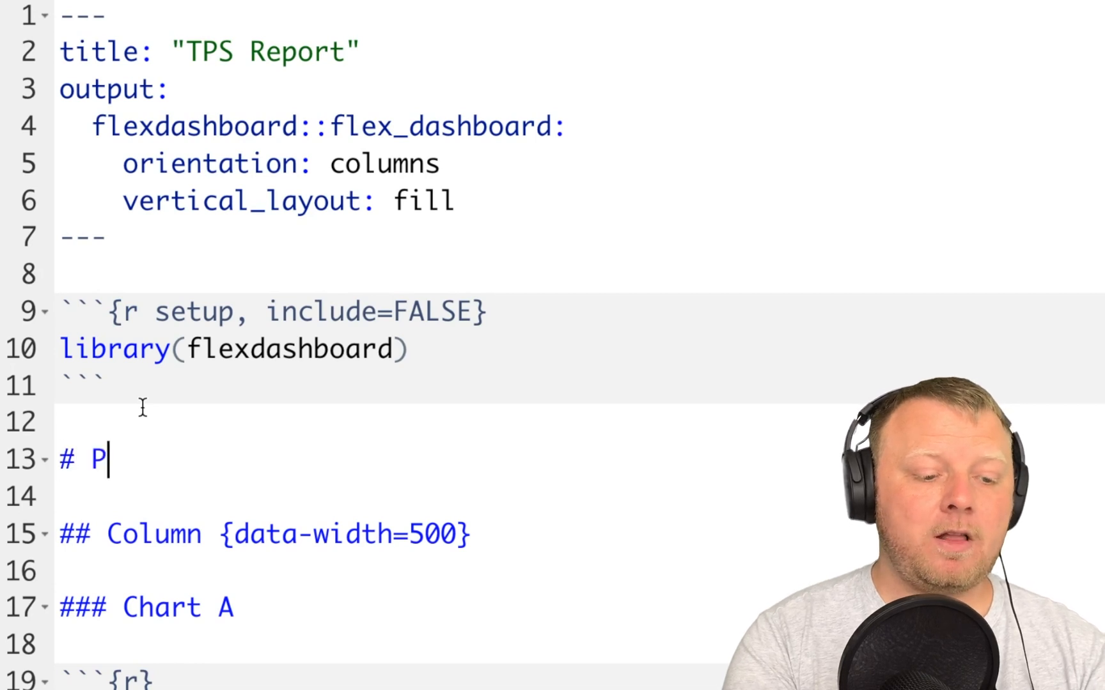
key("Backspace")
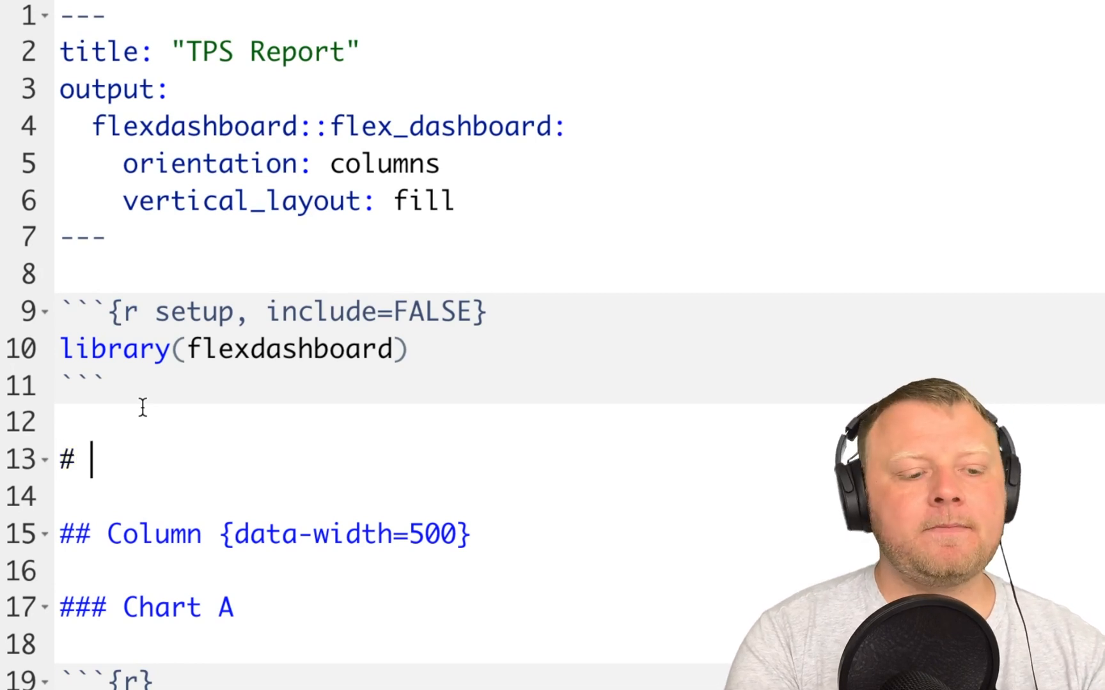
type("Start")
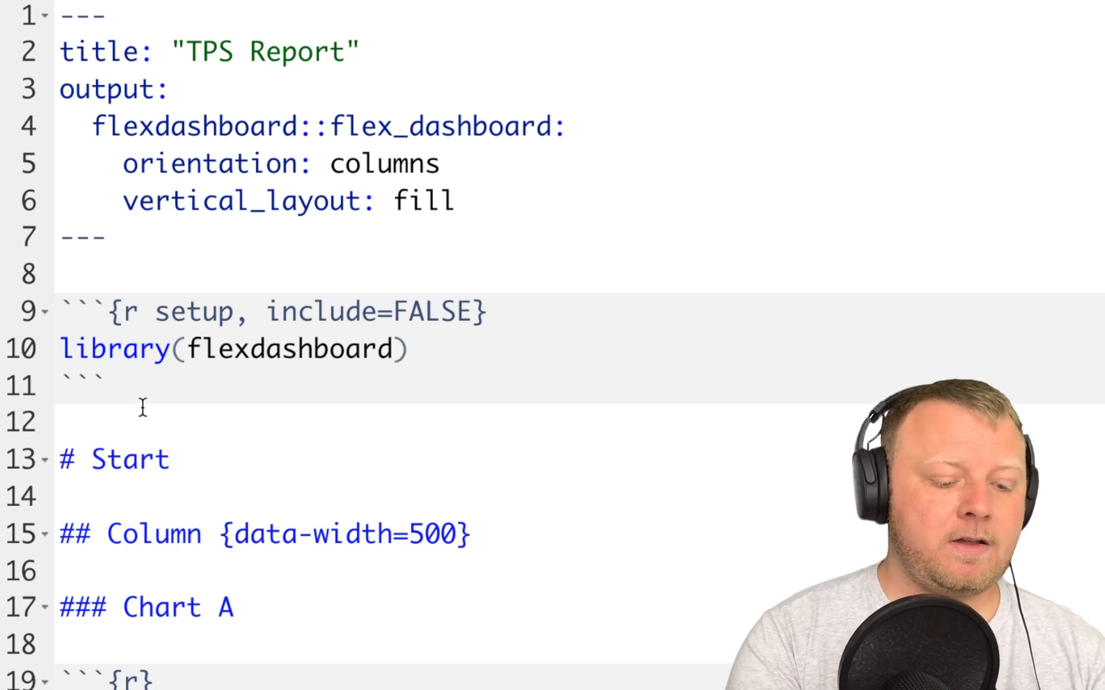
scroll("down", 3)
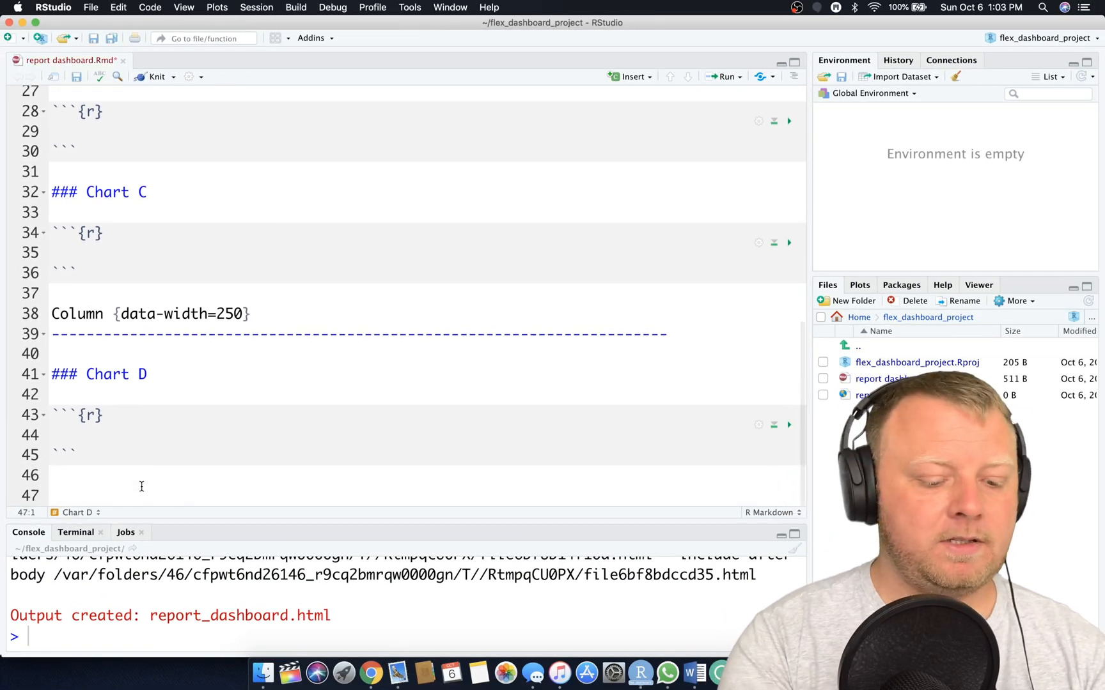
Append an '# Expert' page with a {data-width=500} column holding 'Test', then render 'report dashboard.Rmd'
type("#")
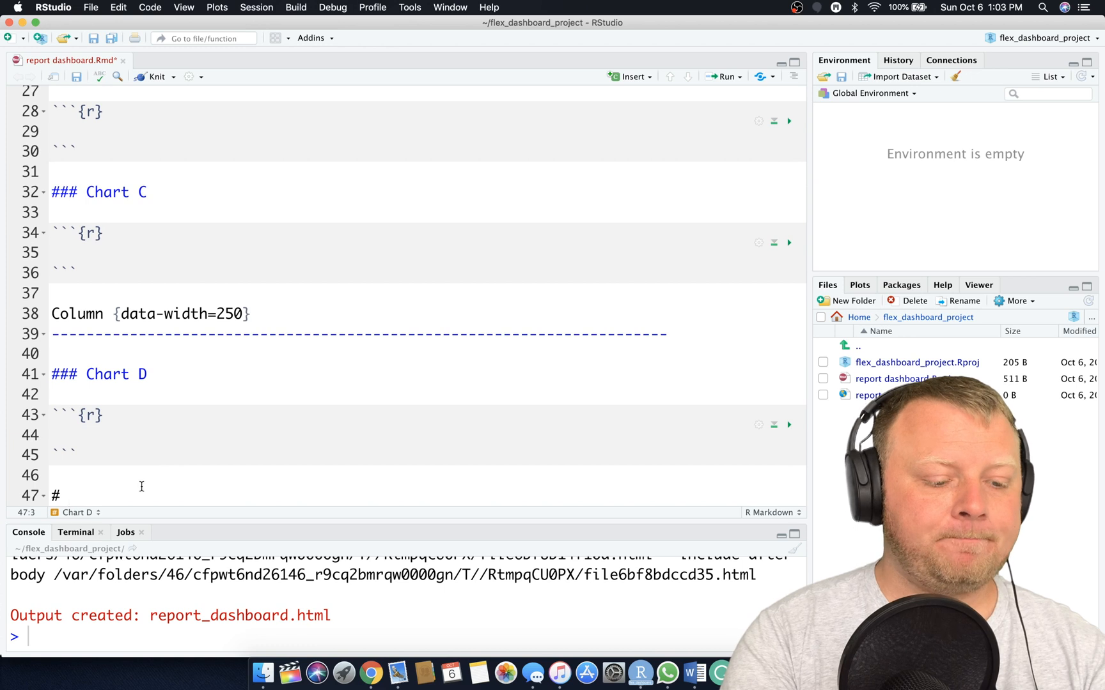
type("Exp")
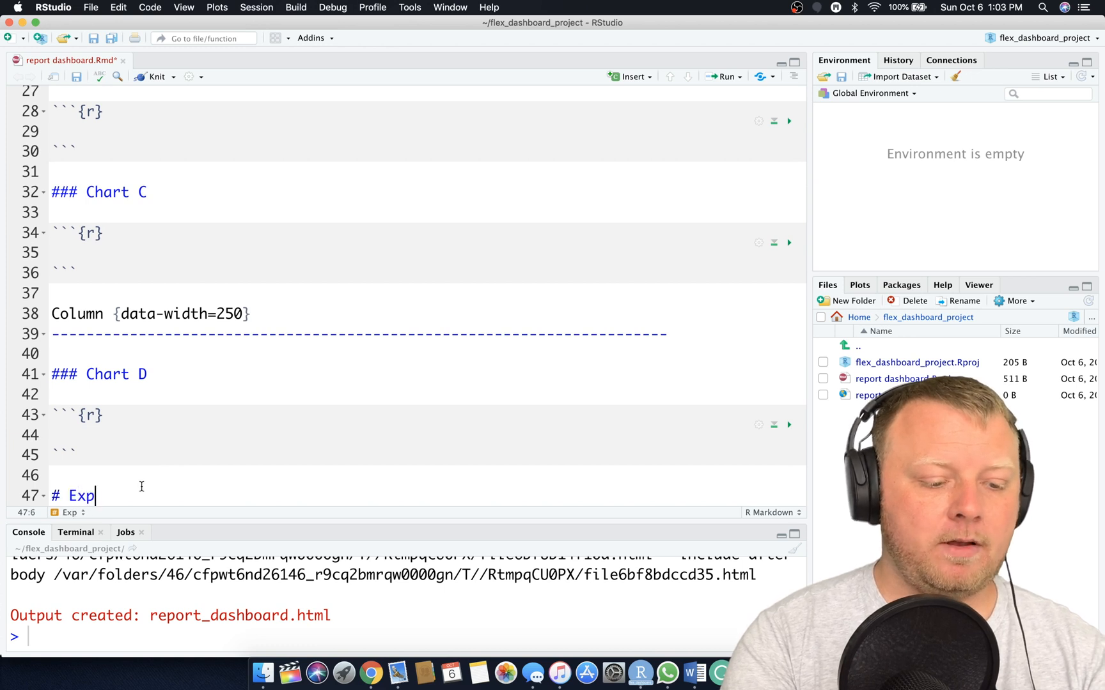
type("ert")
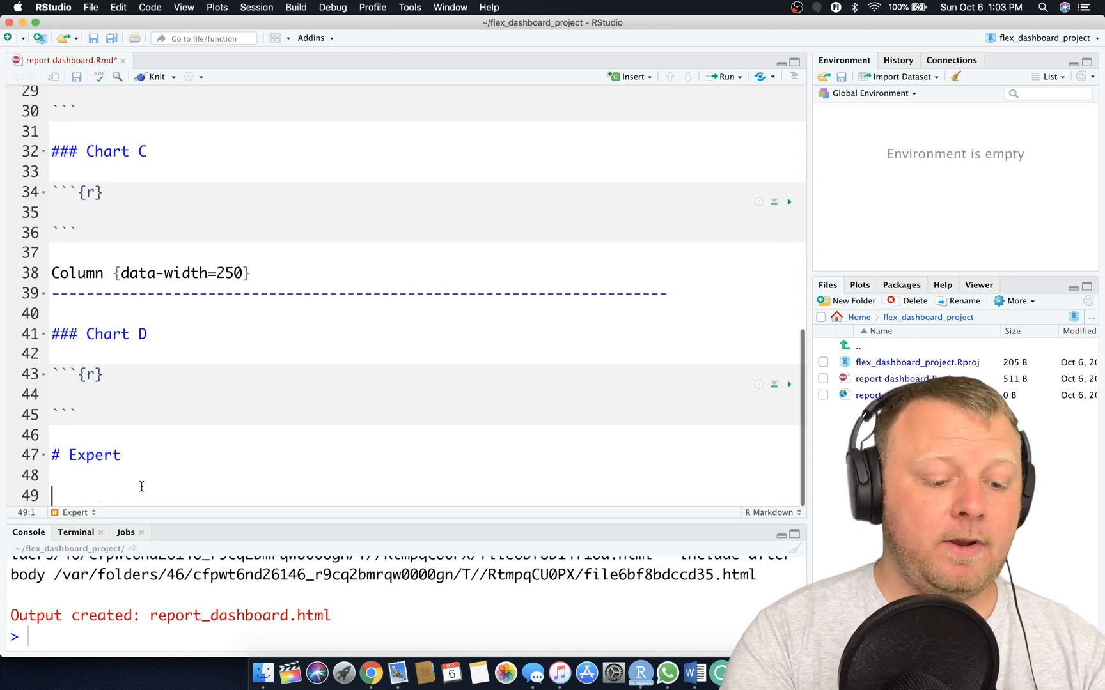
type("## Col")
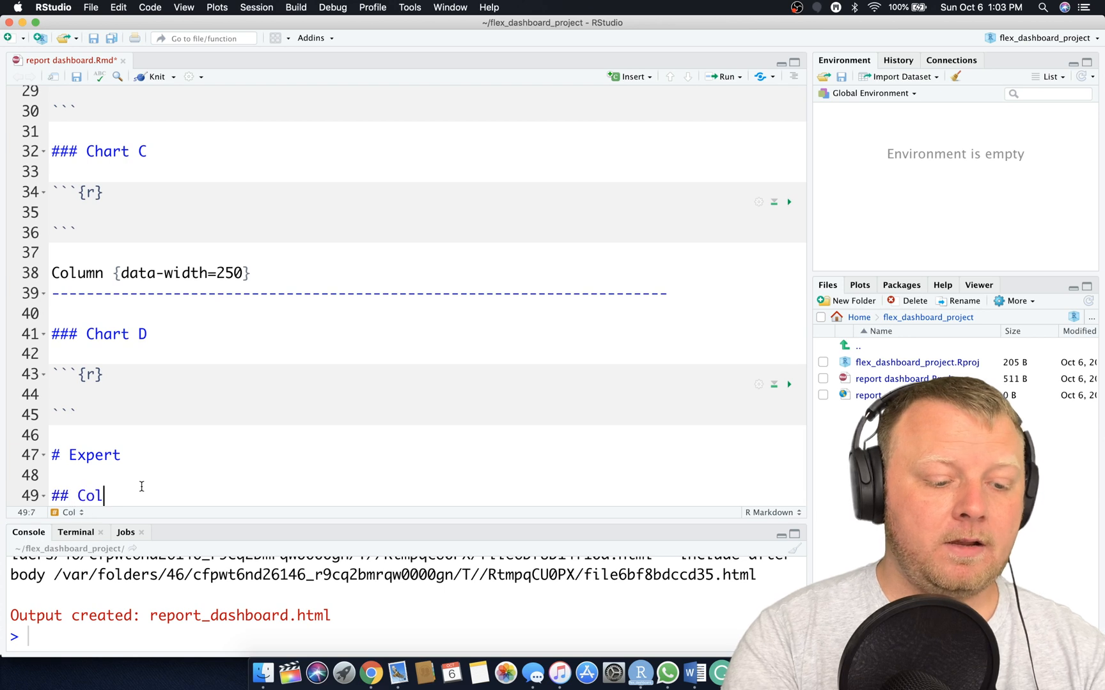
type("umn")
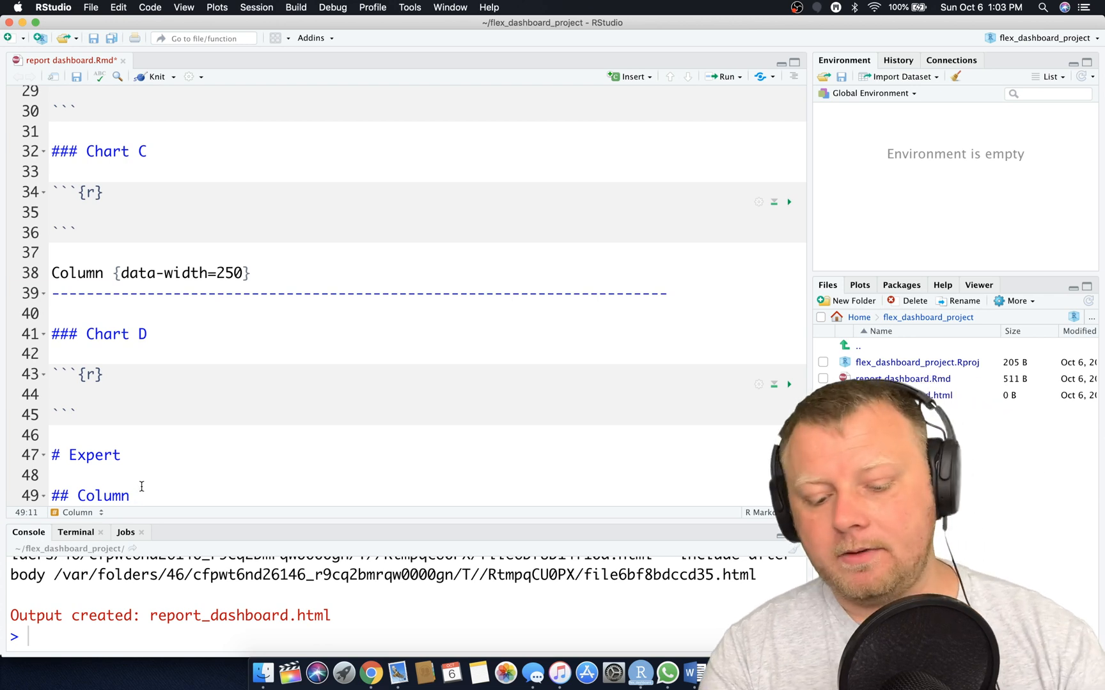
type("{data-")
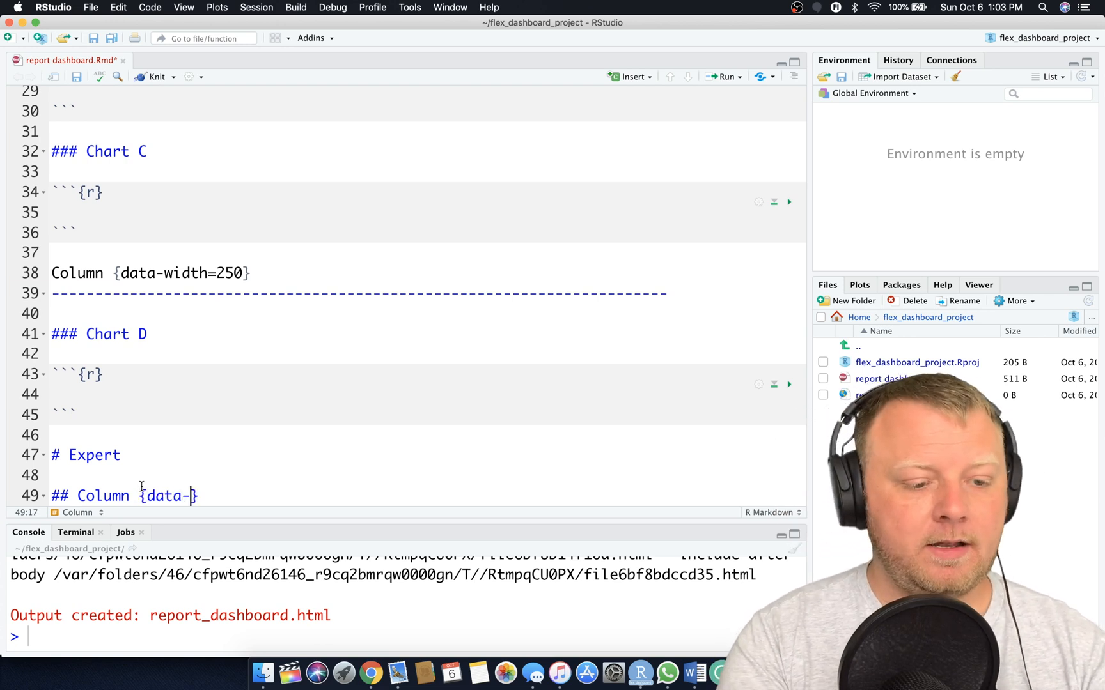
type("width=")
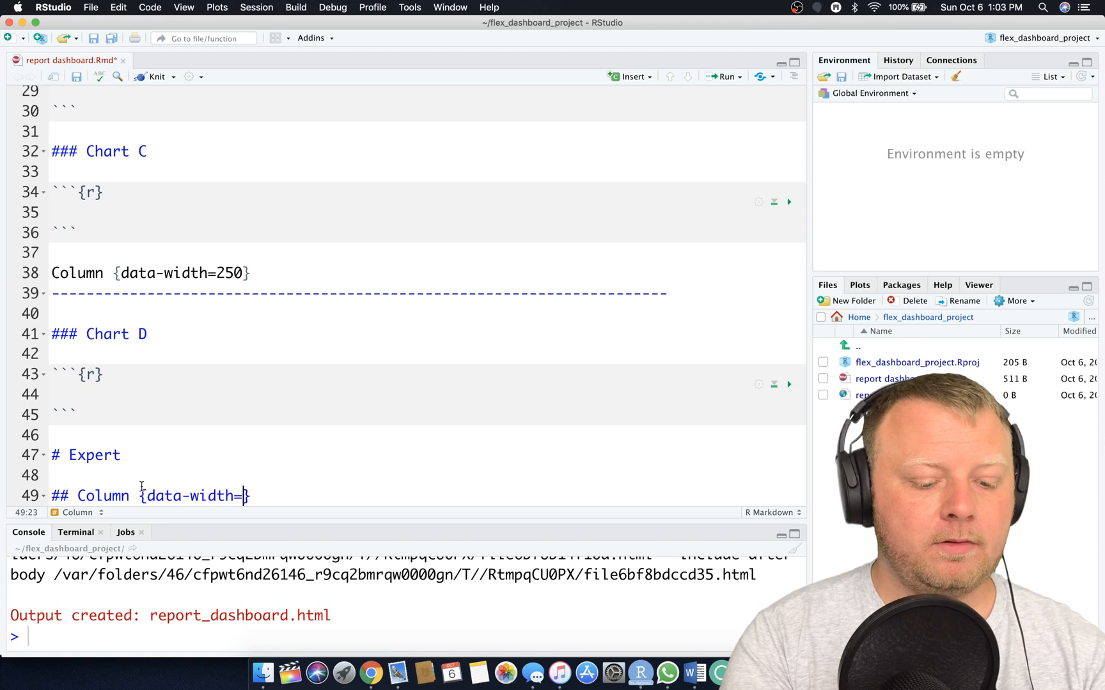
type("500")
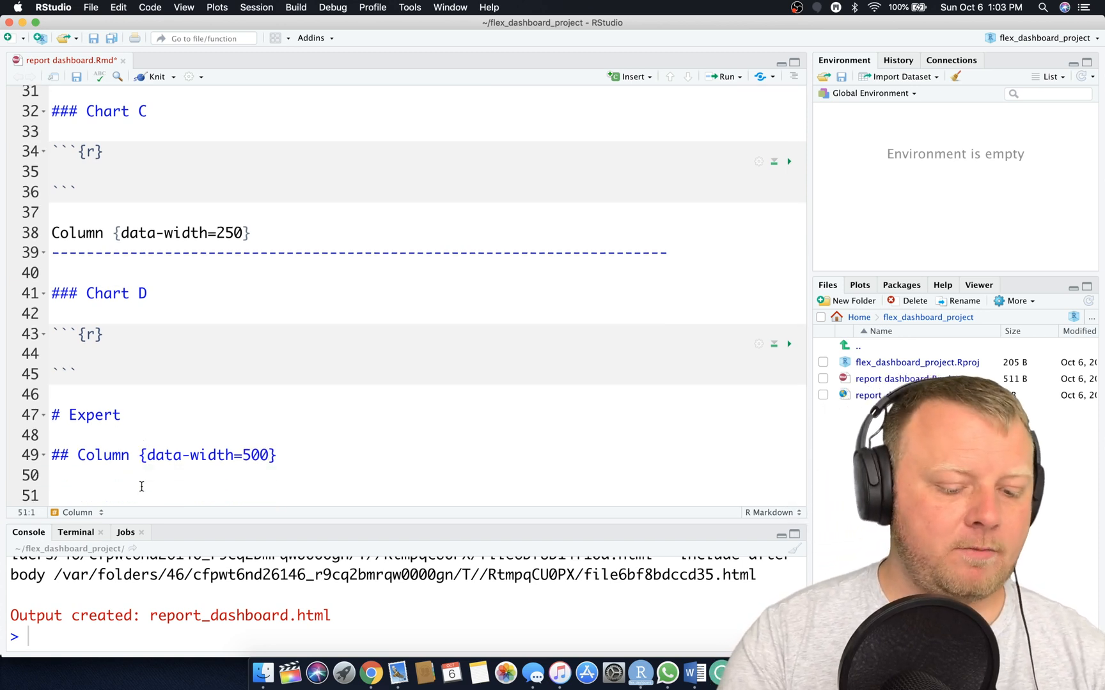
type("Test")
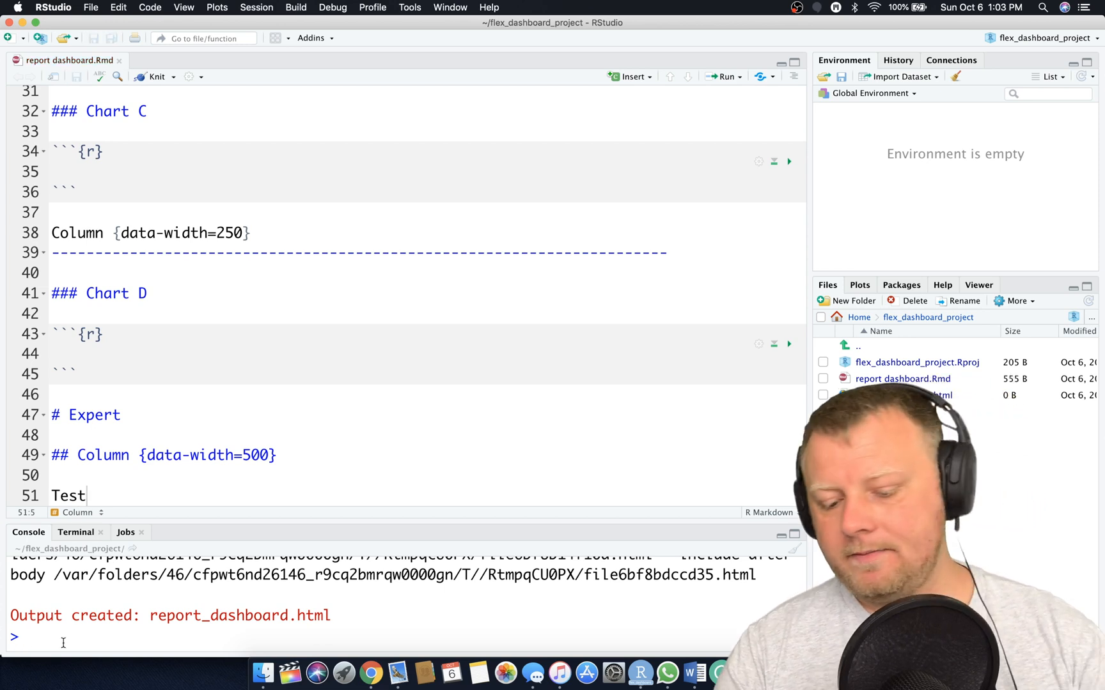
type("rmarkdown::render(\"report dashboard.Rmd\")")
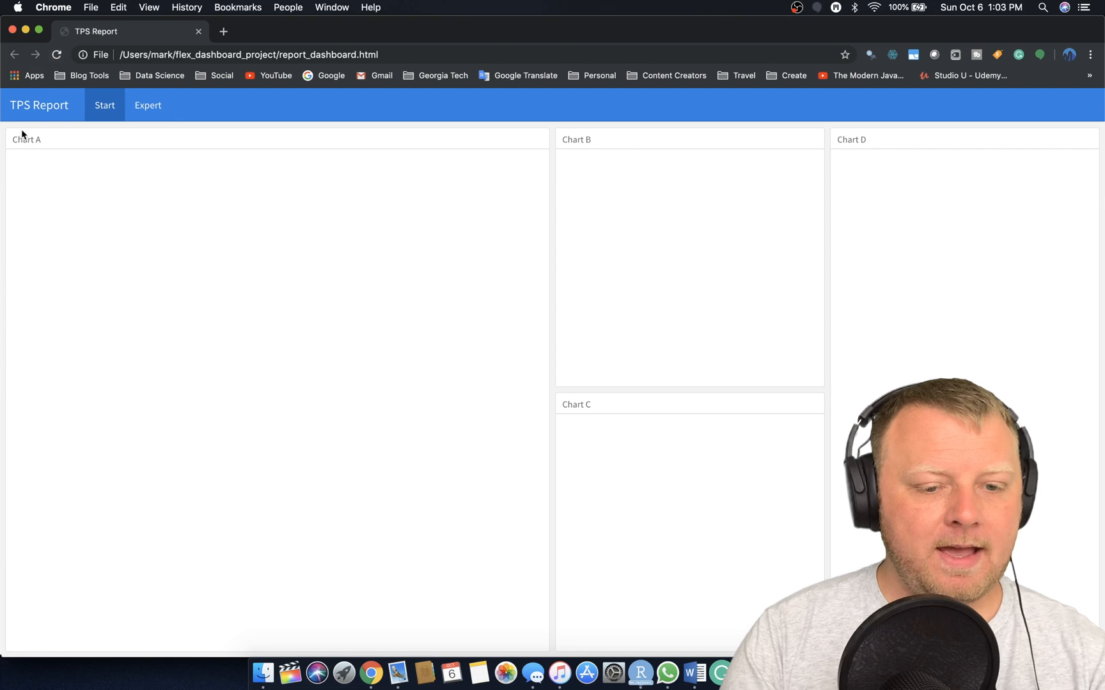
mouse_move(430, 489)
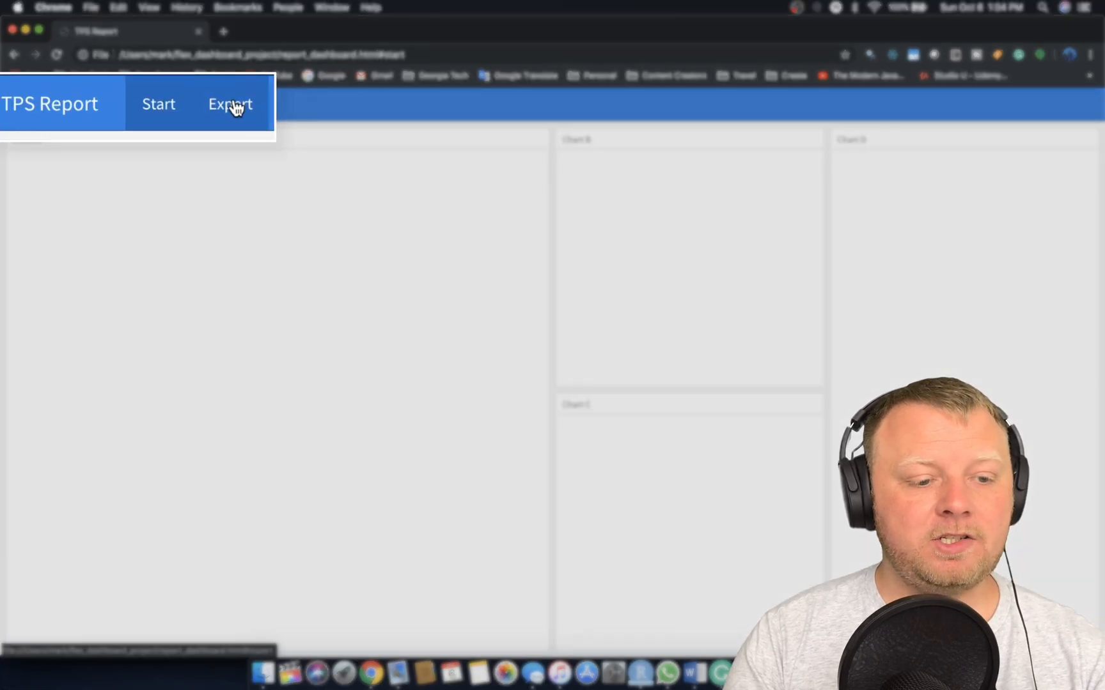
View the dashboard's Expert page showing 'Test' in Chrome
left_click(230, 103)
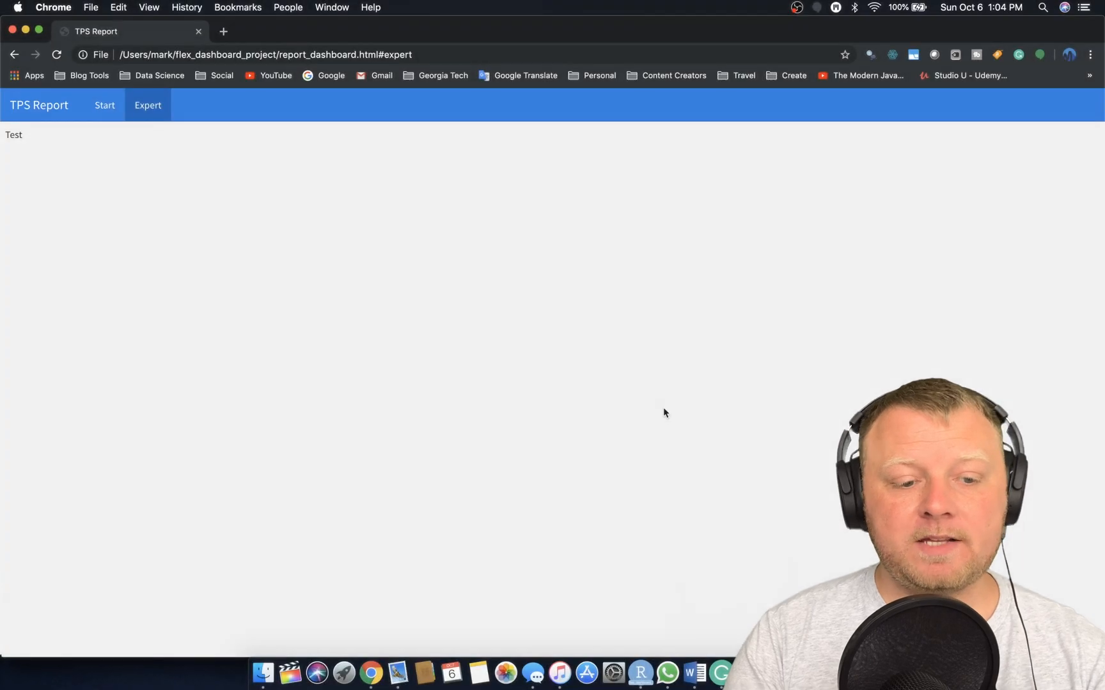
mouse_move(28, 140)
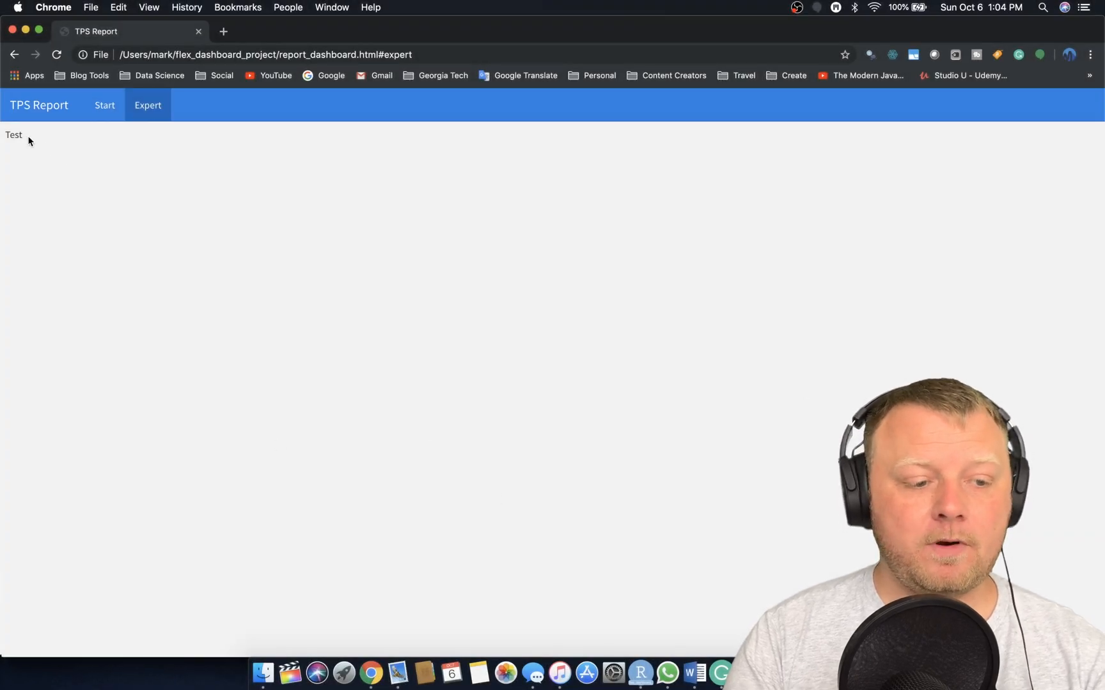
mouse_move(248, 200)
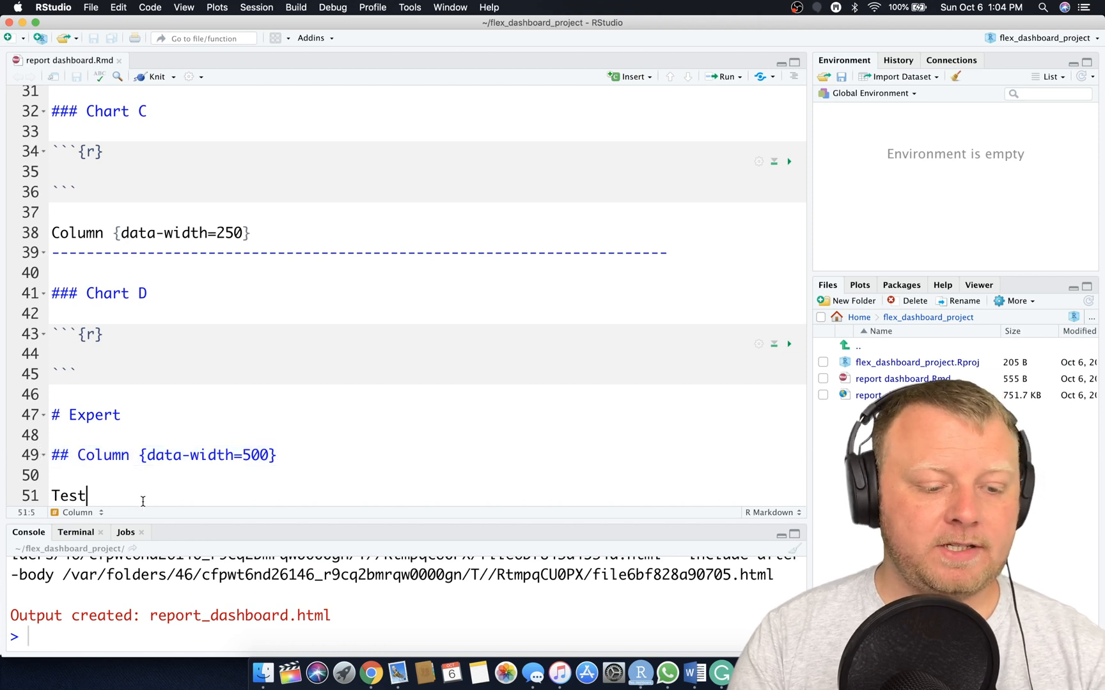
Add '## Column {data-width=500}' containing 'Test 2' below 'Test'
type("## Column {data-width=500}")
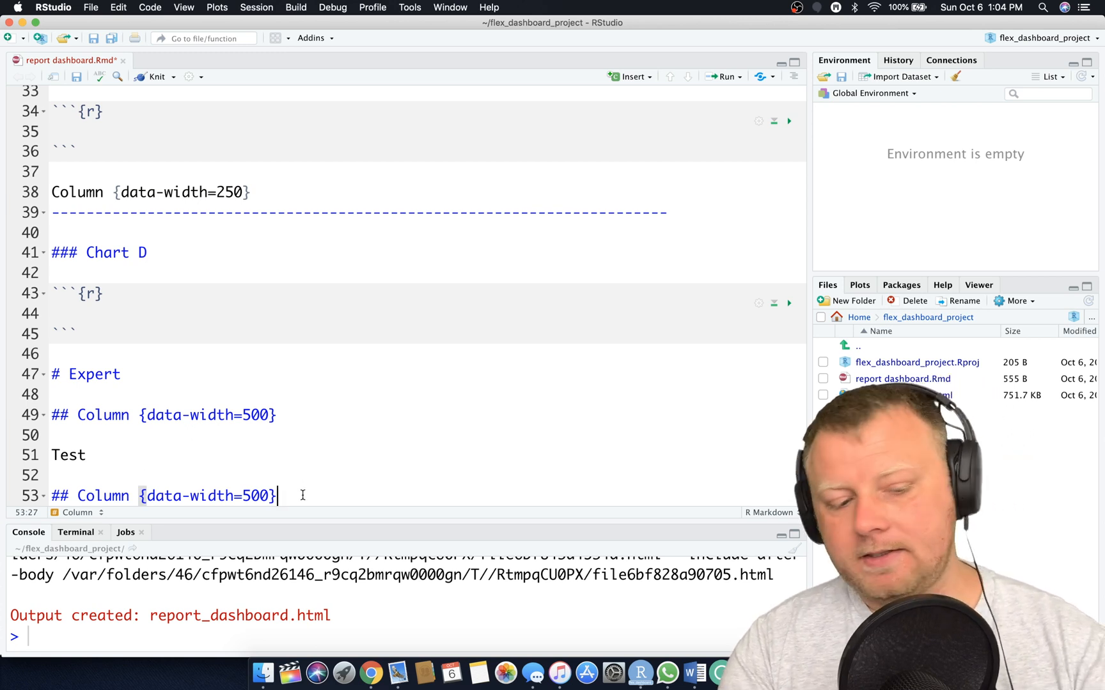
type("Test 2")
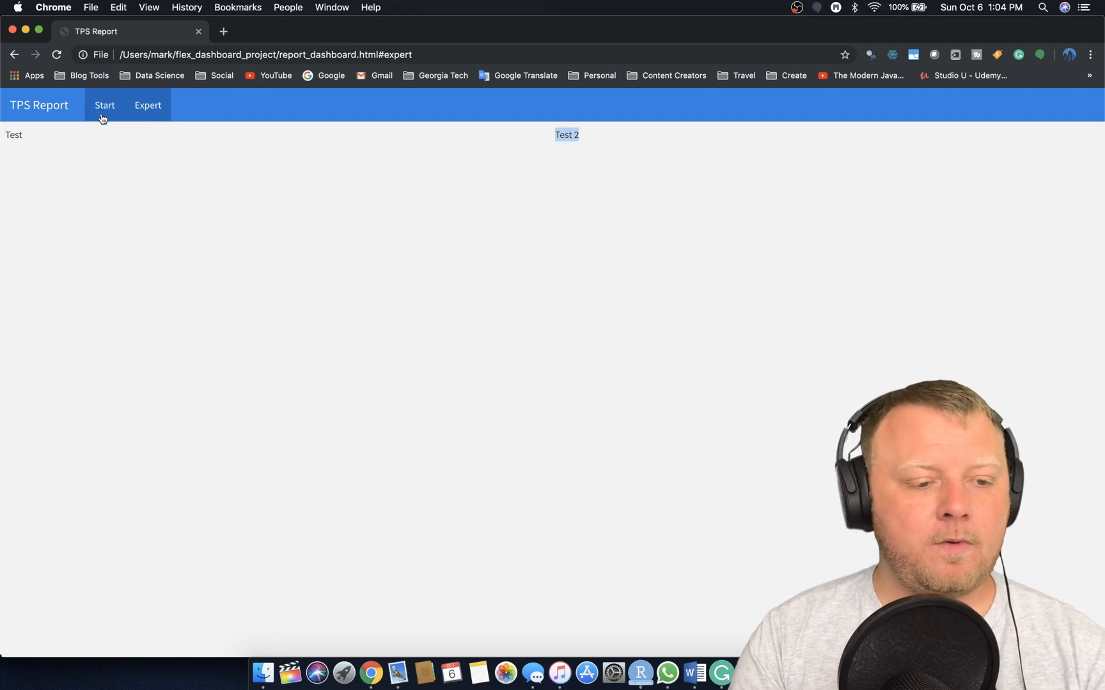
Return to the Start page with Charts A through D
left_click(105, 105)
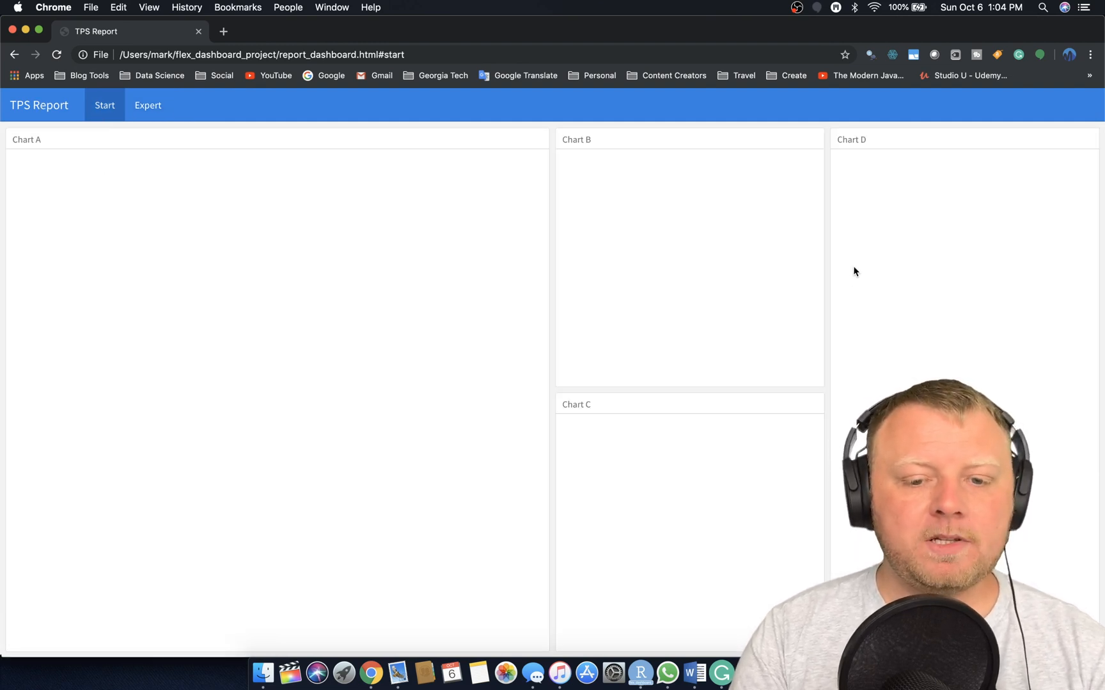
mouse_move(463, 88)
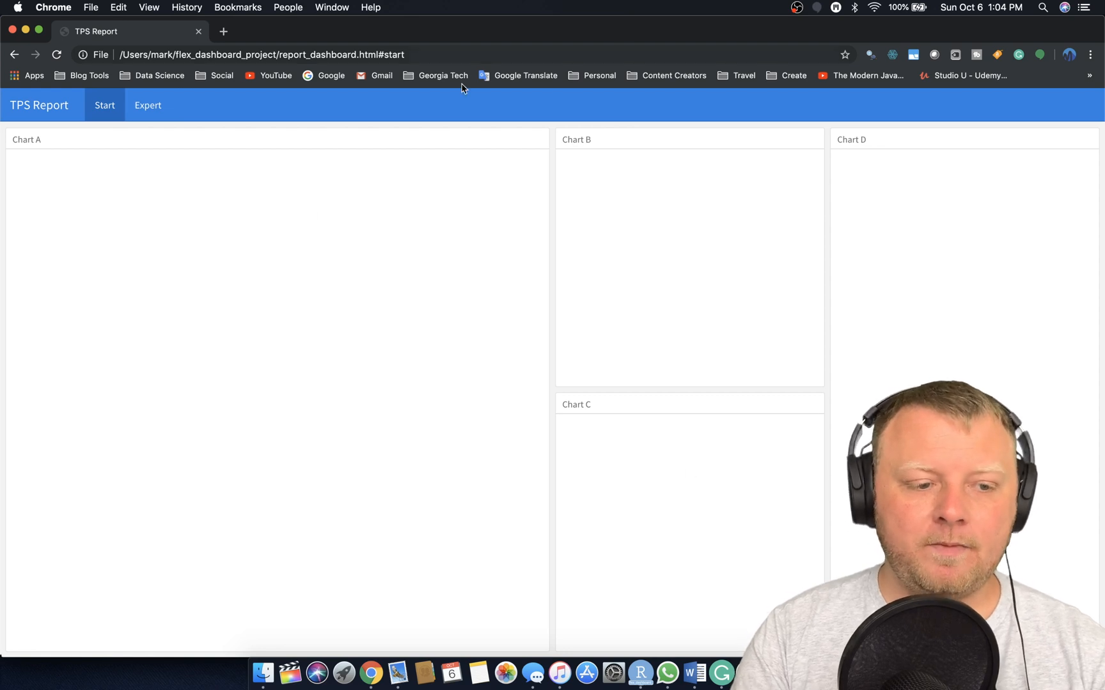
mouse_move(421, 371)
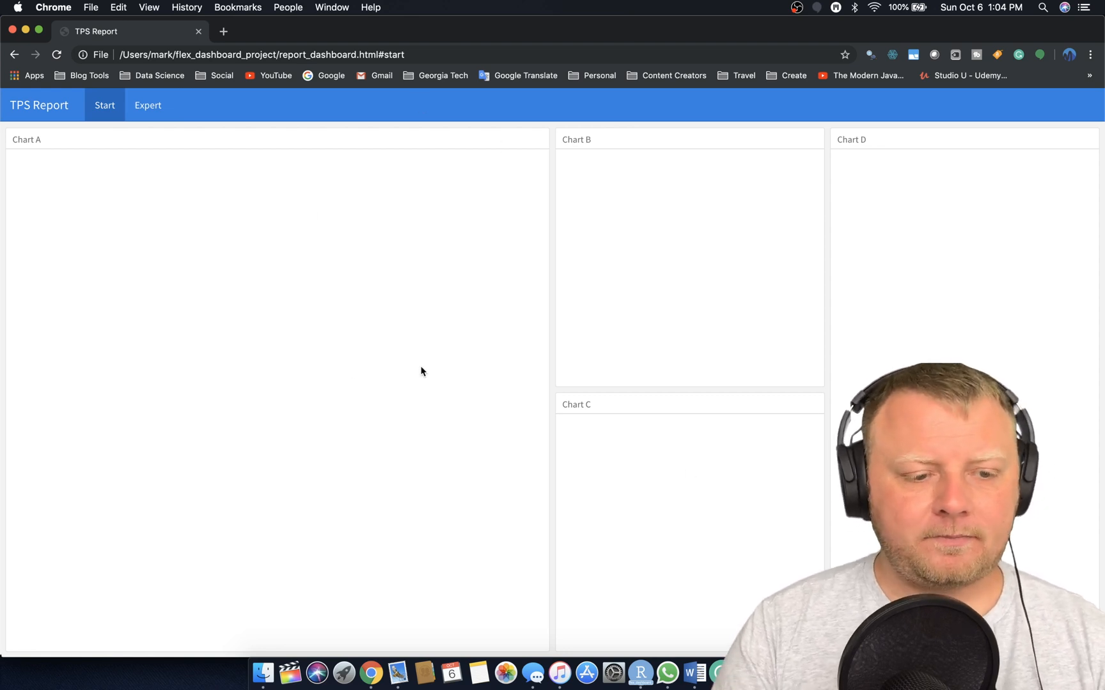